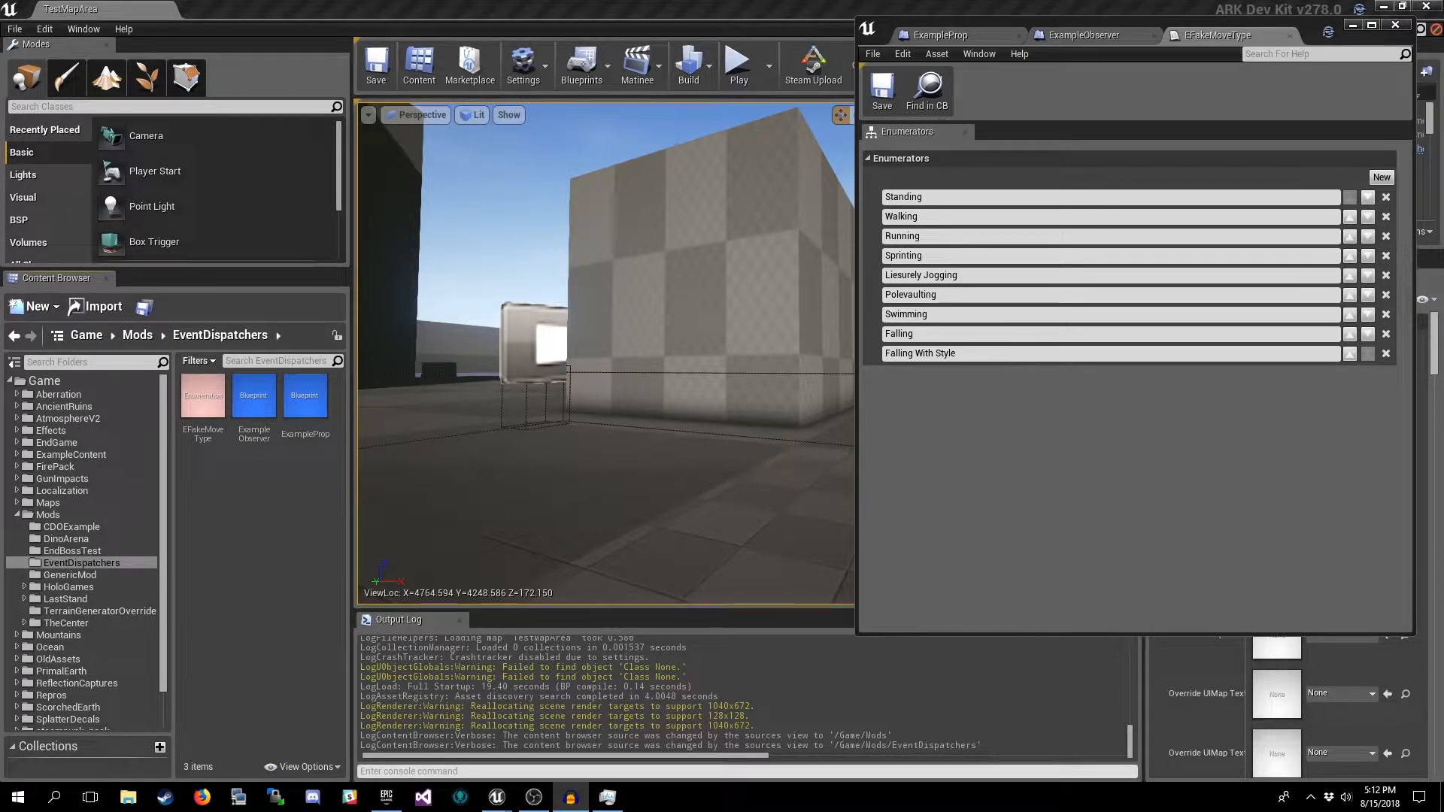
mouse_move(305, 394)
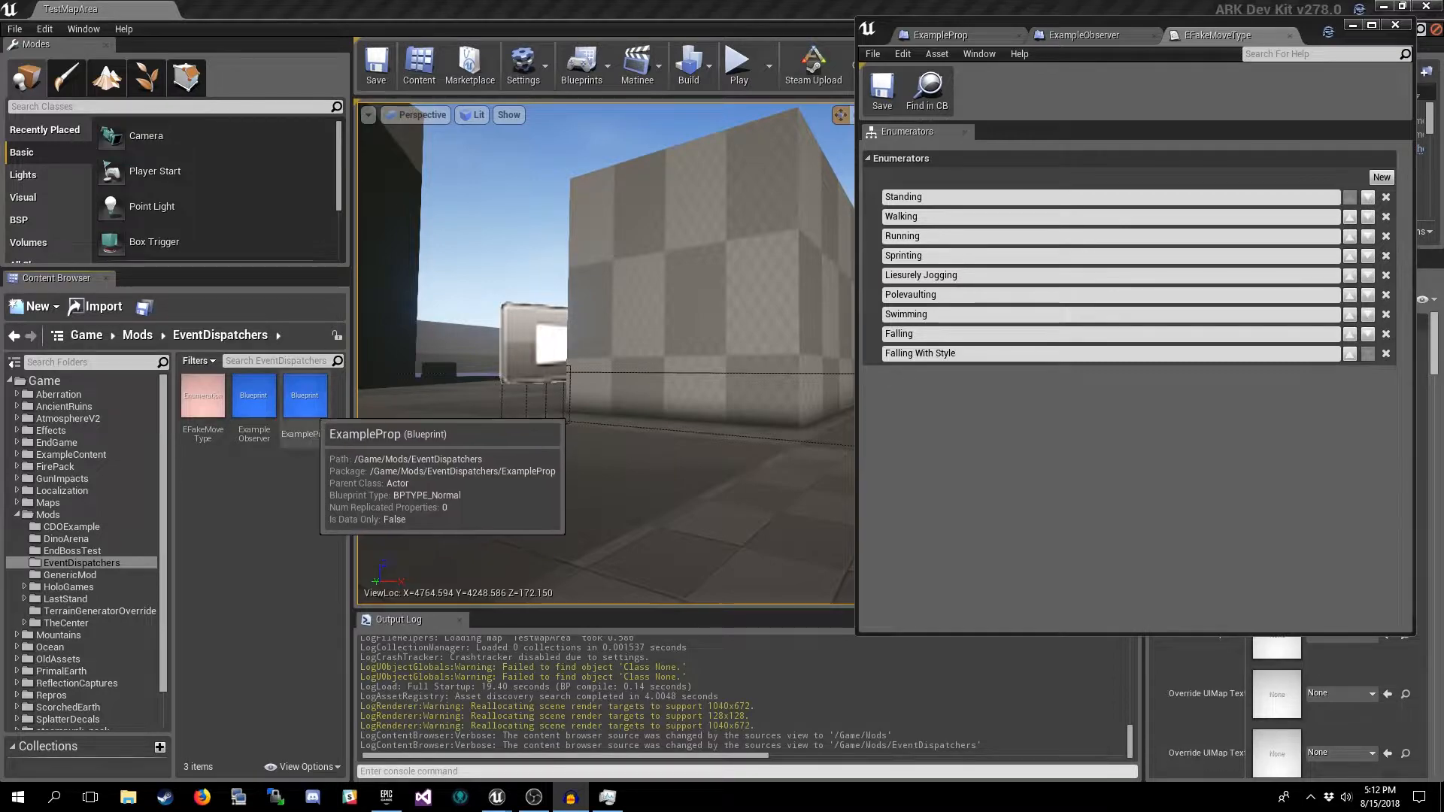
- Select the ExampleProp blueprint asset in the EventDispatchers mod folder
left_click(305, 395)
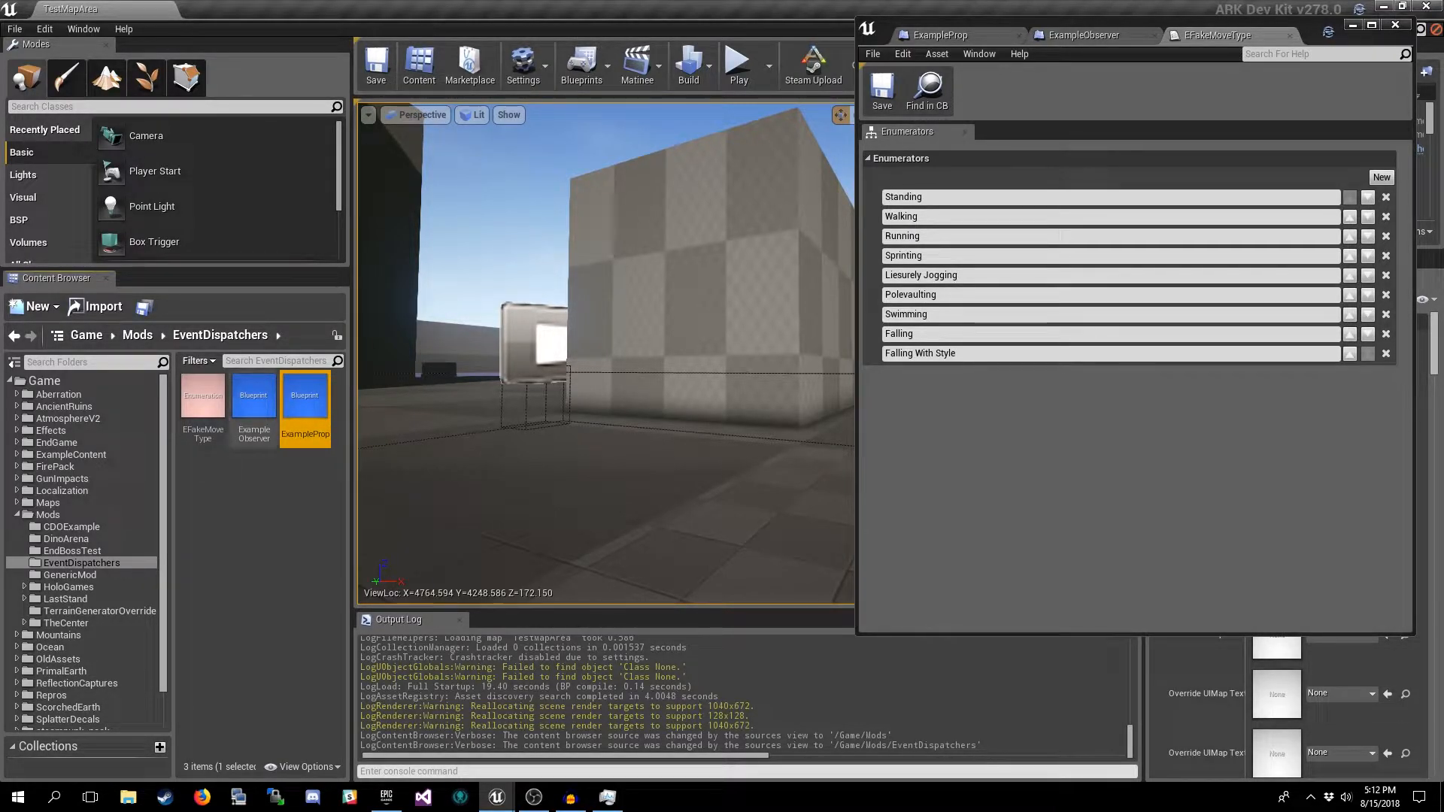
mouse_move(253, 394)
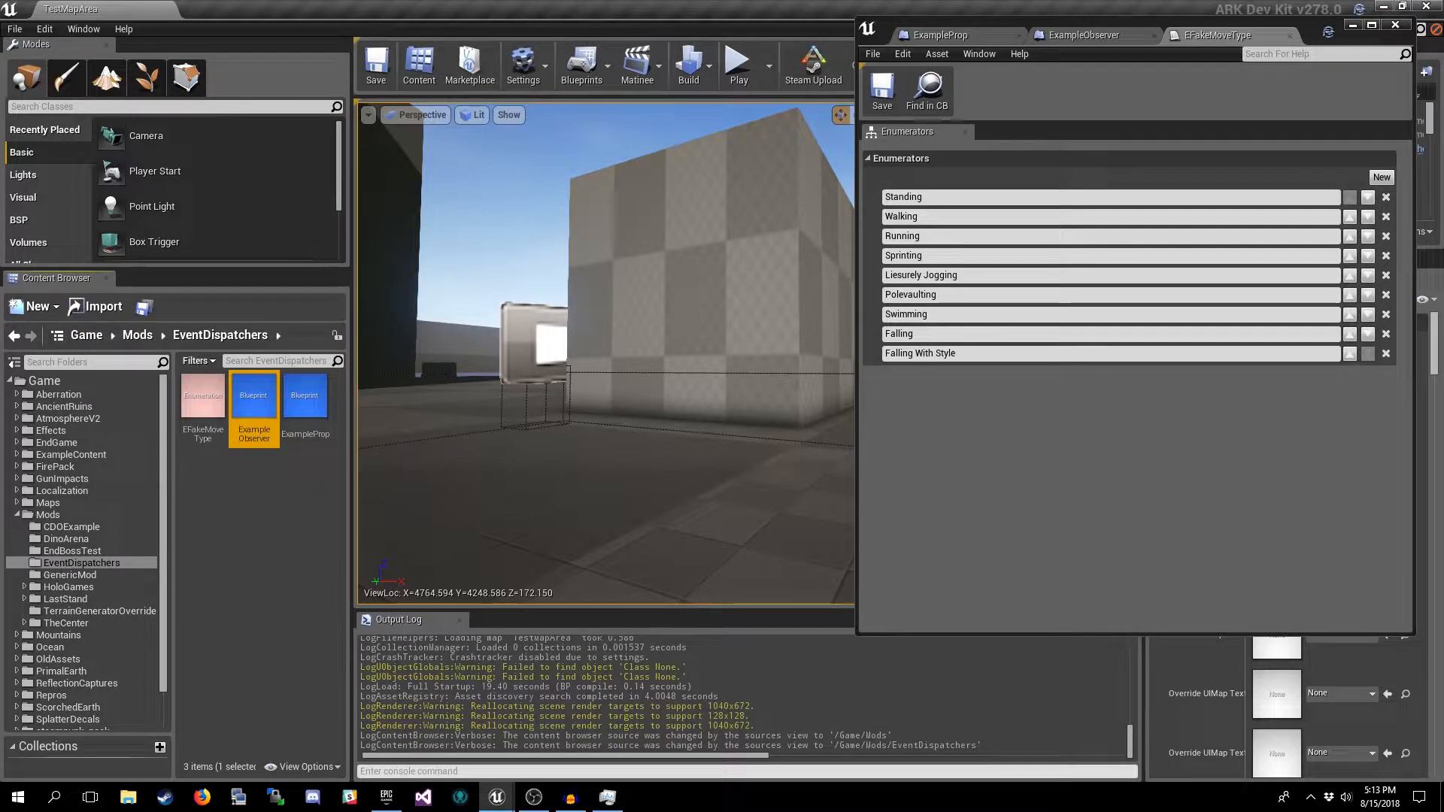
mouse_move(305, 396)
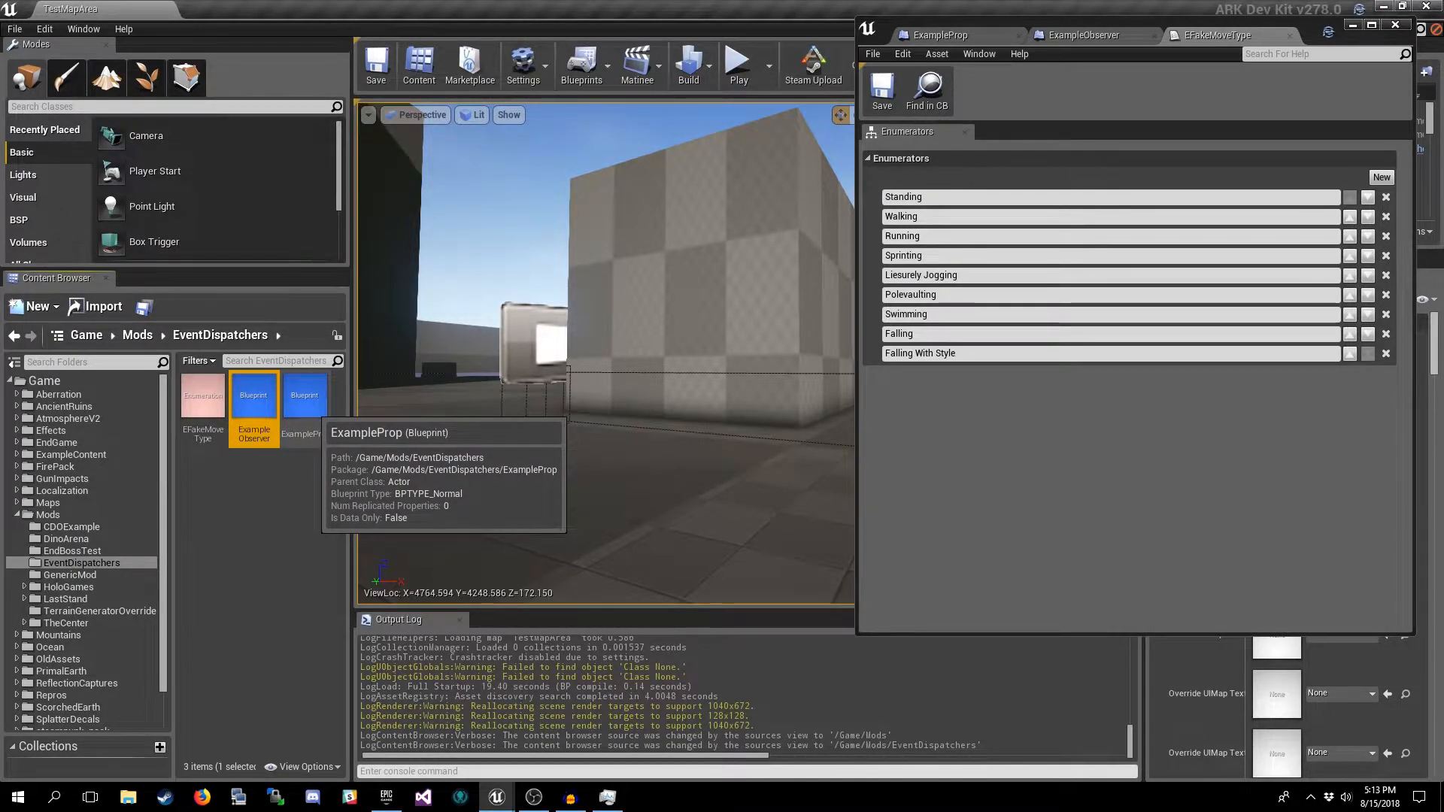
mouse_move(253, 395)
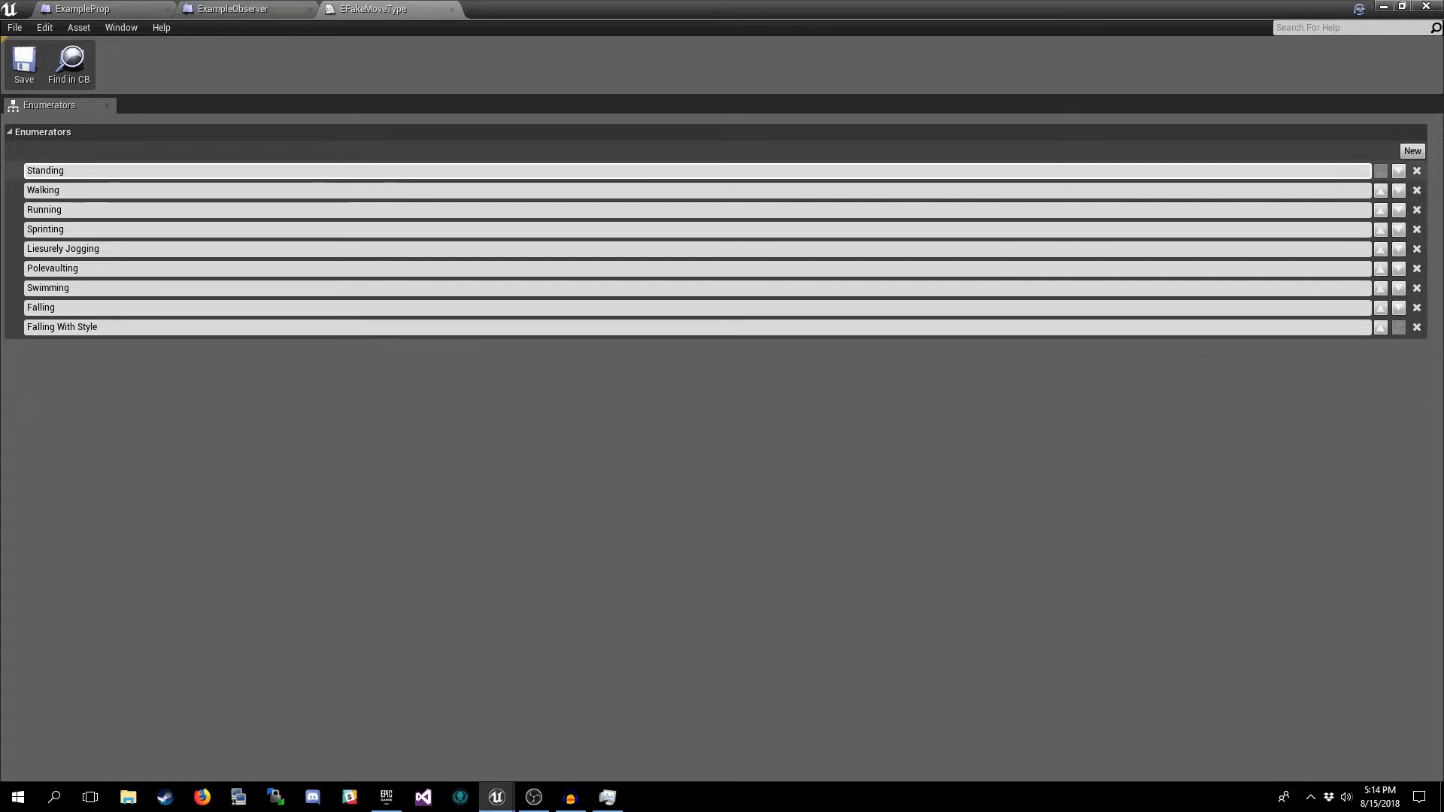
- Switch to the ExampleObserver blueprint showing its class defaults
left_click(56, 170)
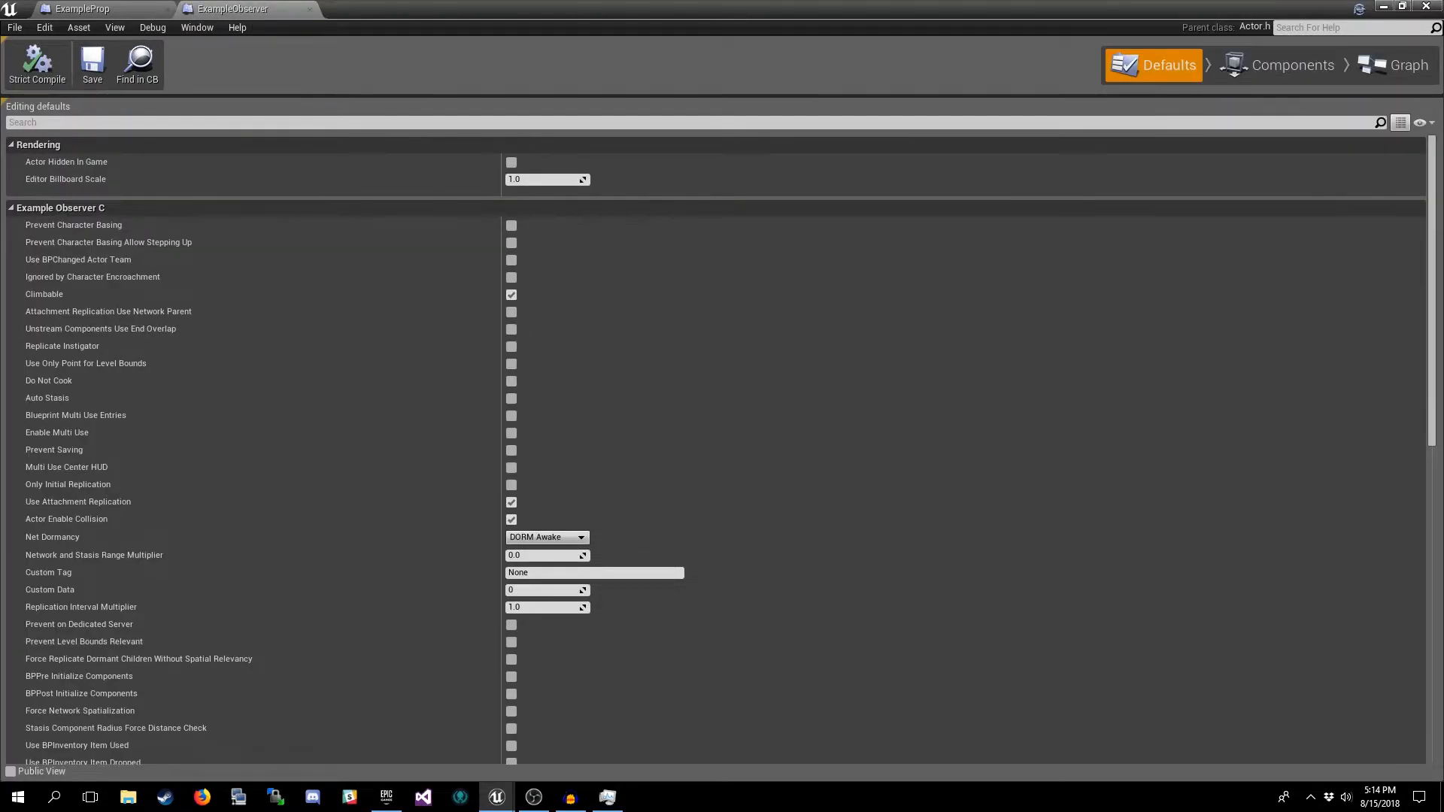
- View ExampleProp's event graph and the MovementState variable's details
left_click(1406, 65)
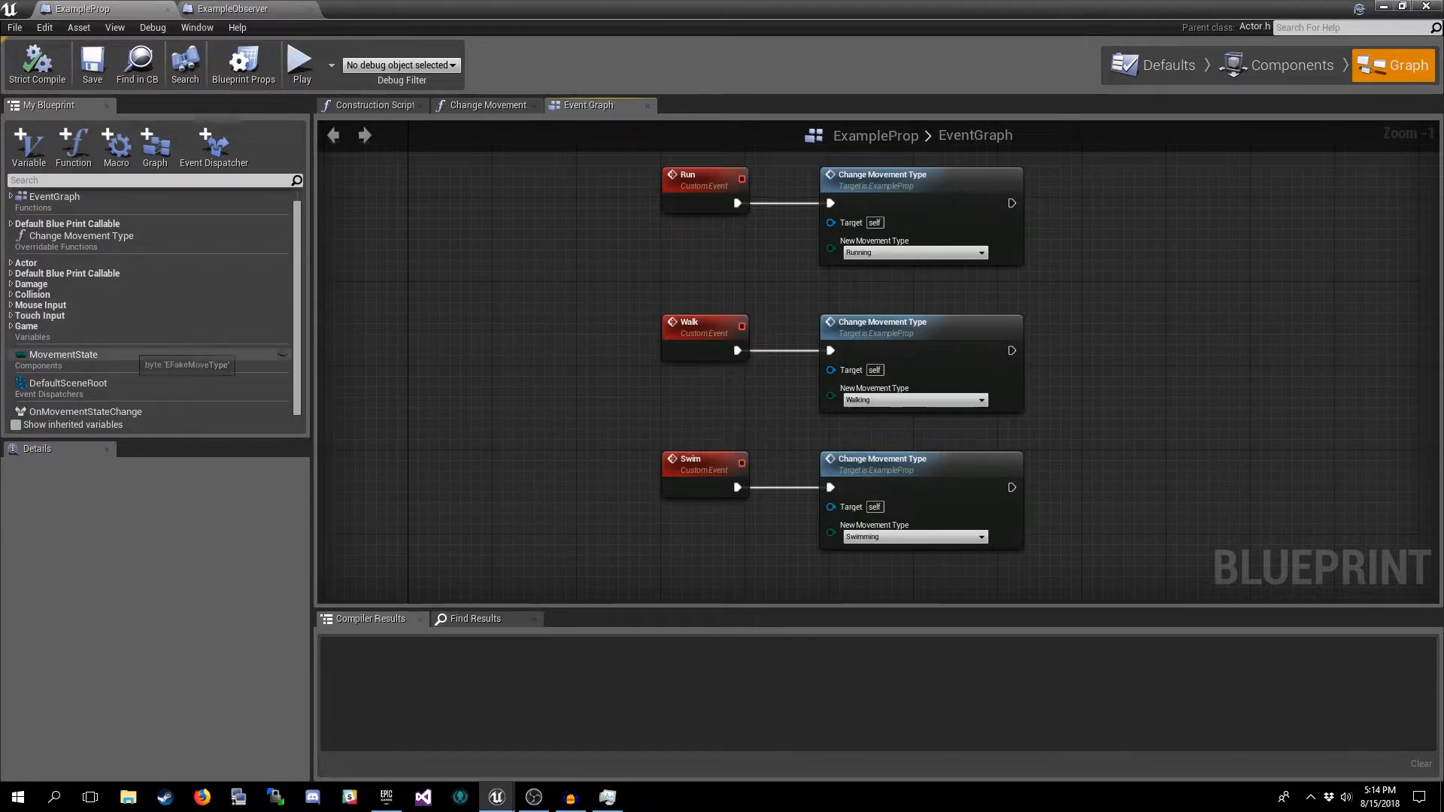
left_click(63, 355)
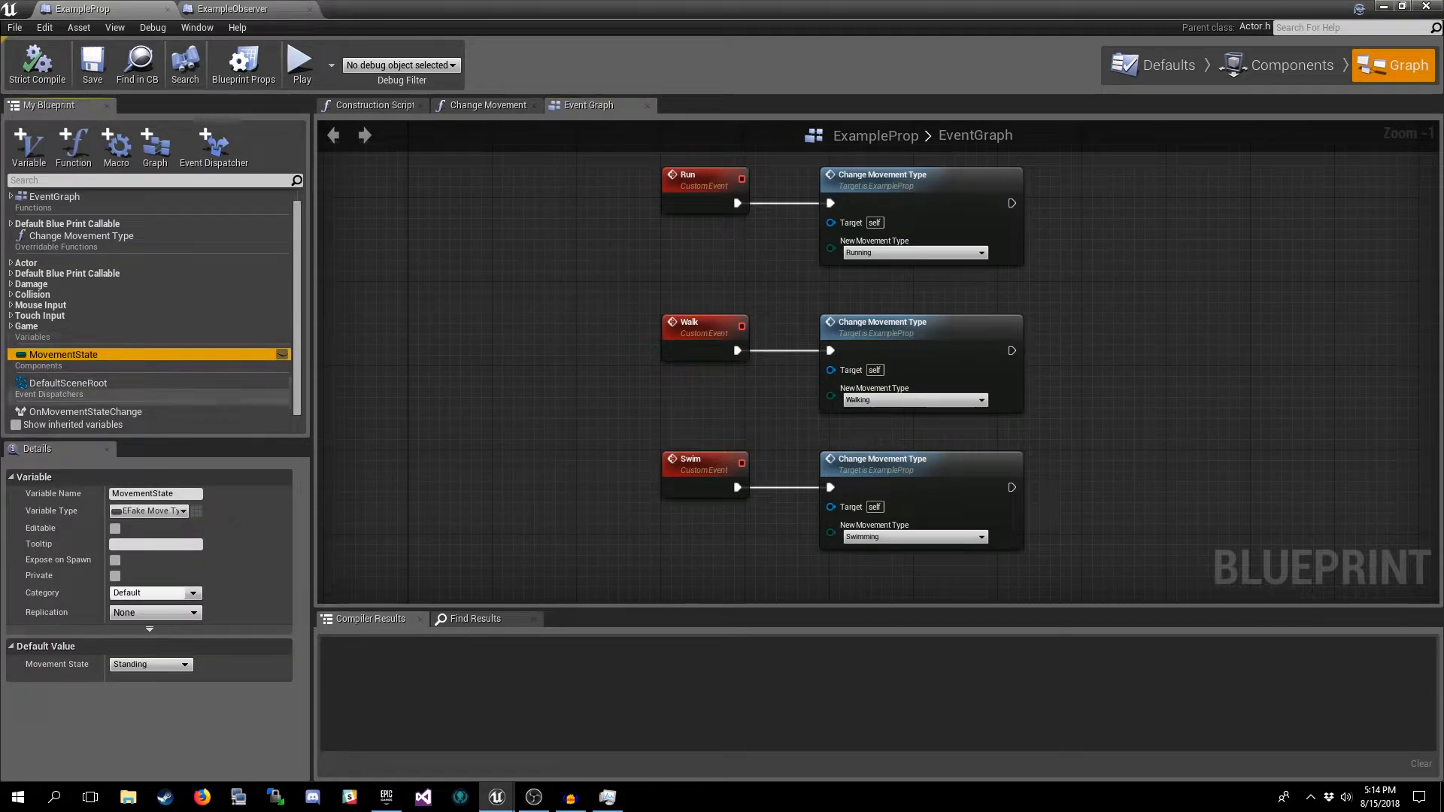
mouse_move(152, 510)
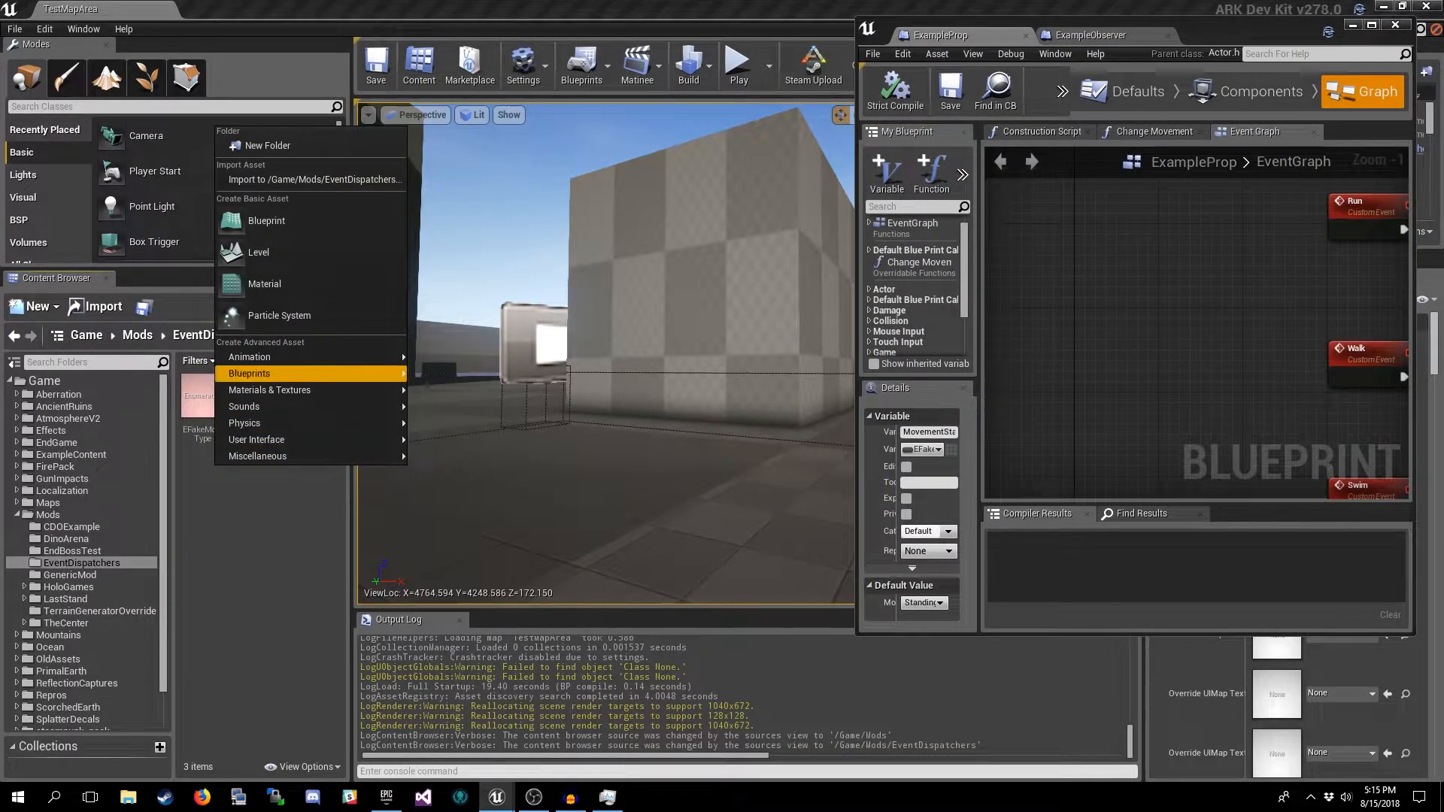
mouse_move(466, 507)
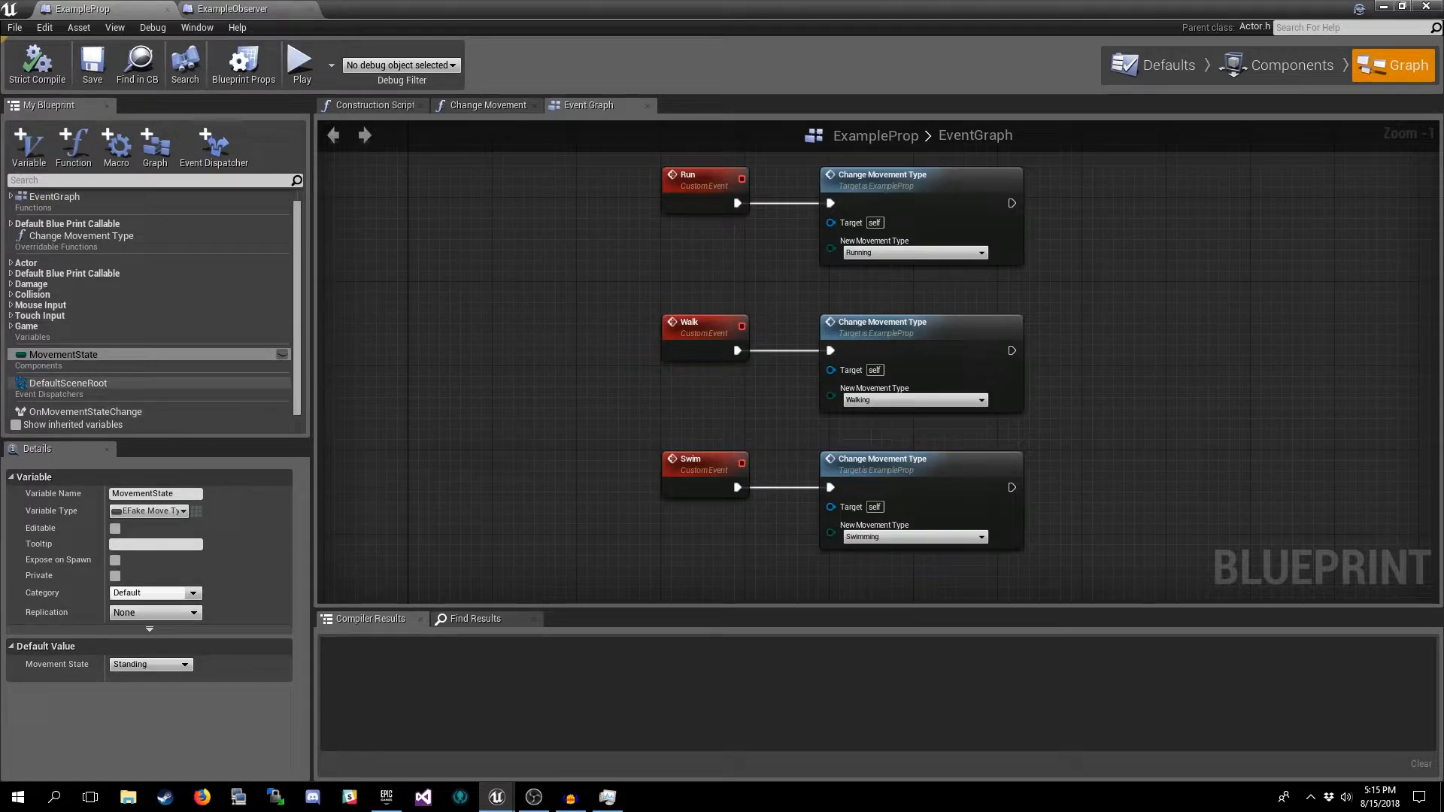
mouse_move(214, 148)
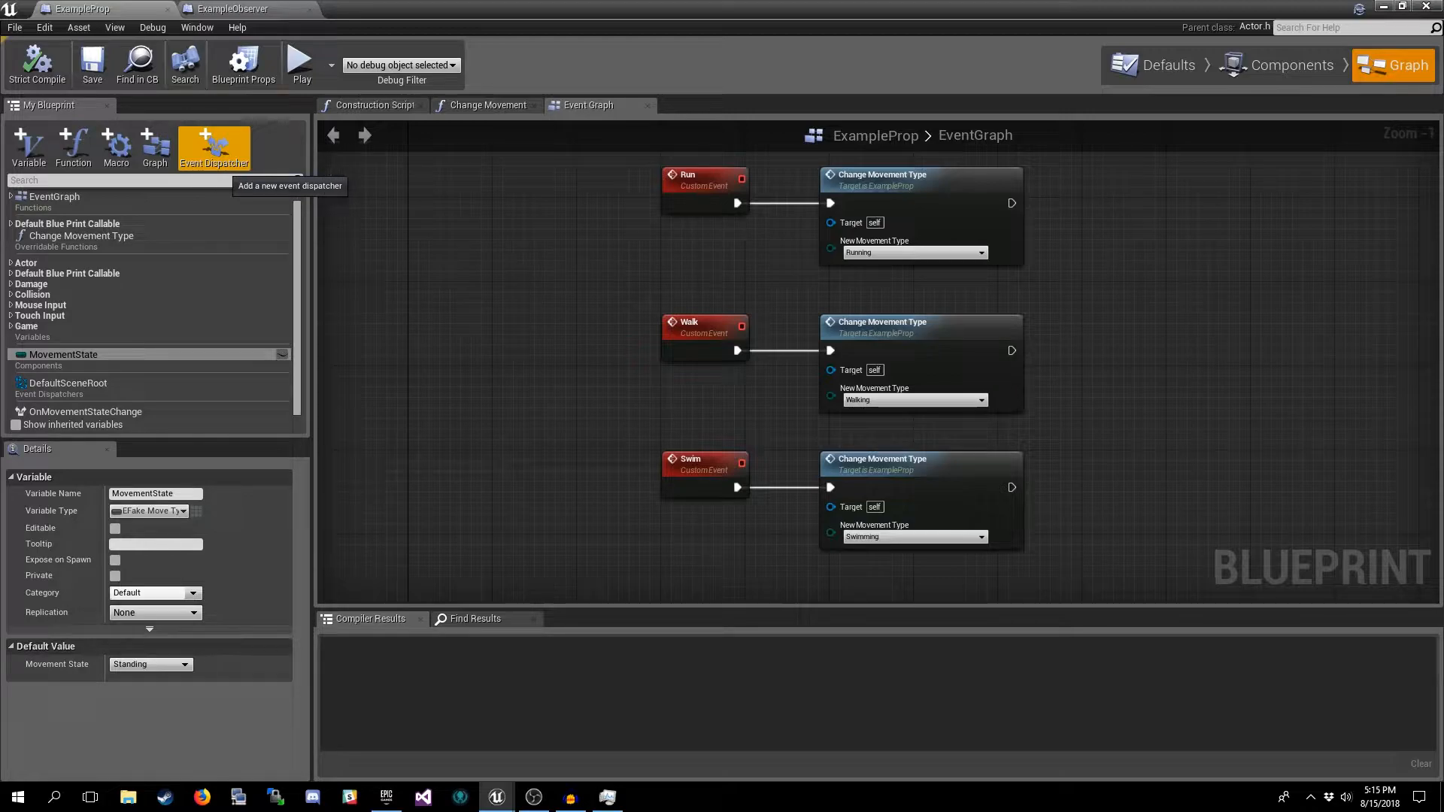
mouse_move(295, 179)
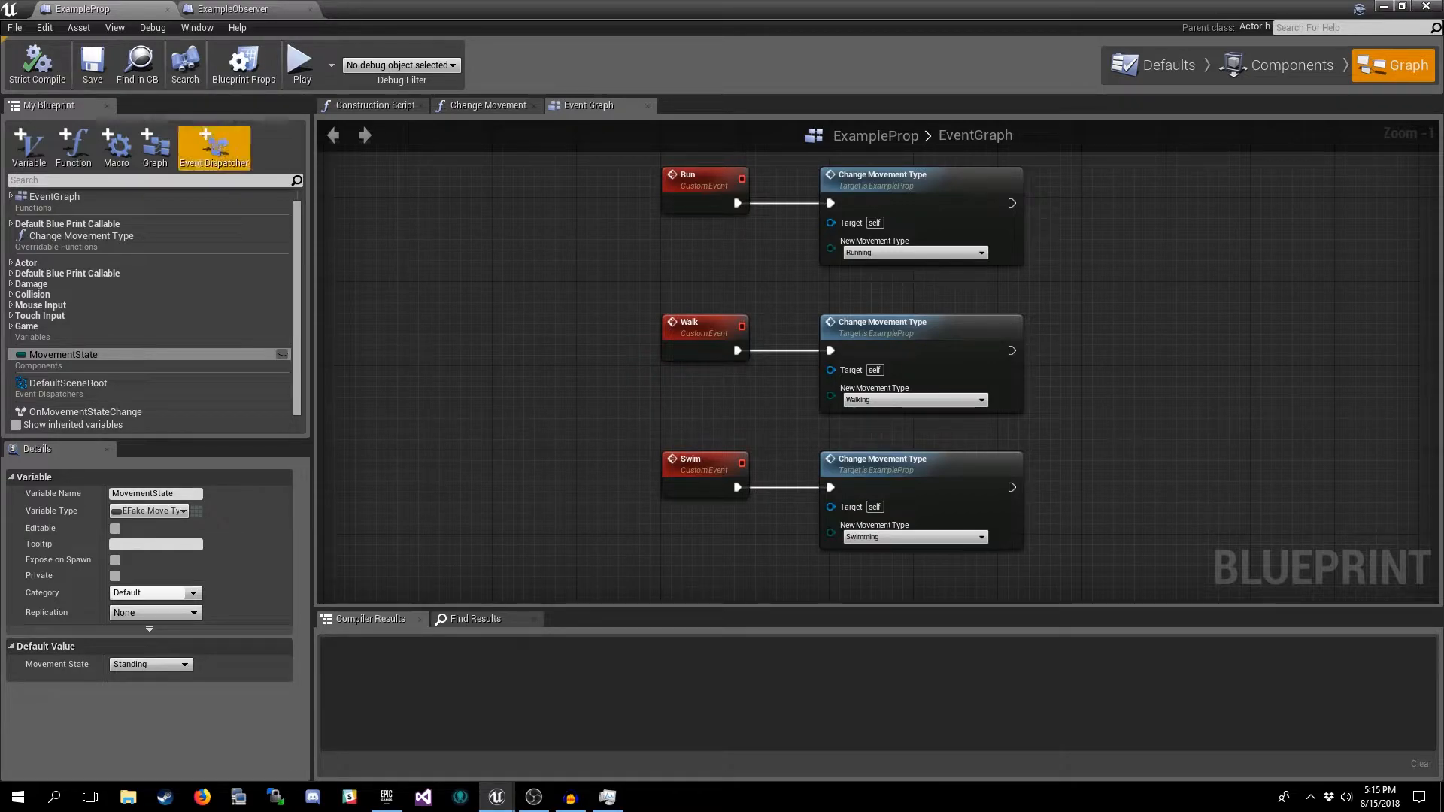
mouse_move(213, 147)
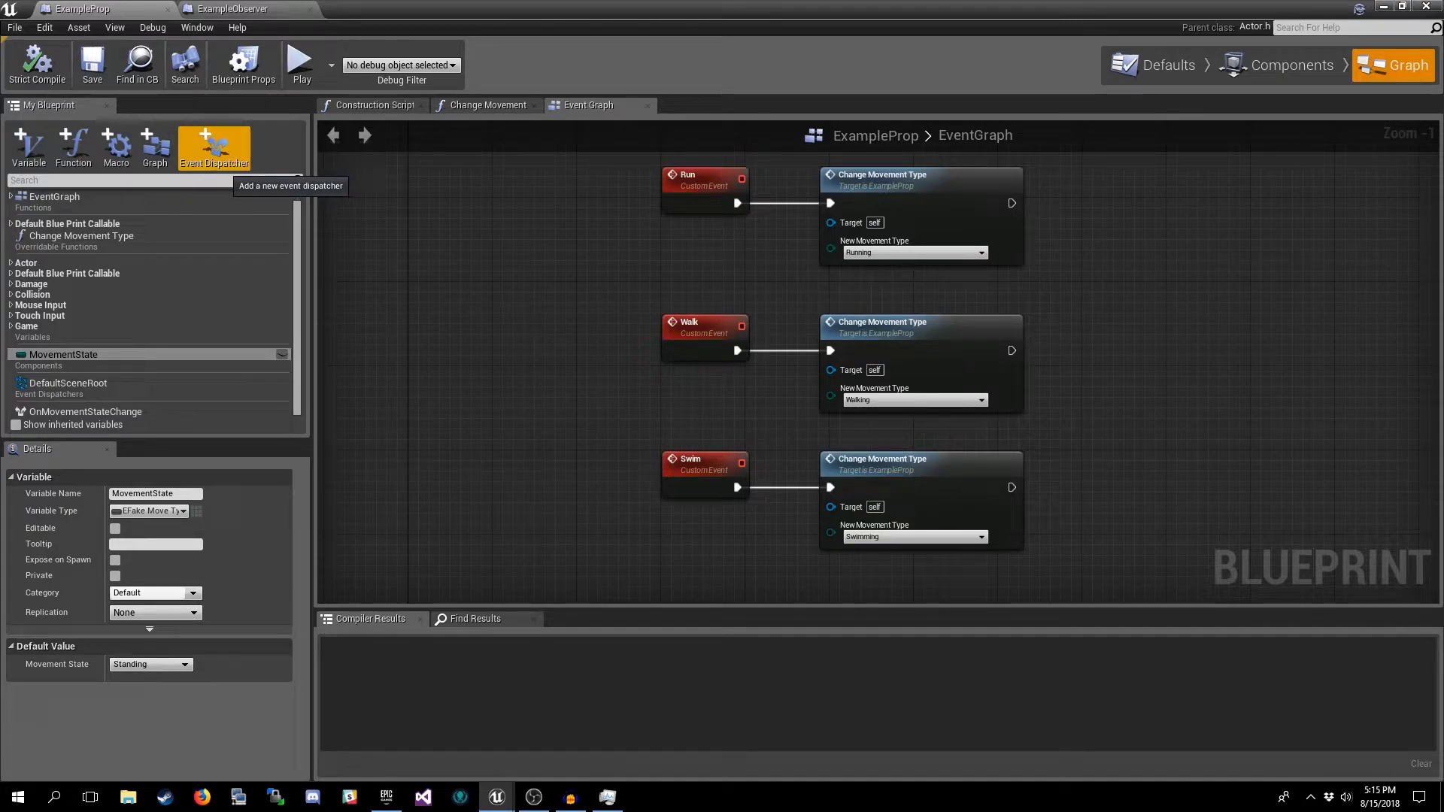
mouse_move(86, 412)
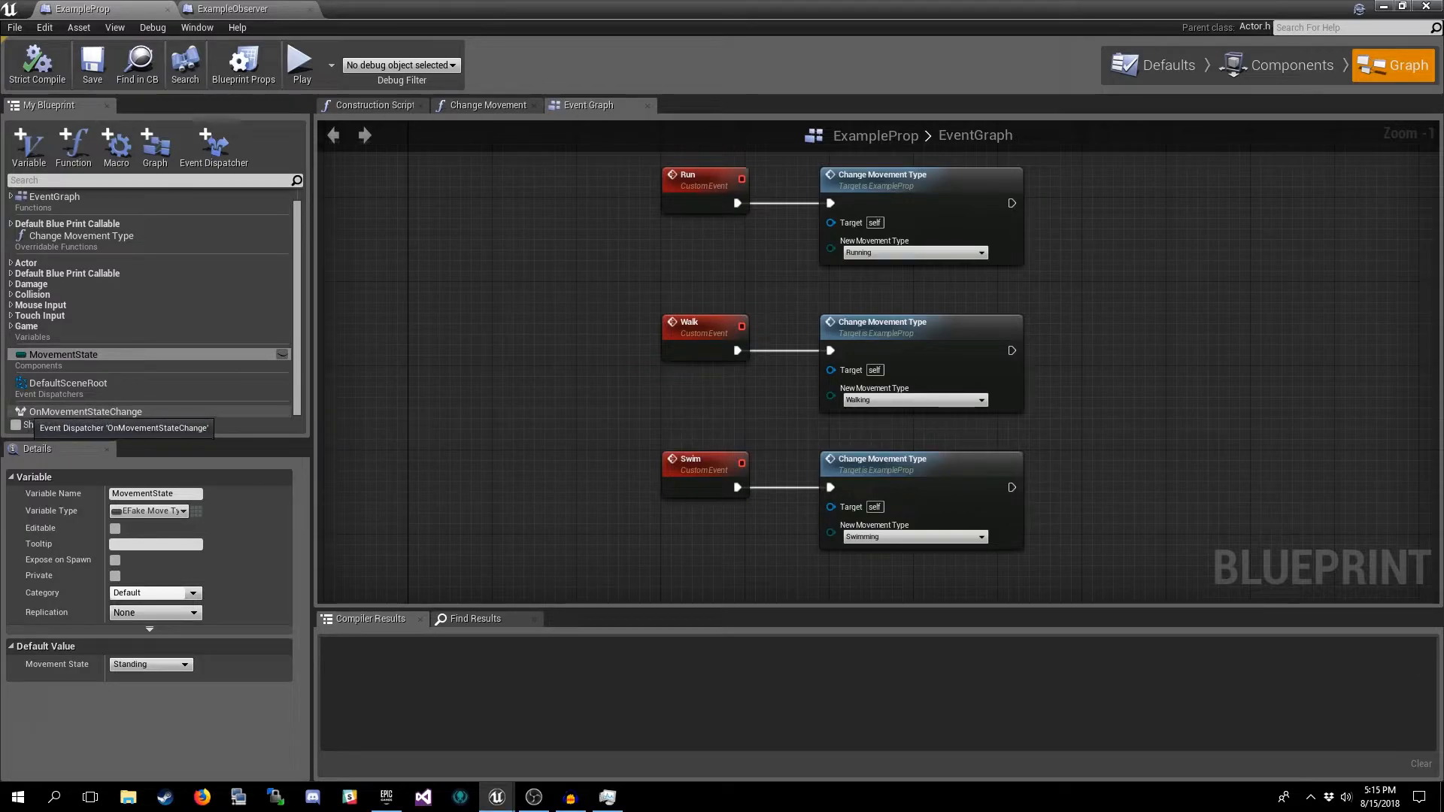
- Show the OnMovementStateChange dispatcher's details with its EFakeMoveType MovementType input
left_click(84, 412)
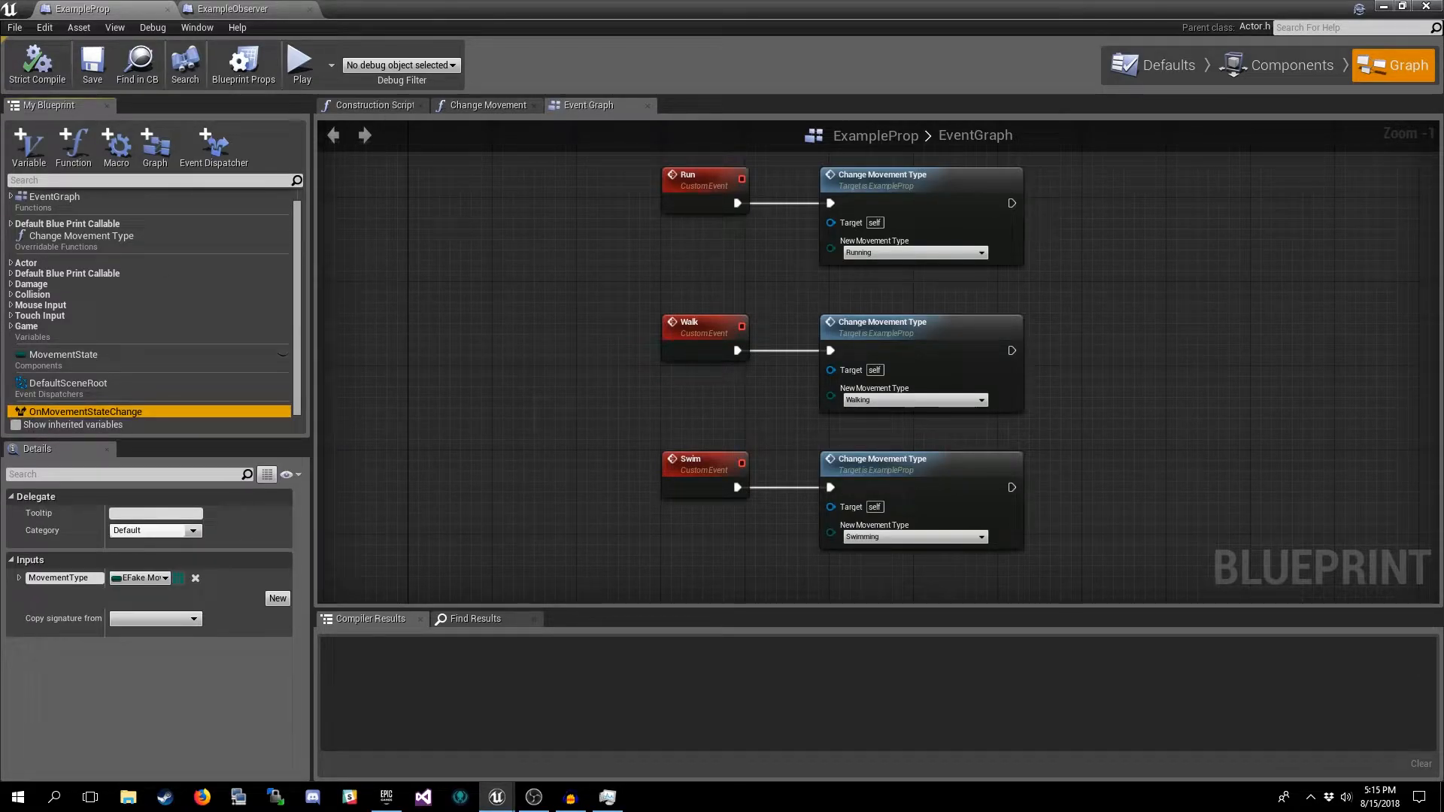
mouse_move(85, 412)
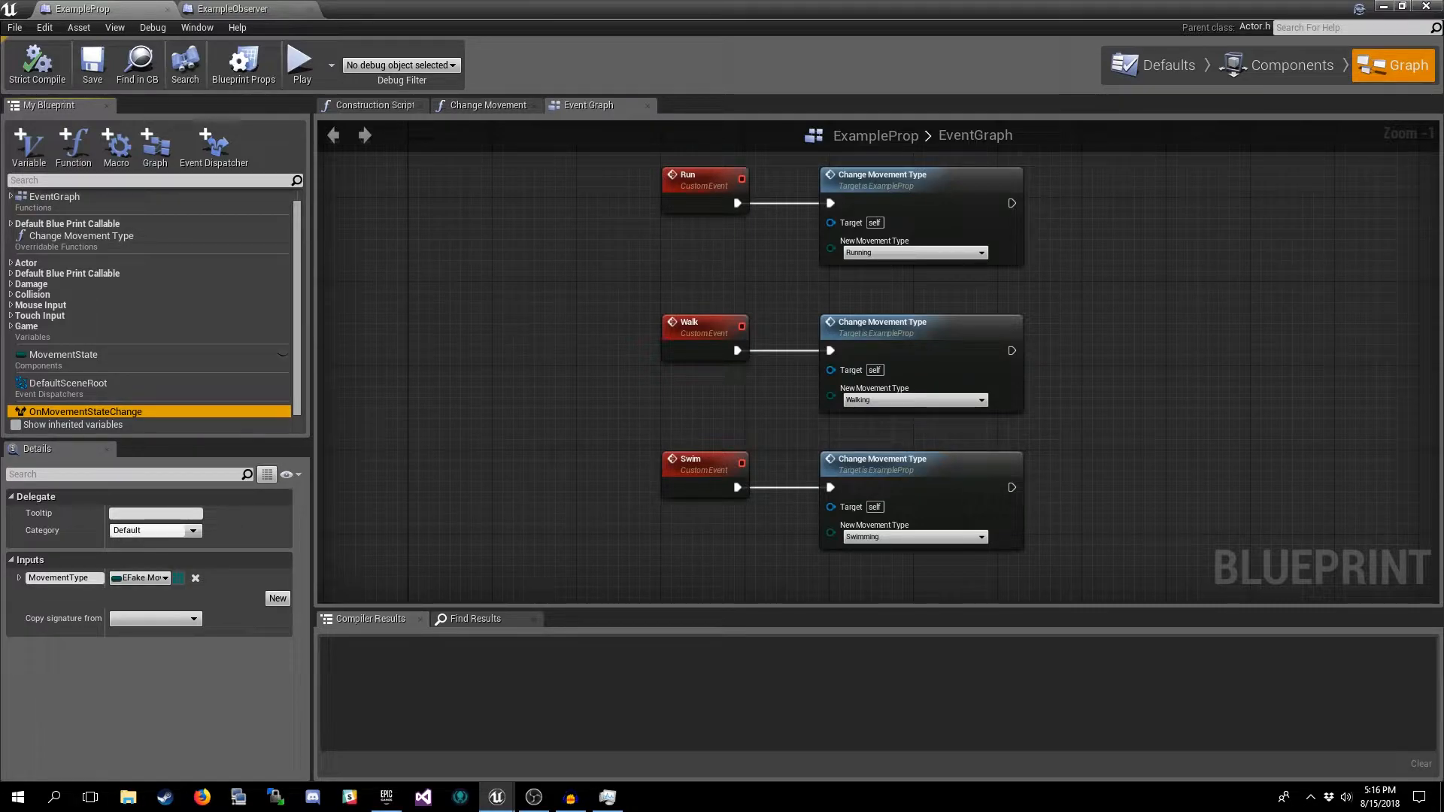
mouse_move(84, 412)
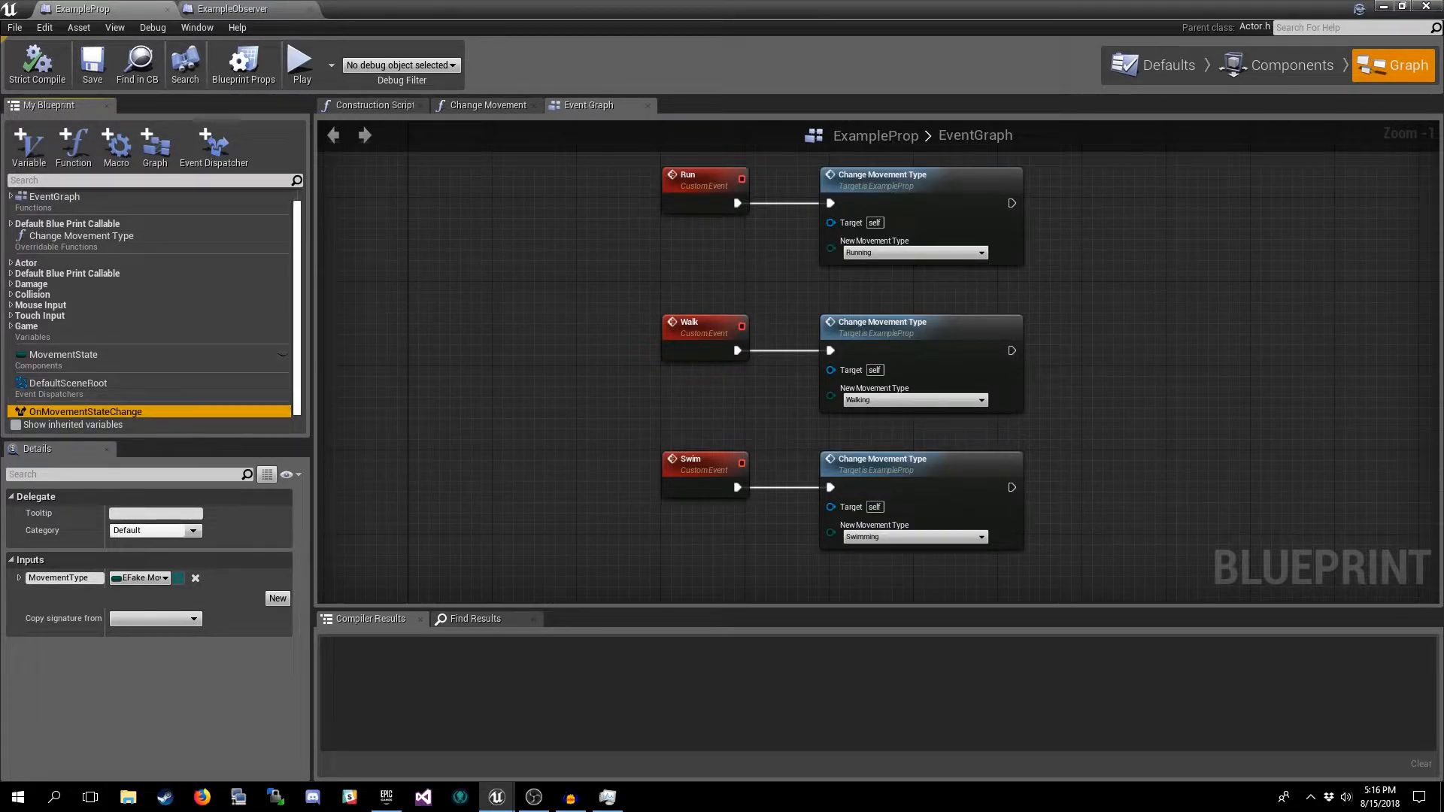
mouse_move(86, 412)
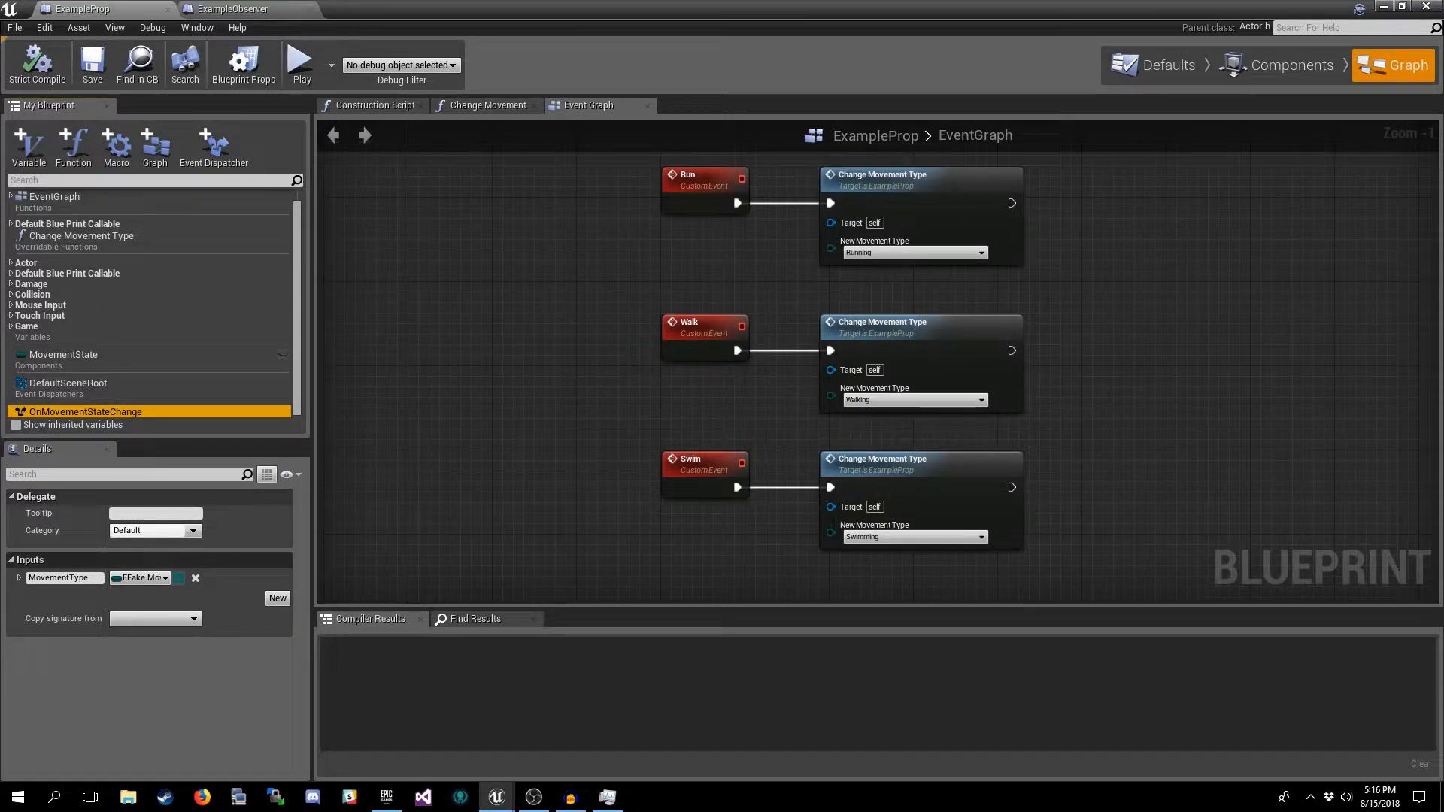
mouse_move(139, 577)
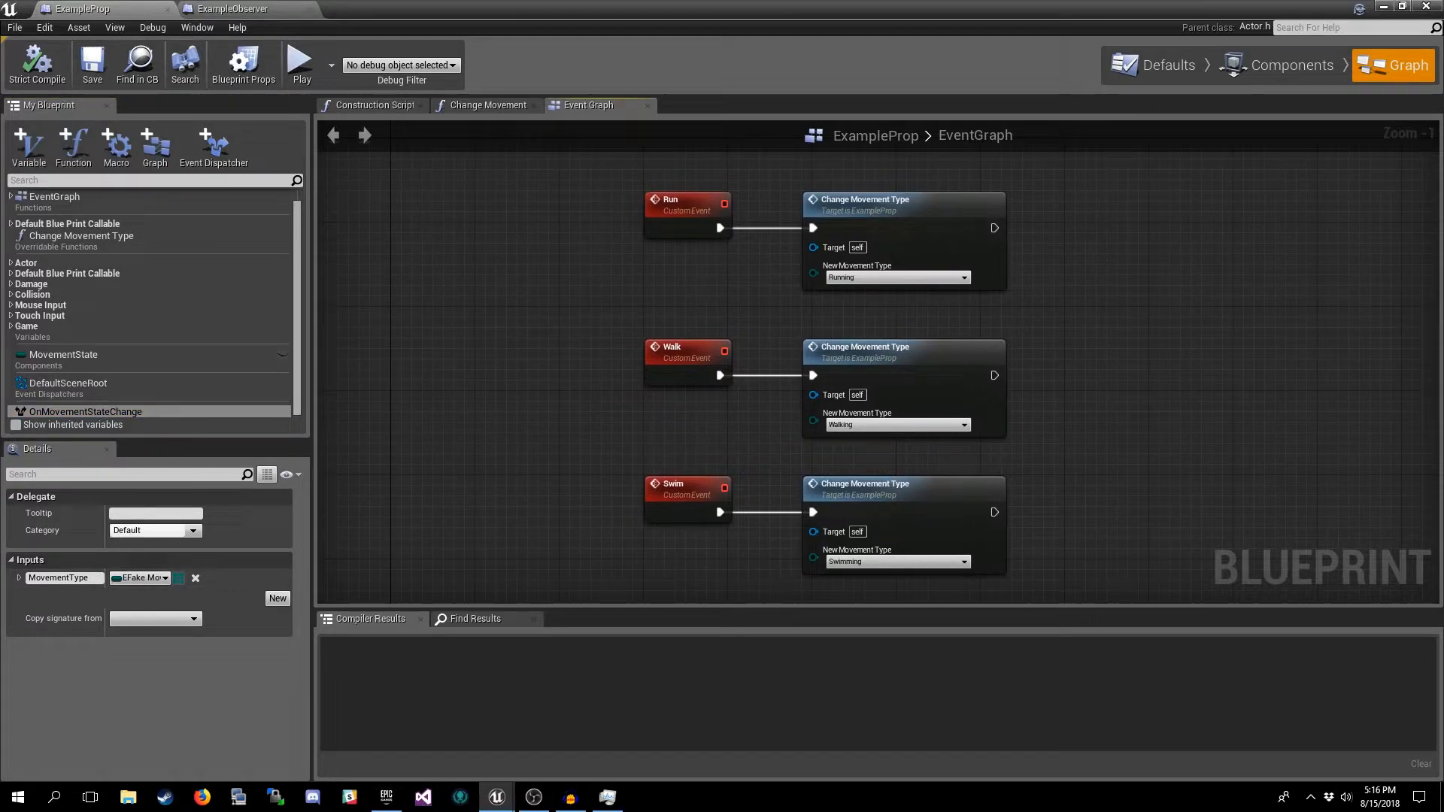
mouse_move(63, 355)
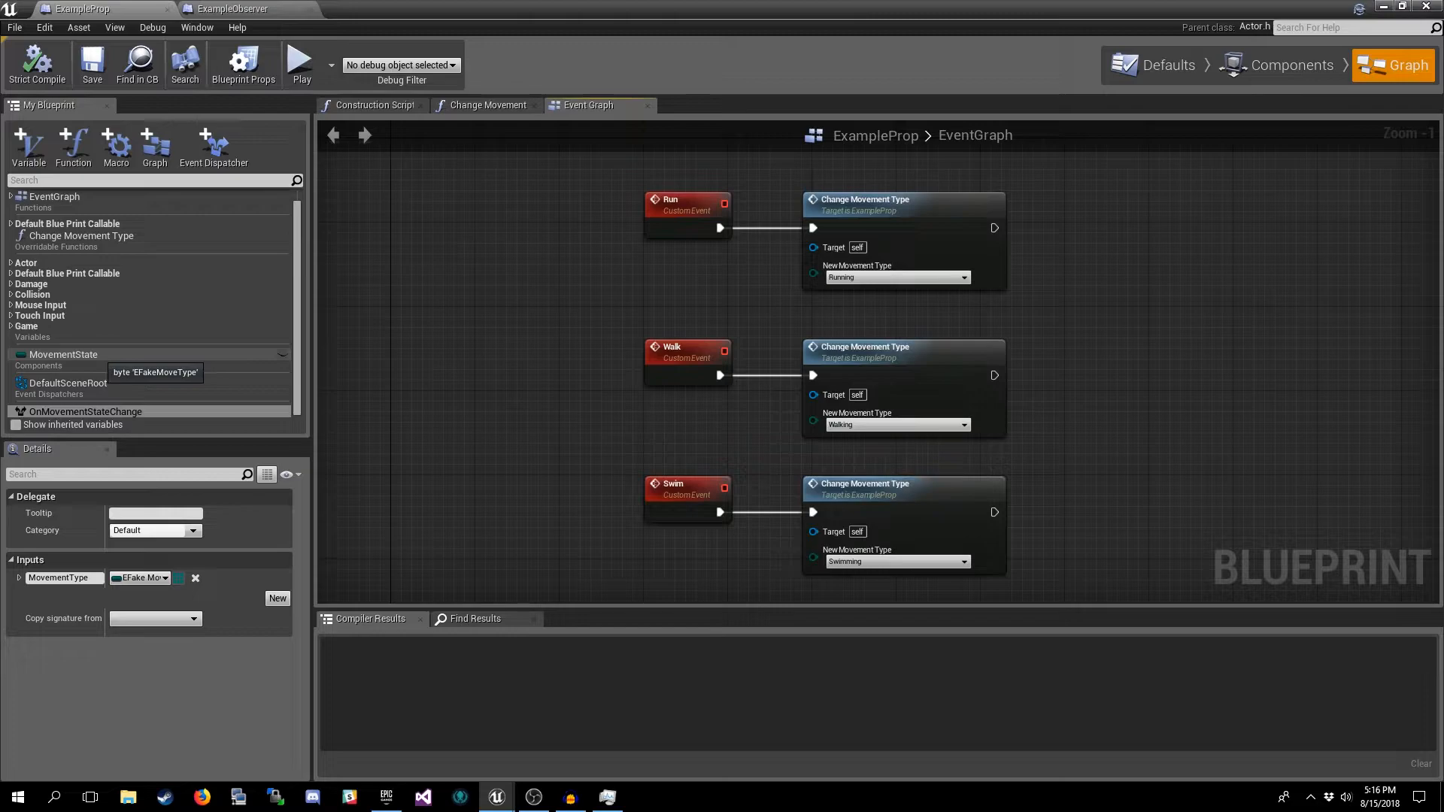
left_click(65, 355)
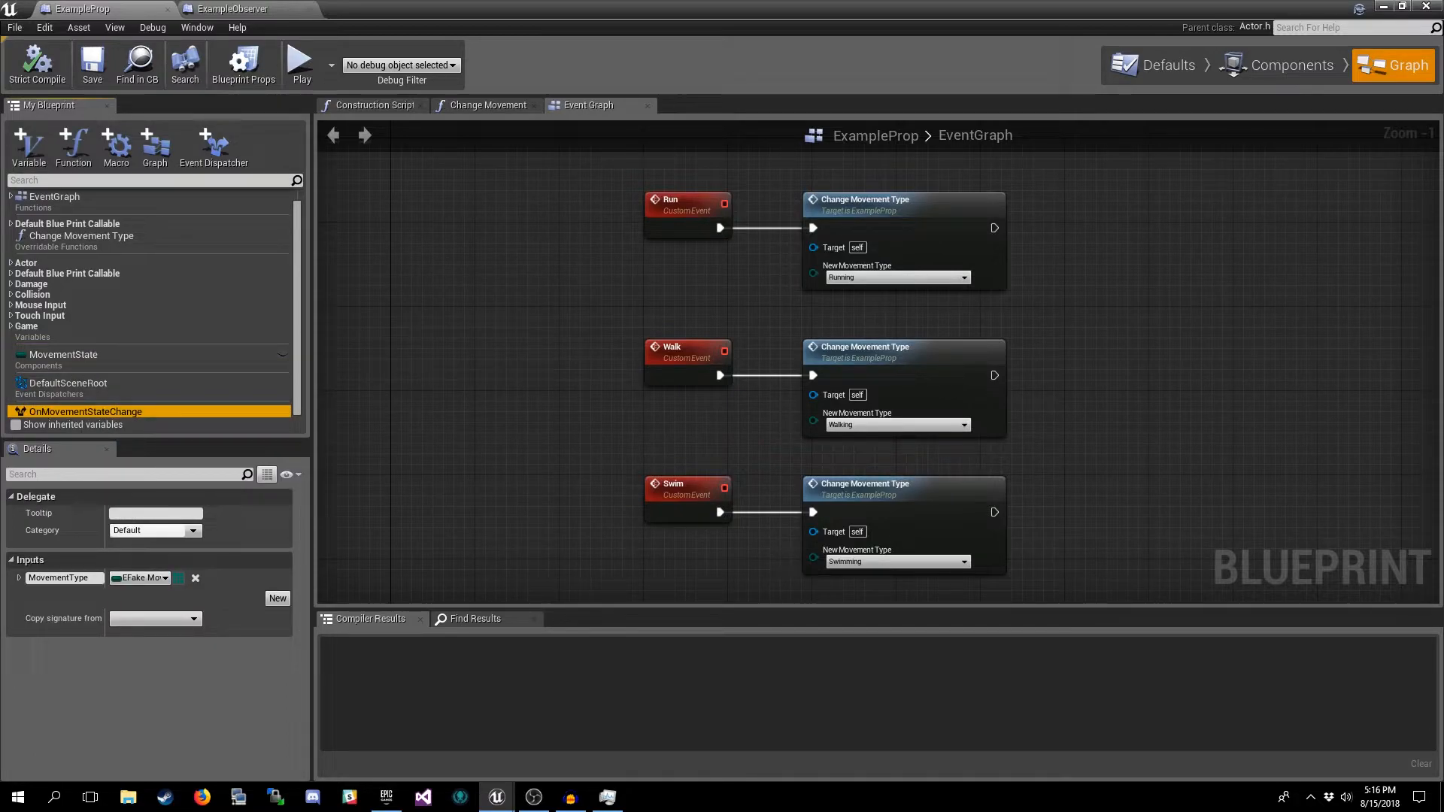
left_click(488, 106)
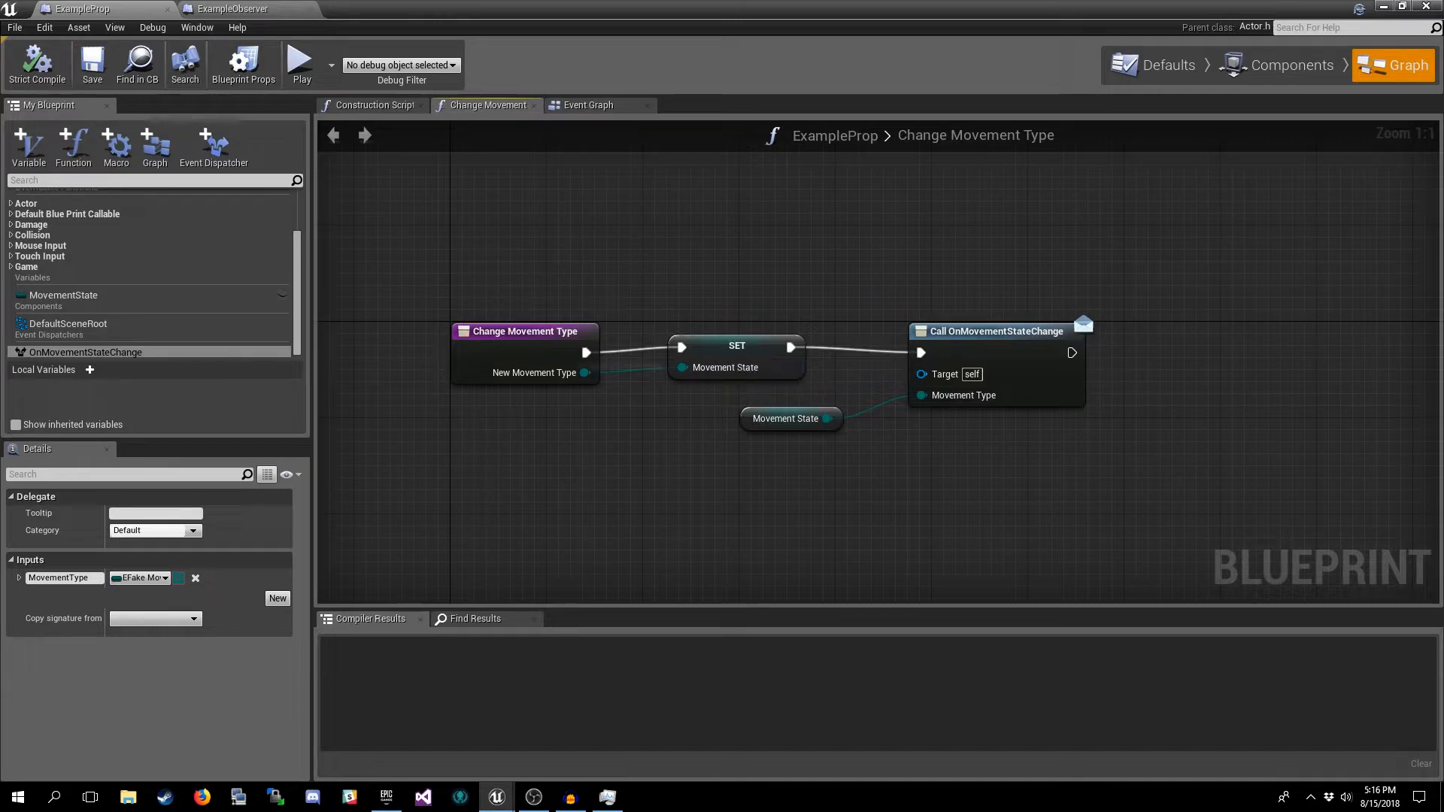
left_click(736, 346)
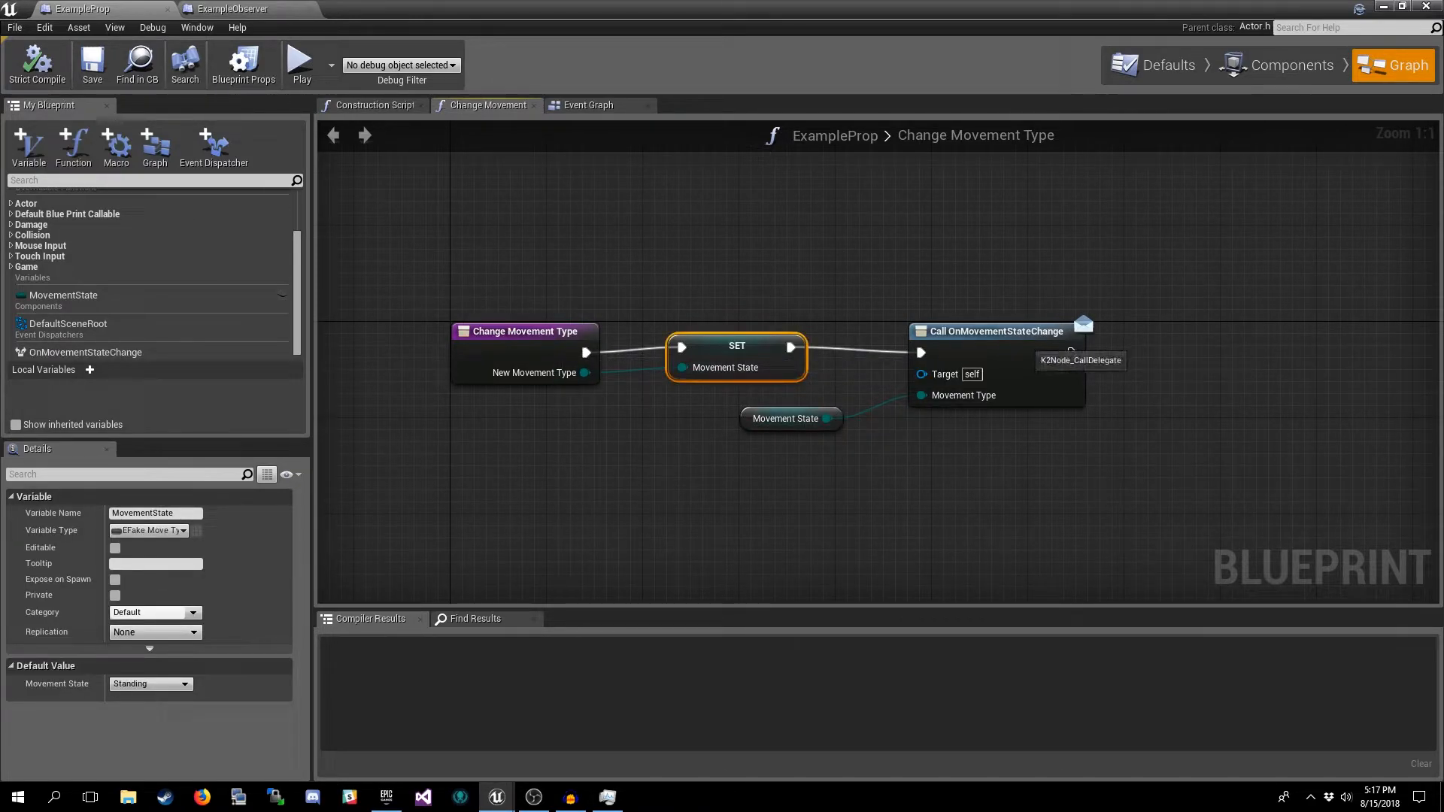
left_click(994, 331)
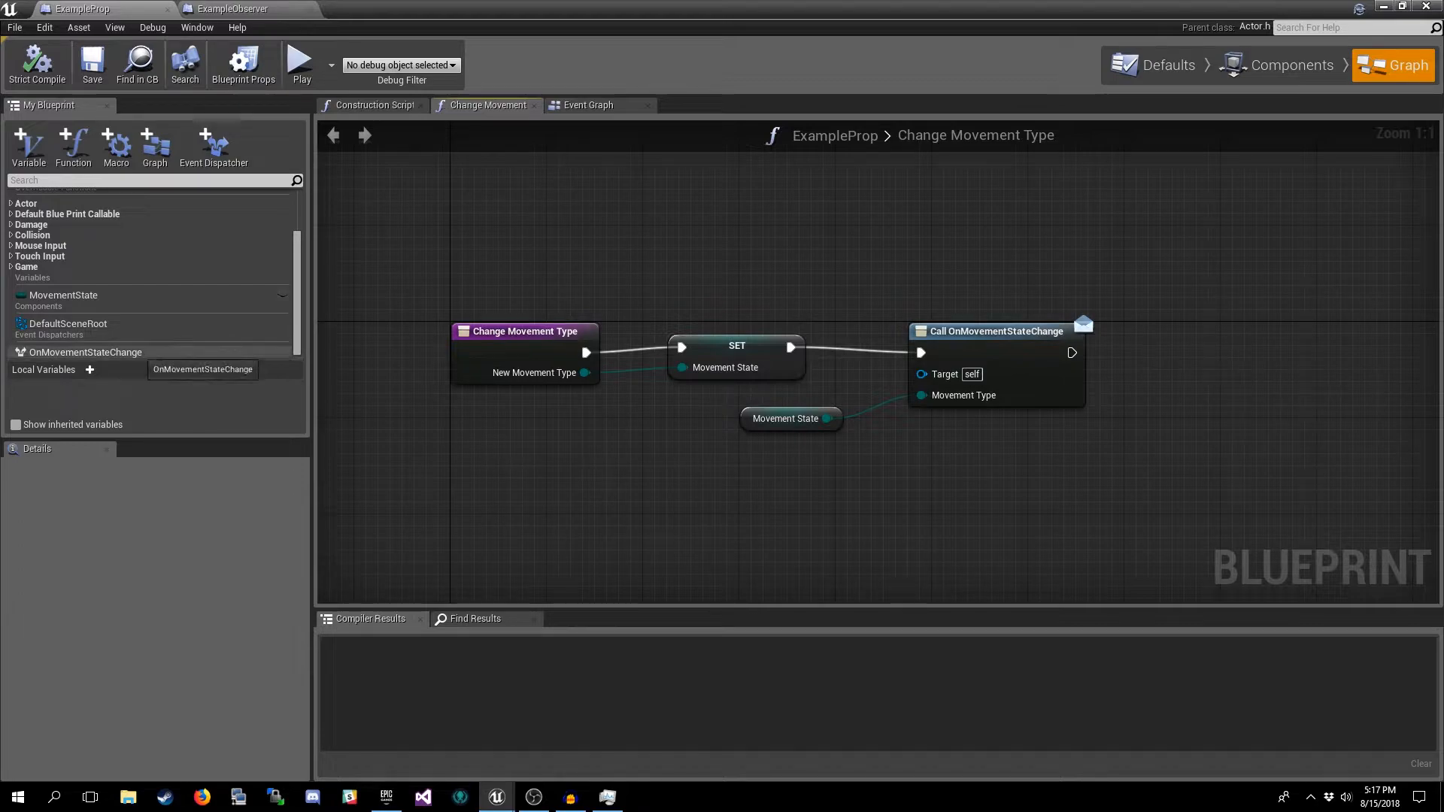
left_click(84, 352)
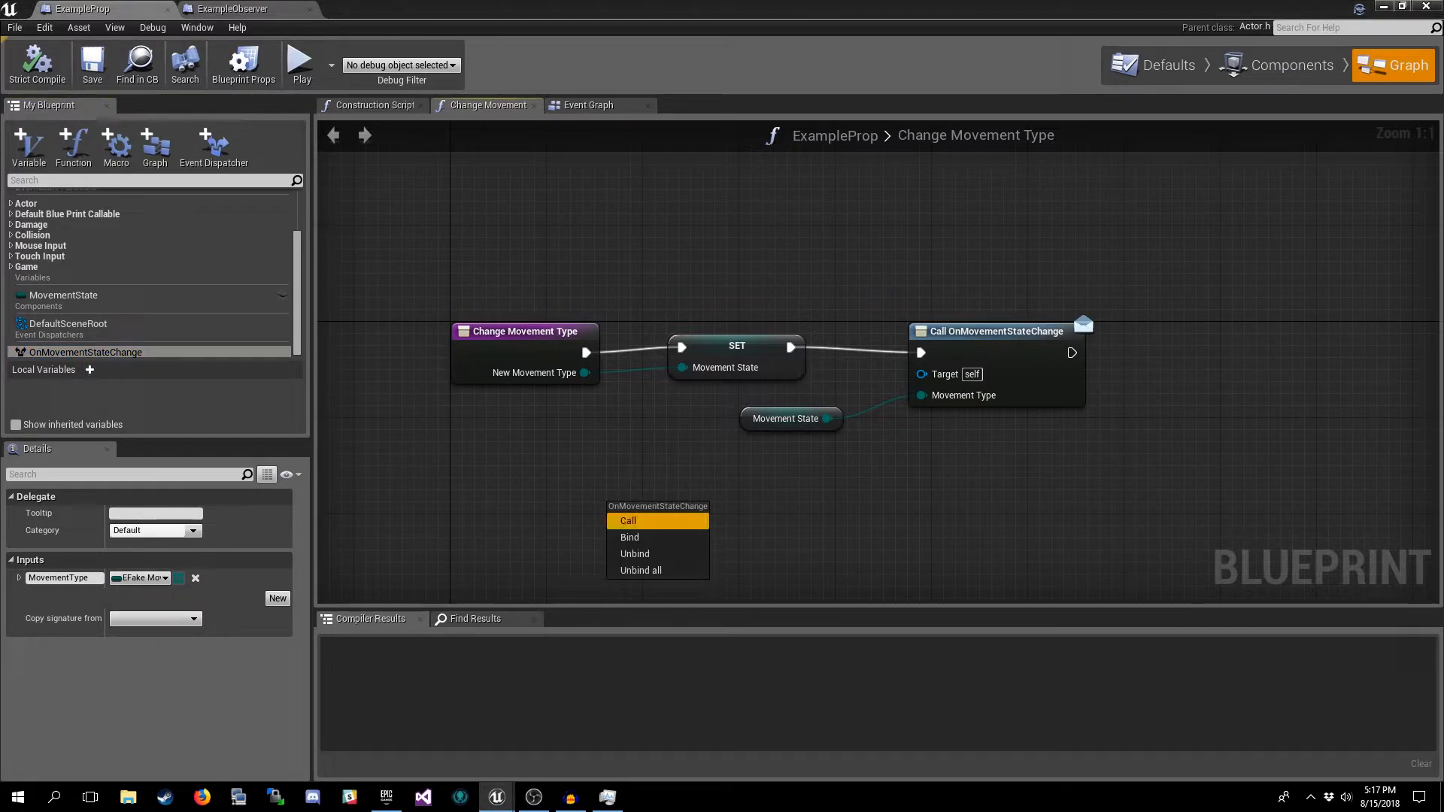
left_click(627, 521)
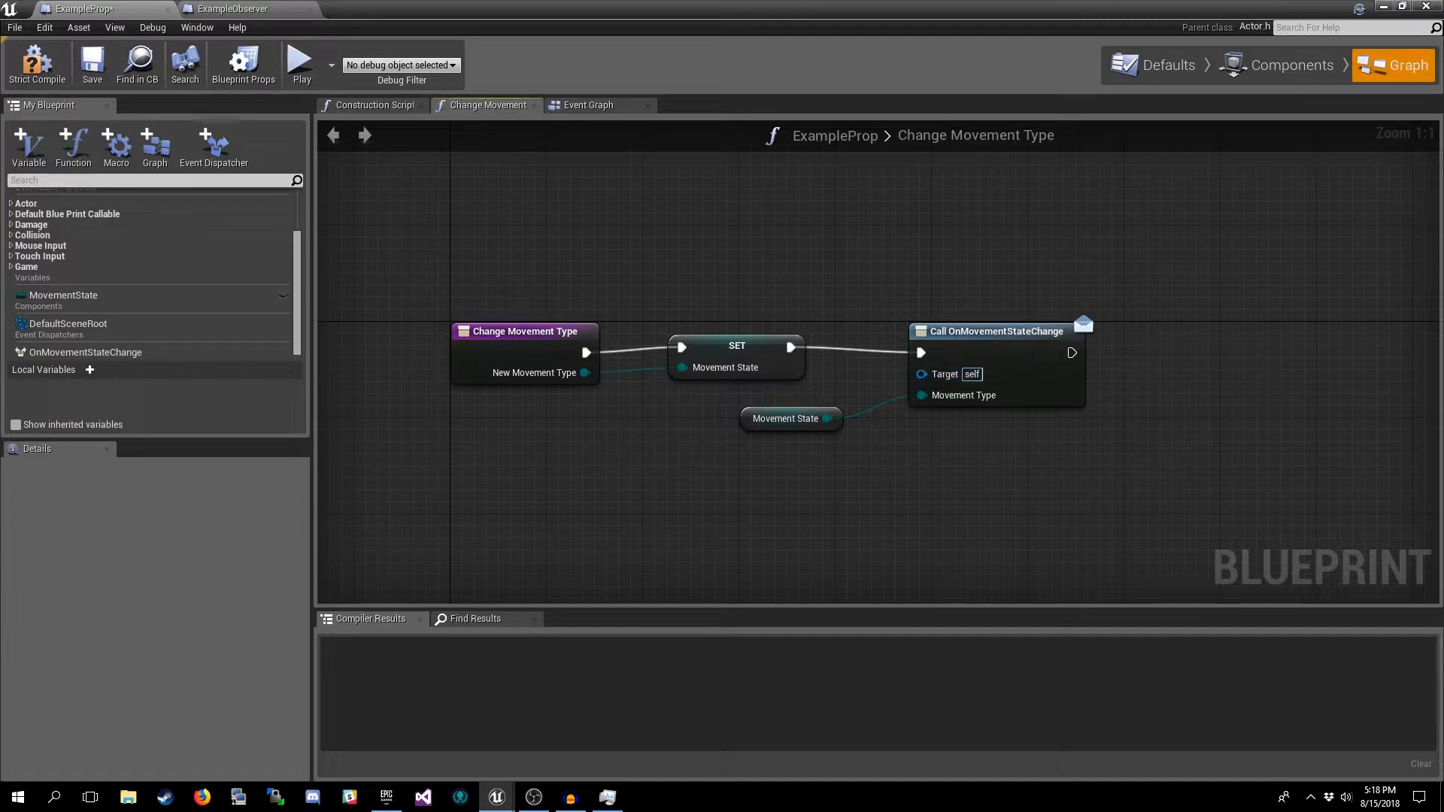
mouse_move(786, 418)
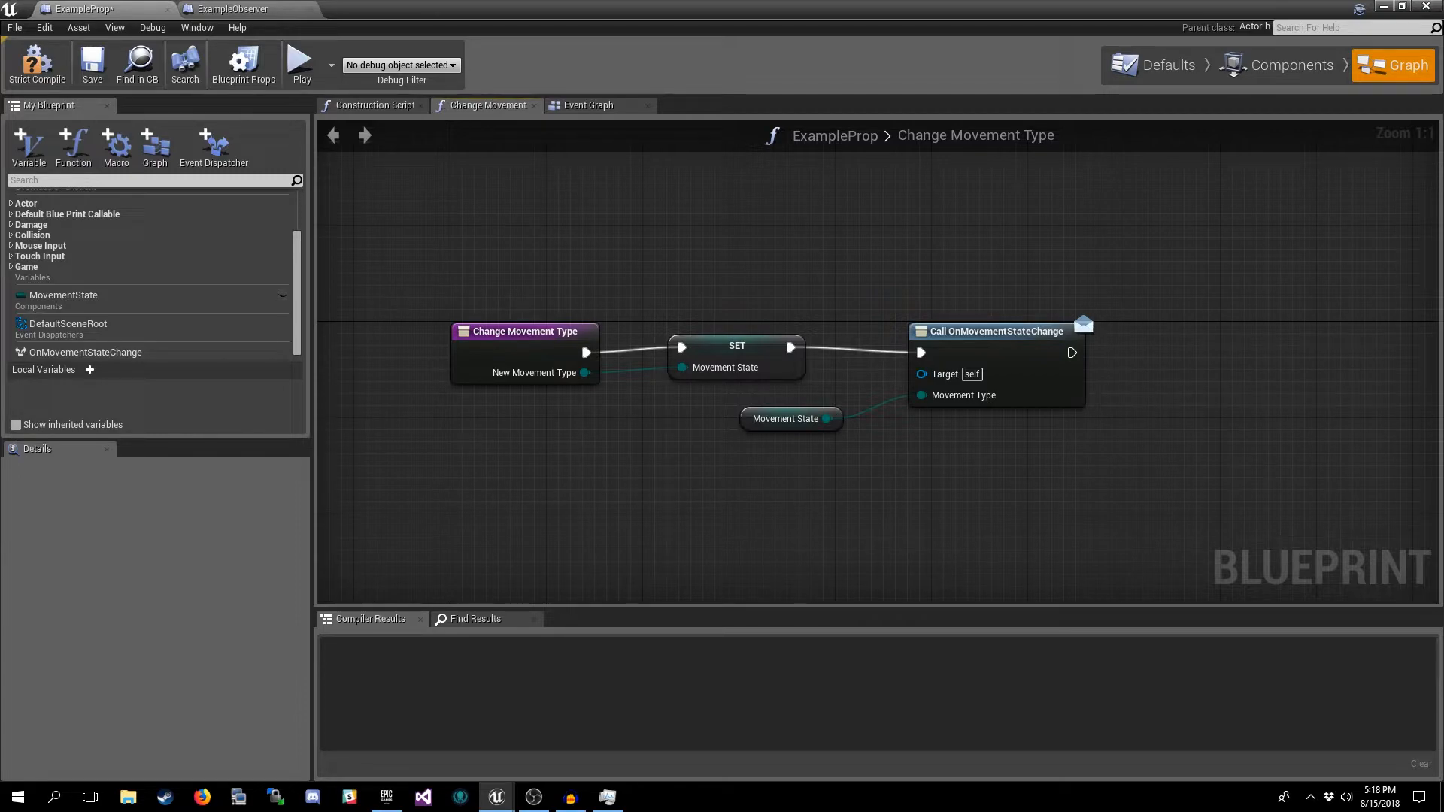
- Revisit ExampleProp's Run event's Change Movement Type function, then return to ExampleObserver
left_click(589, 104)
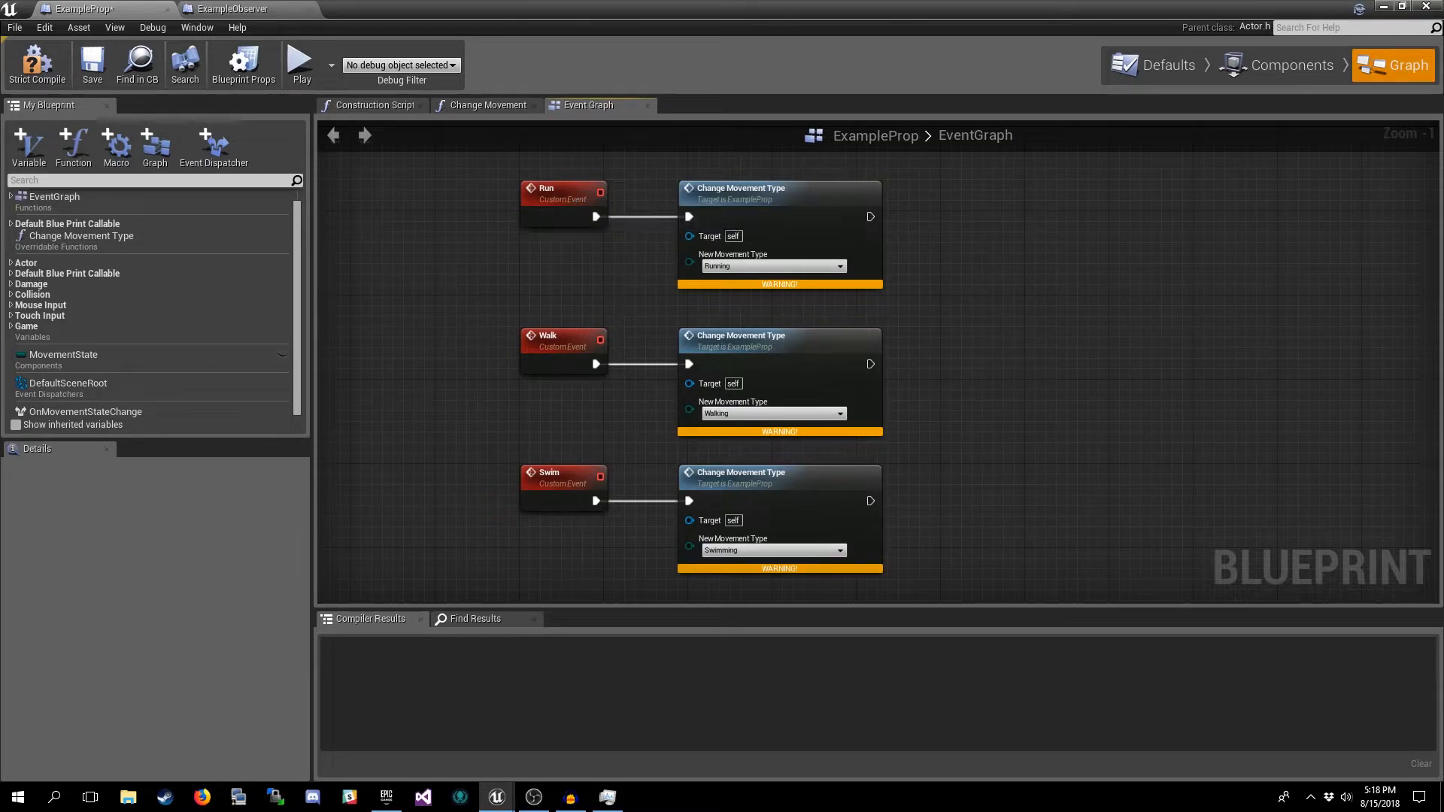
left_click(777, 188)
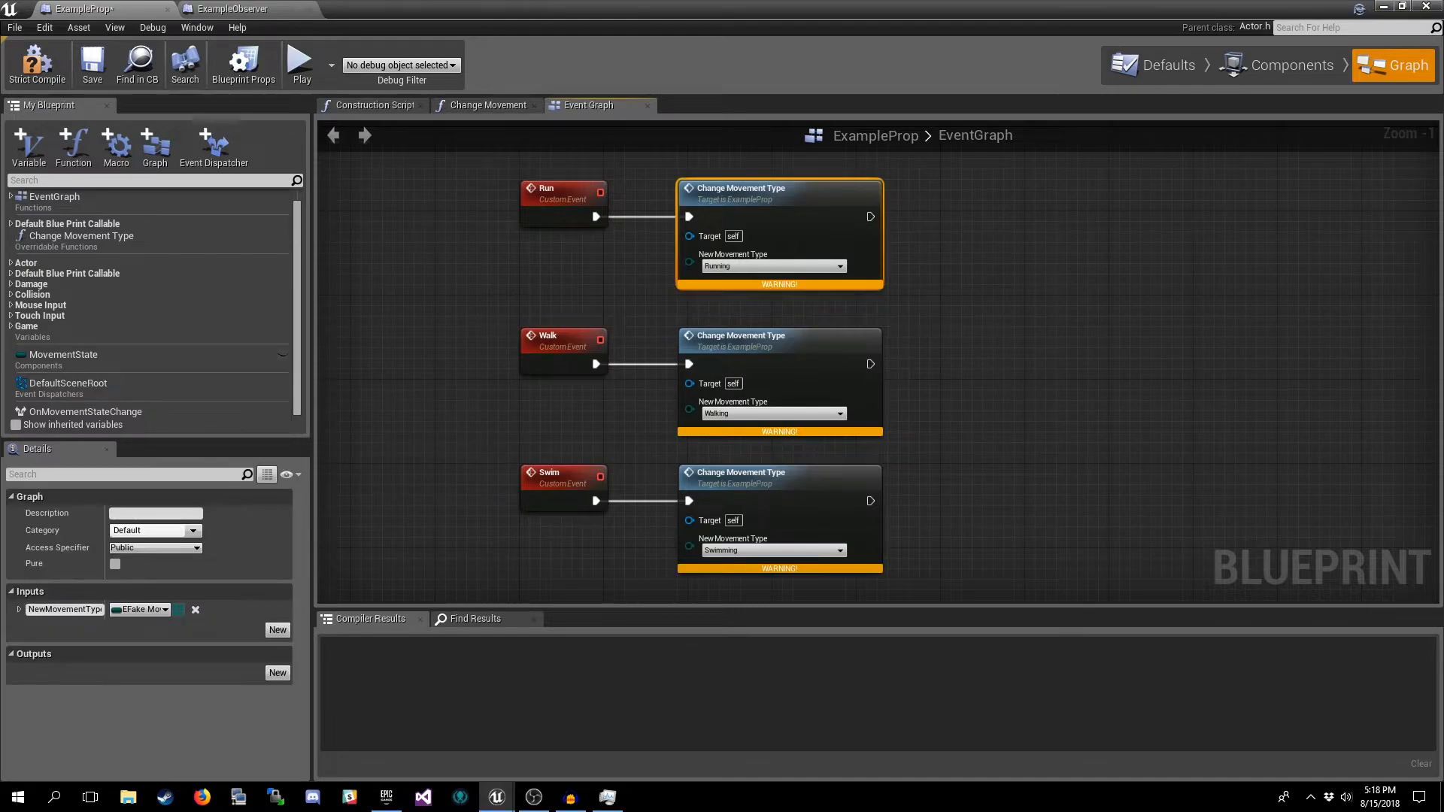
left_click(778, 471)
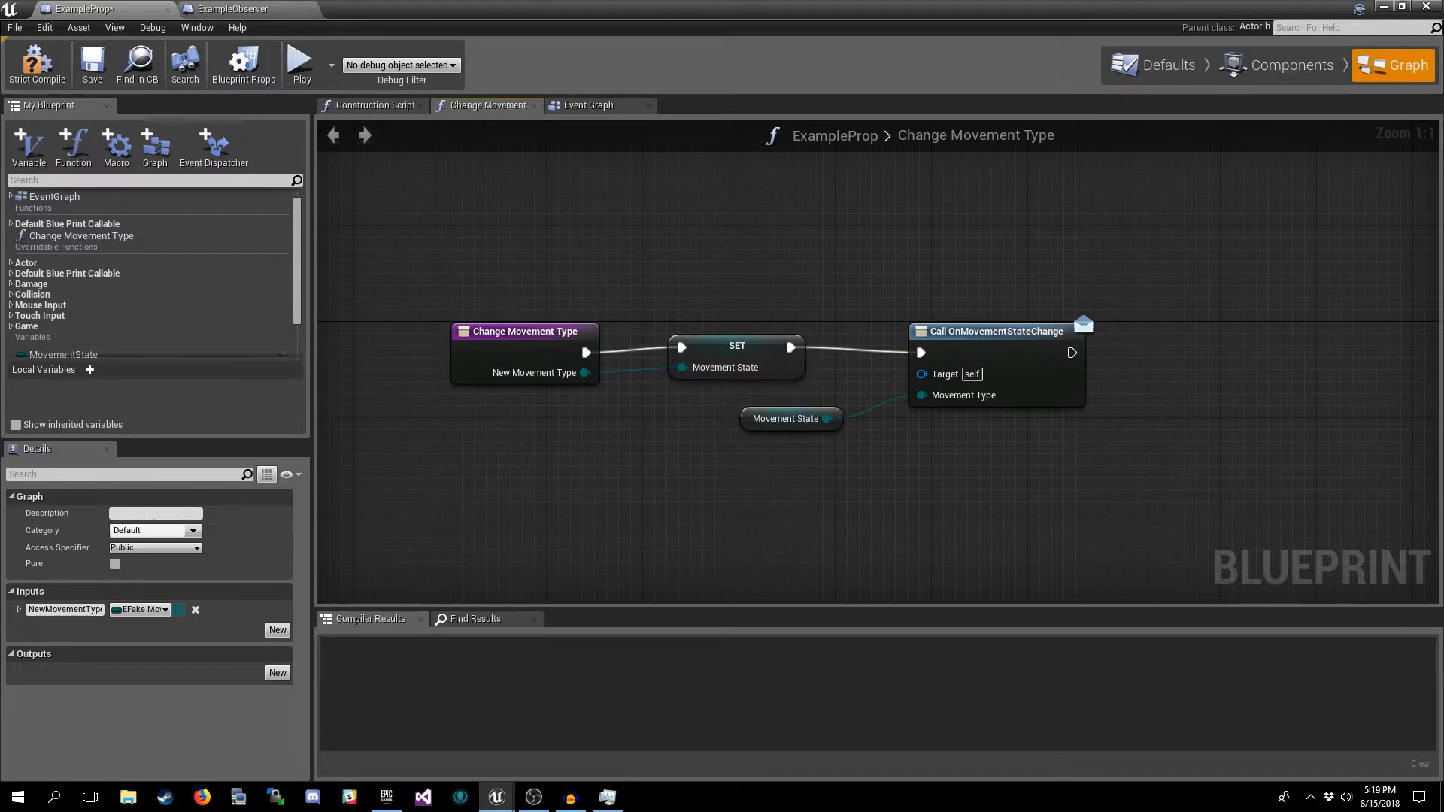
left_click(586, 104)
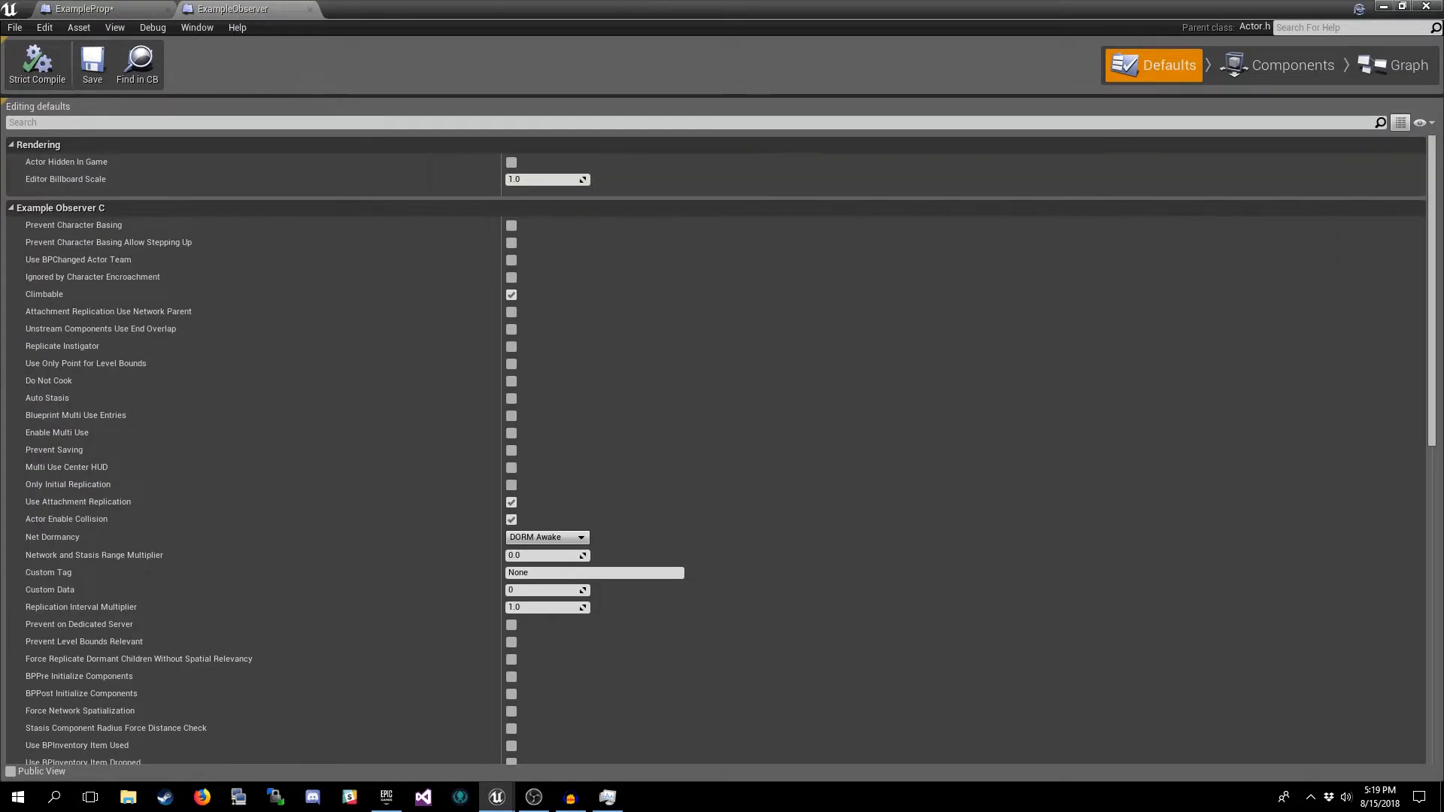
- Add a Bind Event to OnMovementStateChange on Prop Ref after Event Begin Play with a custom delegate event
left_click(1405, 65)
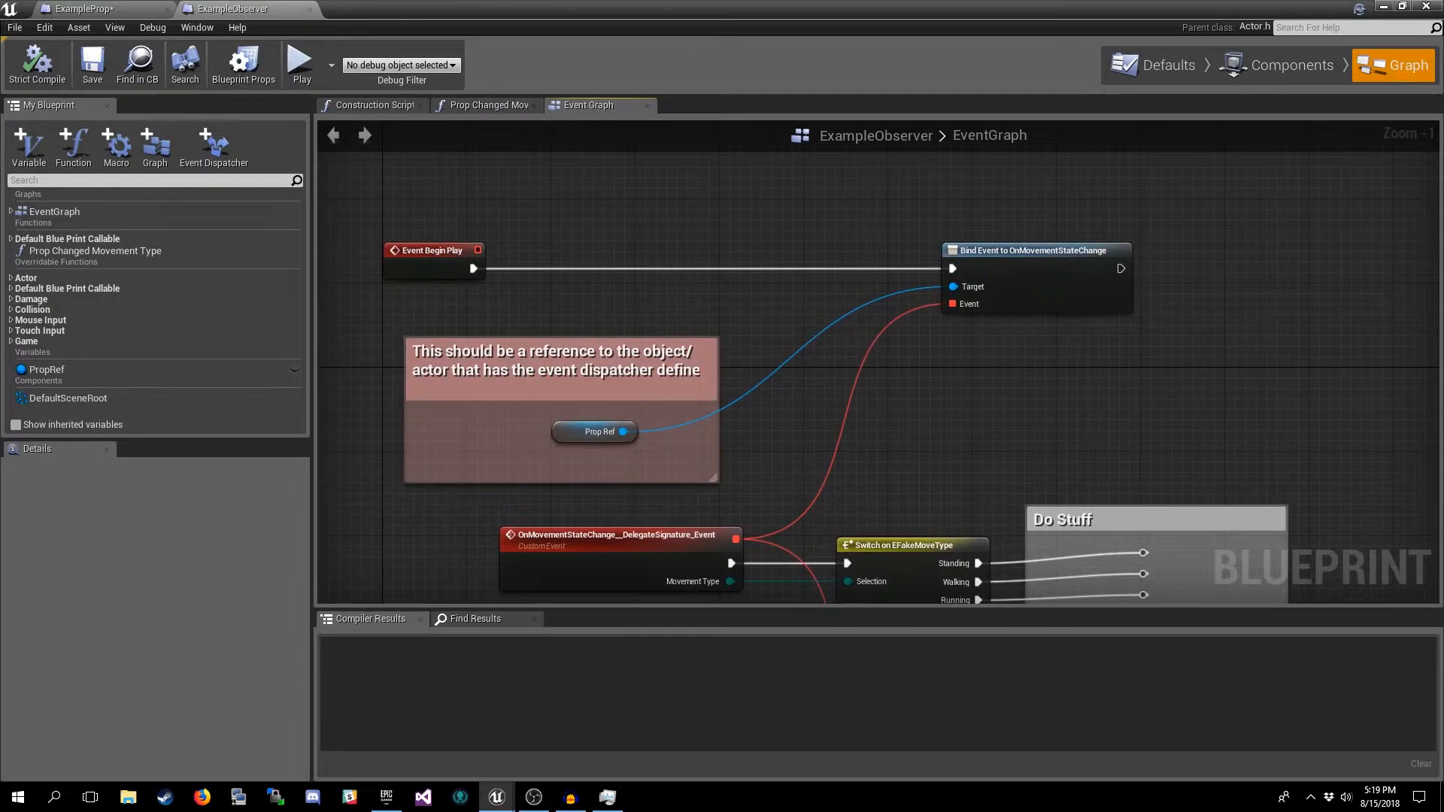
left_click(433, 250)
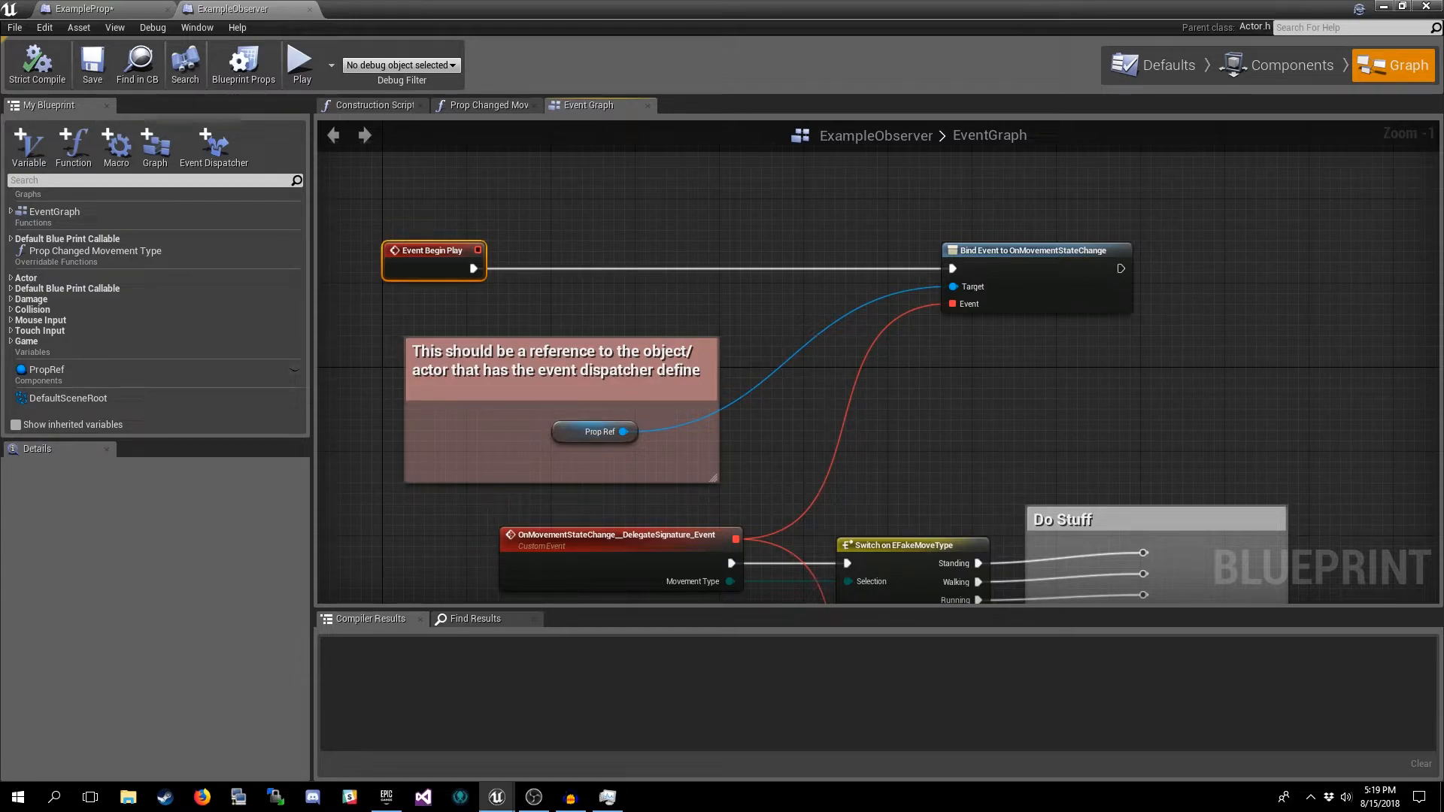
left_click(594, 431)
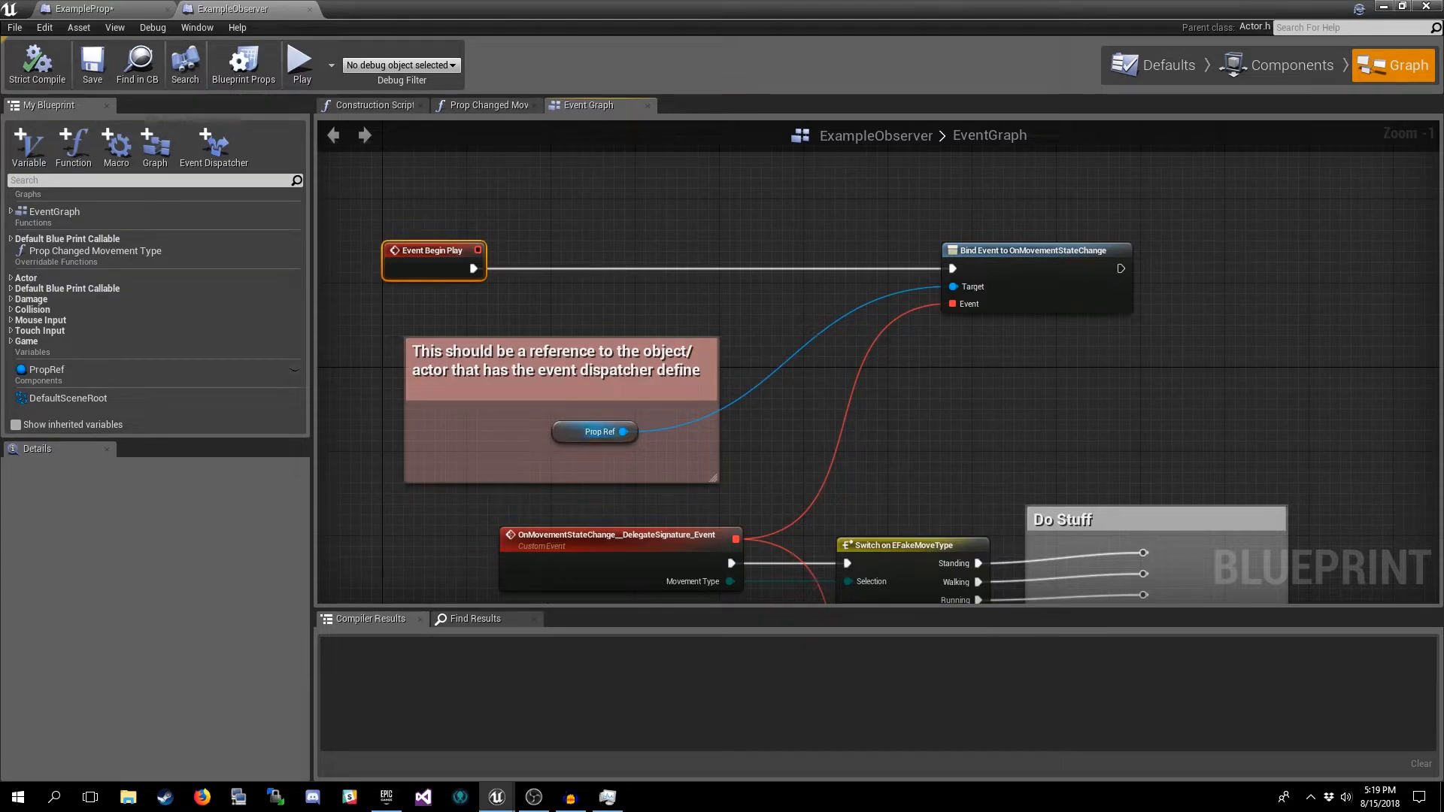
mouse_move(595, 432)
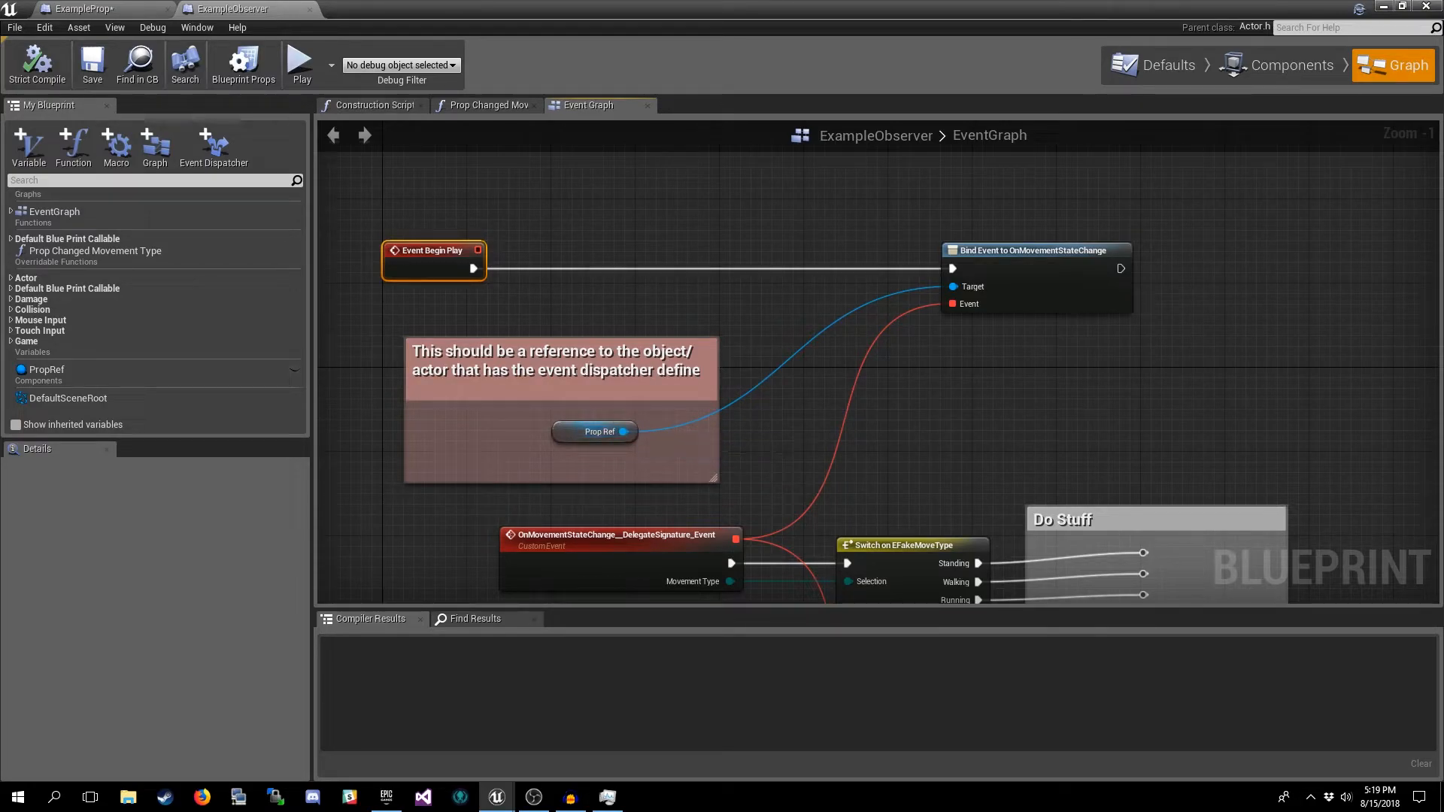
left_click(97, 9)
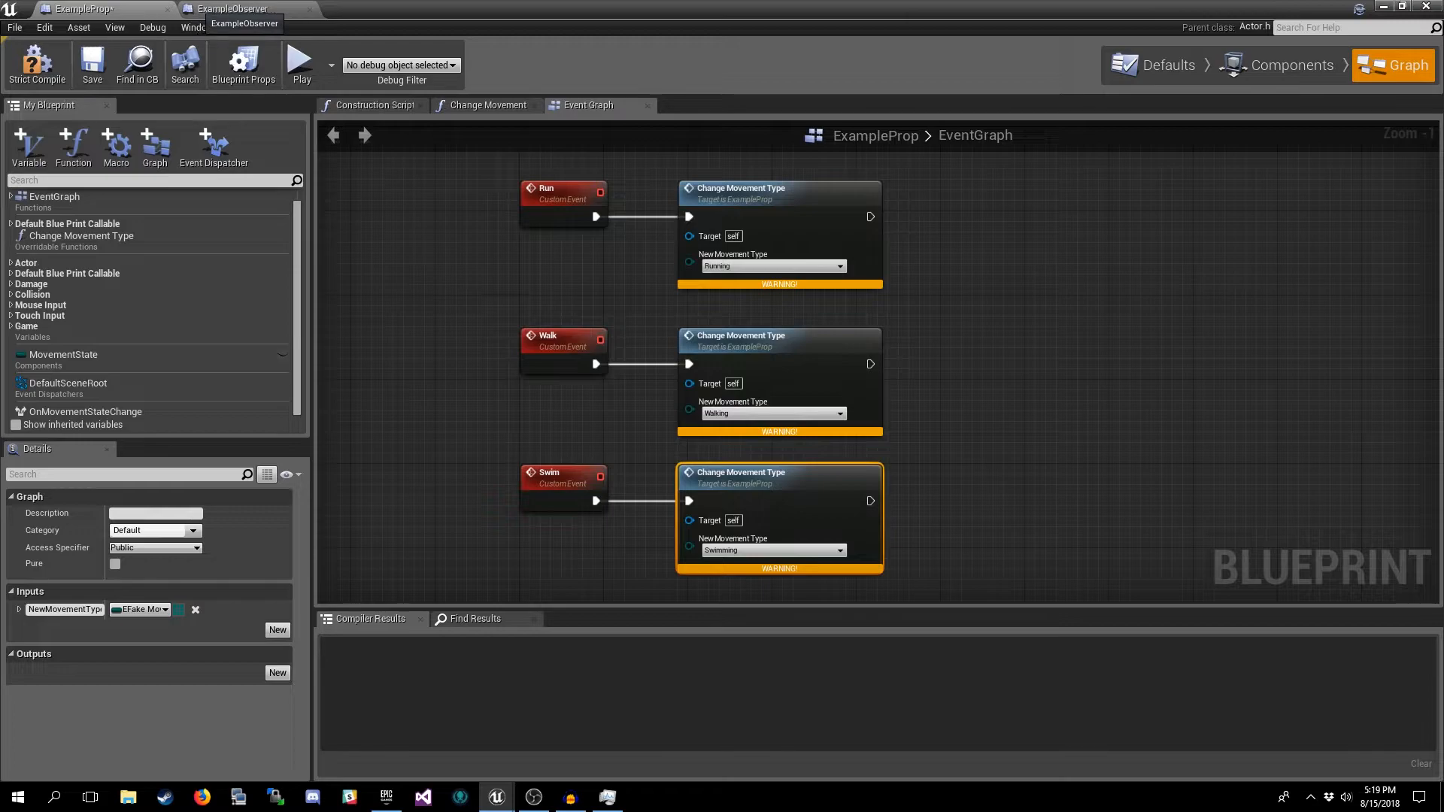
left_click(233, 9)
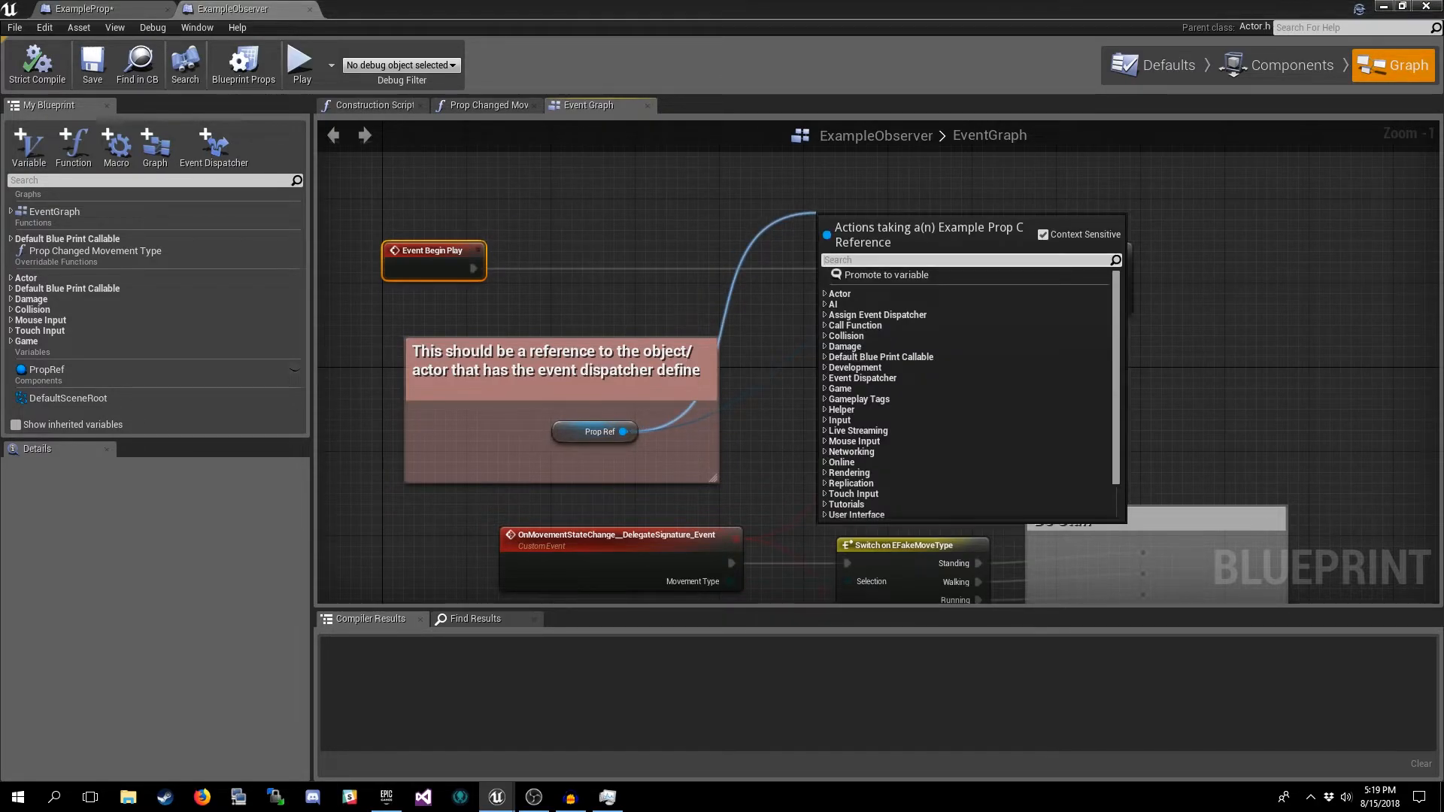
type("on")
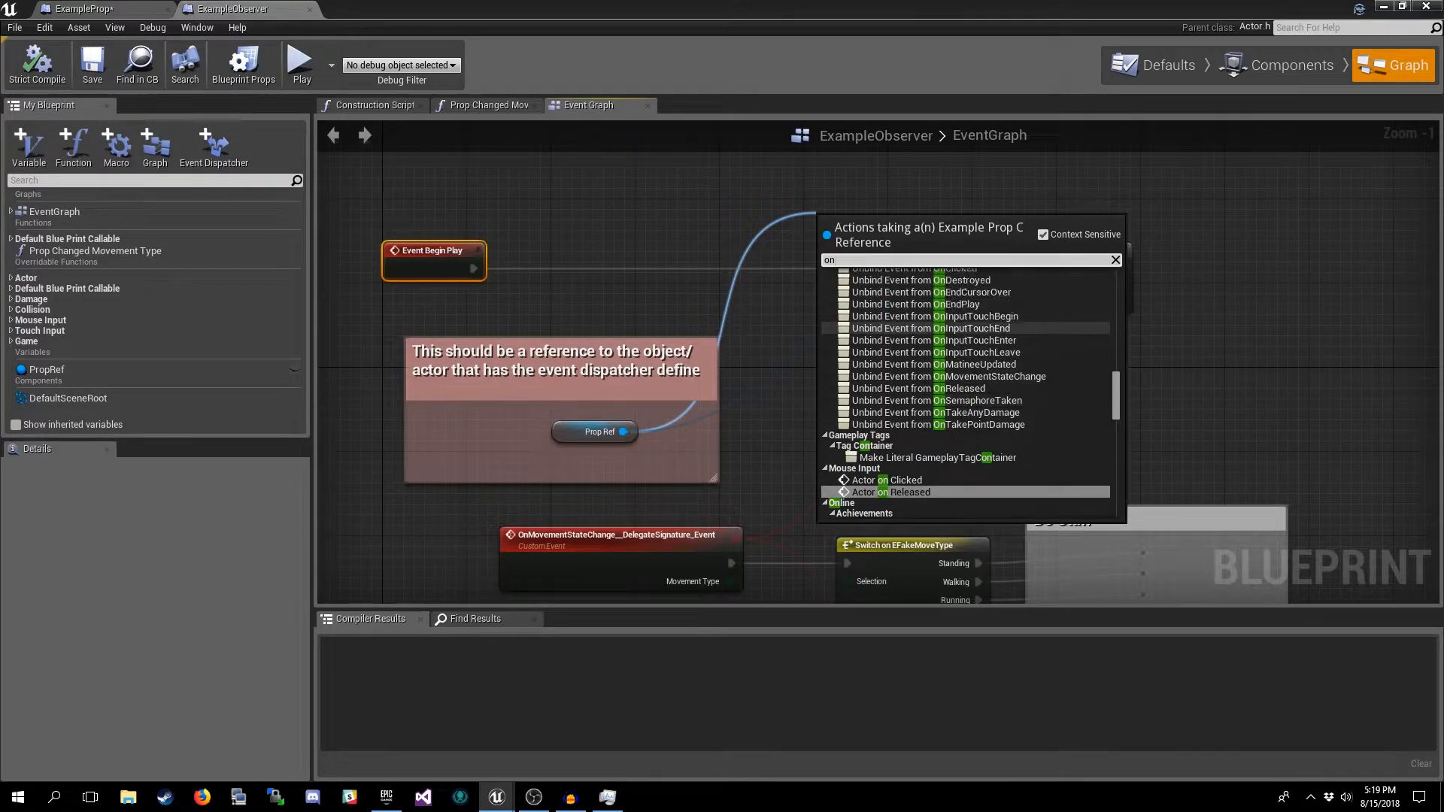
scroll("down", 3)
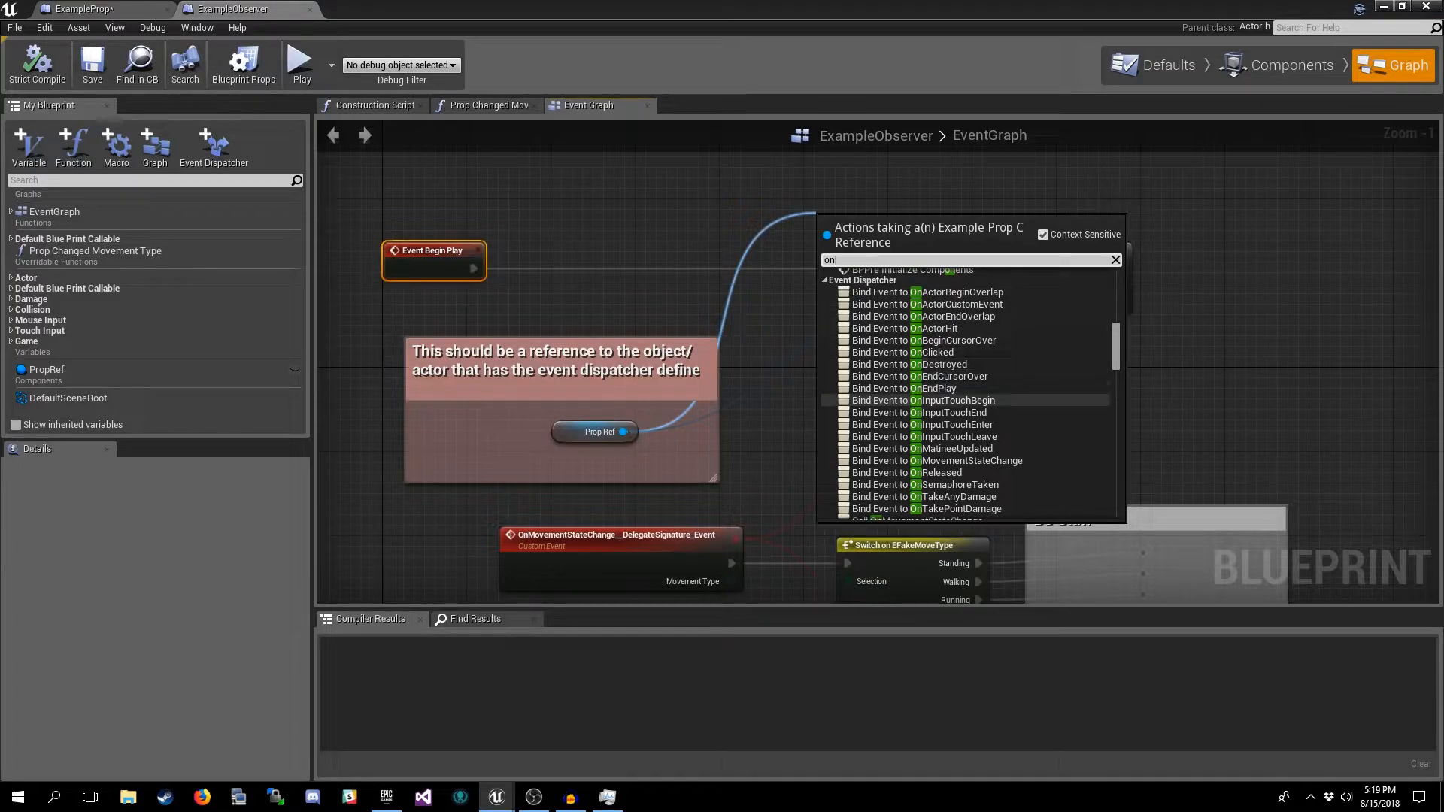
mouse_move(949, 424)
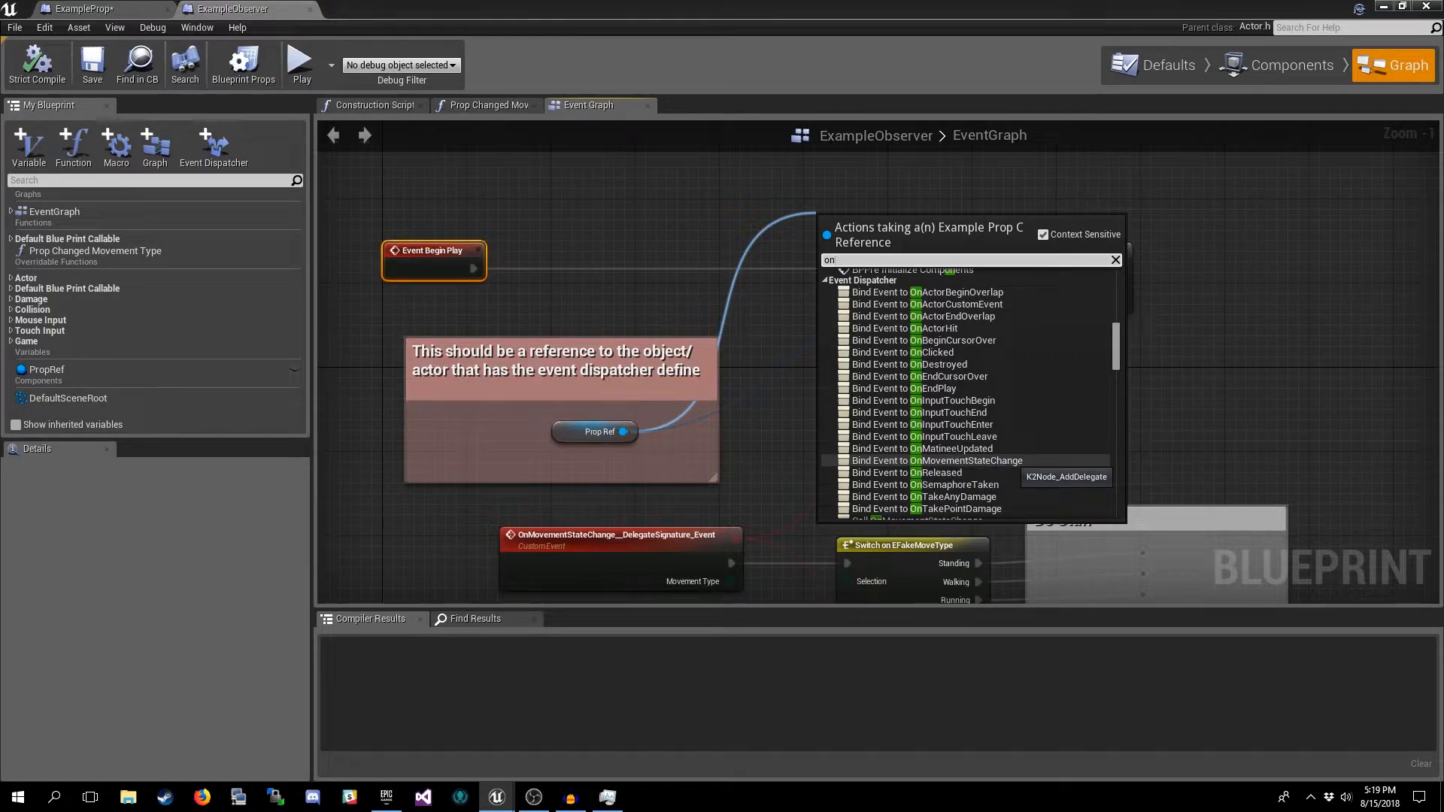
left_click(937, 461)
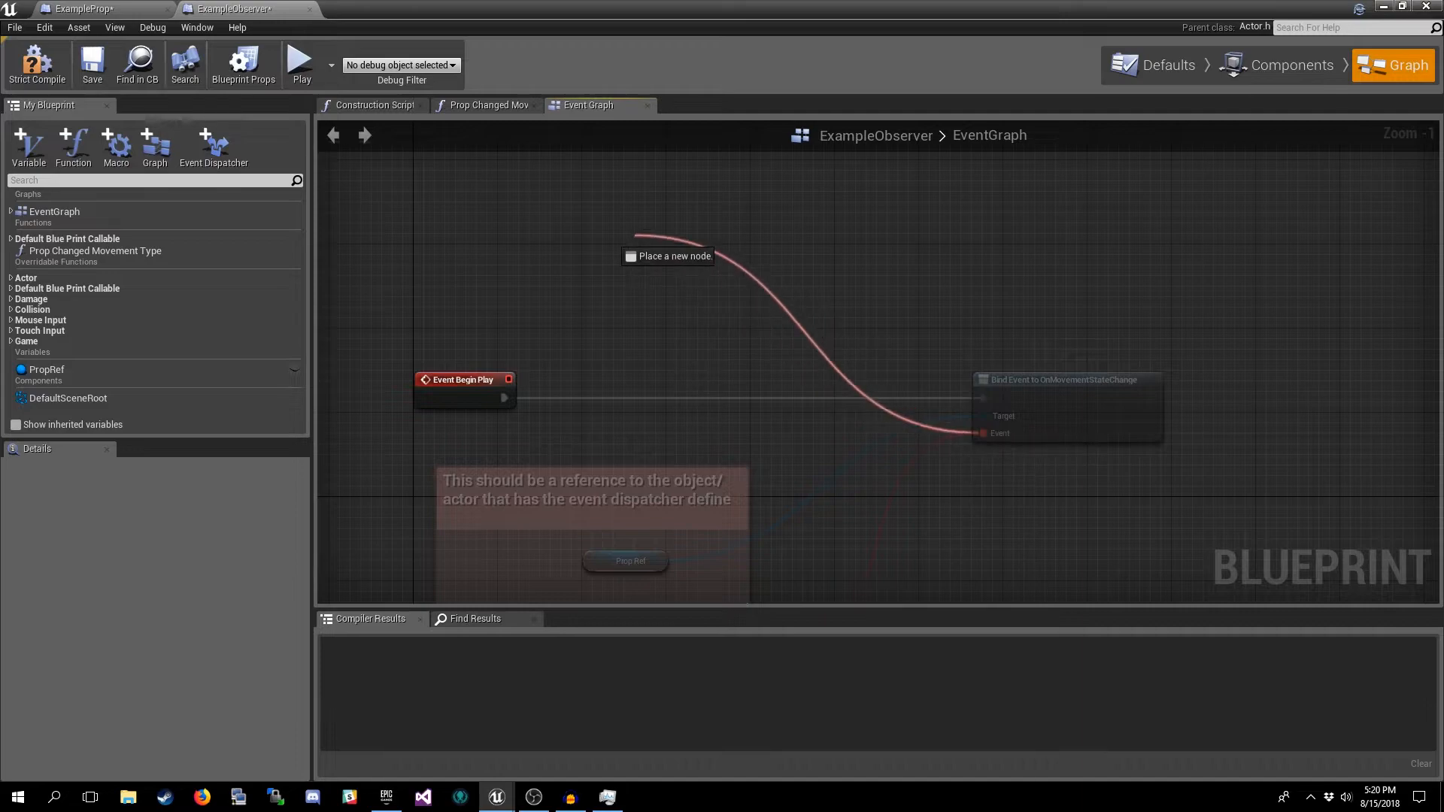
left_click(668, 256)
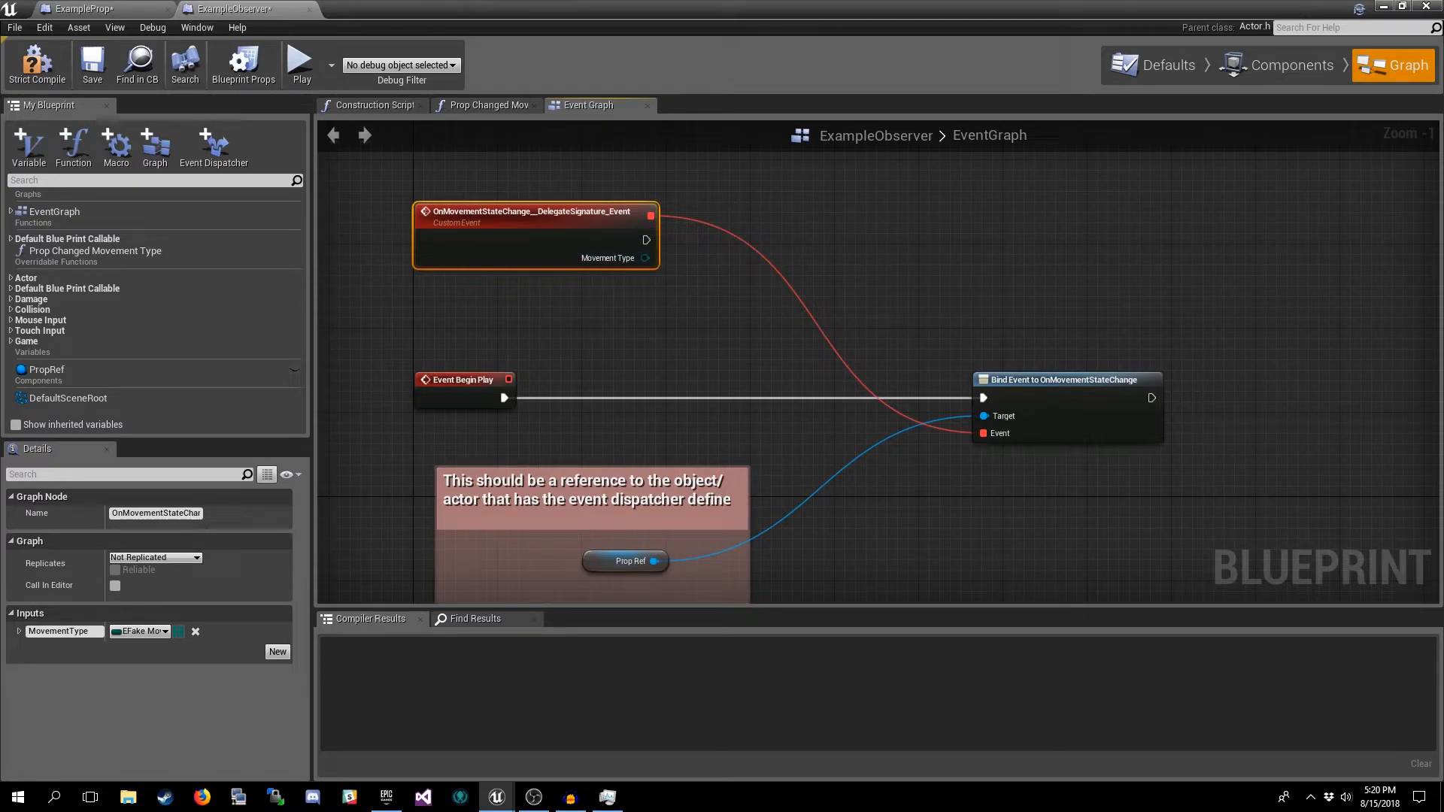
- Compare the custom event's MovementType input with ExampleProp's Change Movement Type function
left_click(88, 9)
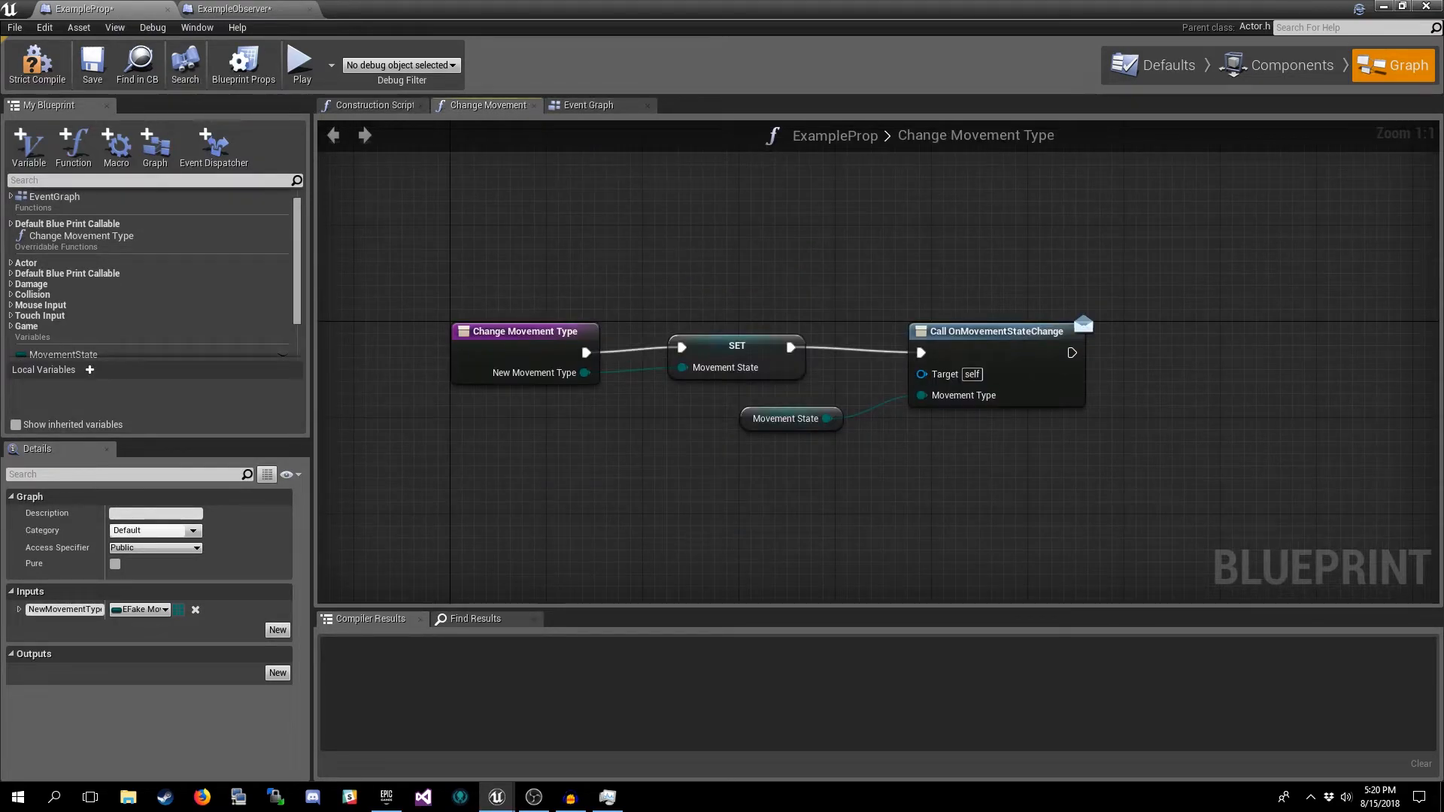
mouse_move(995, 331)
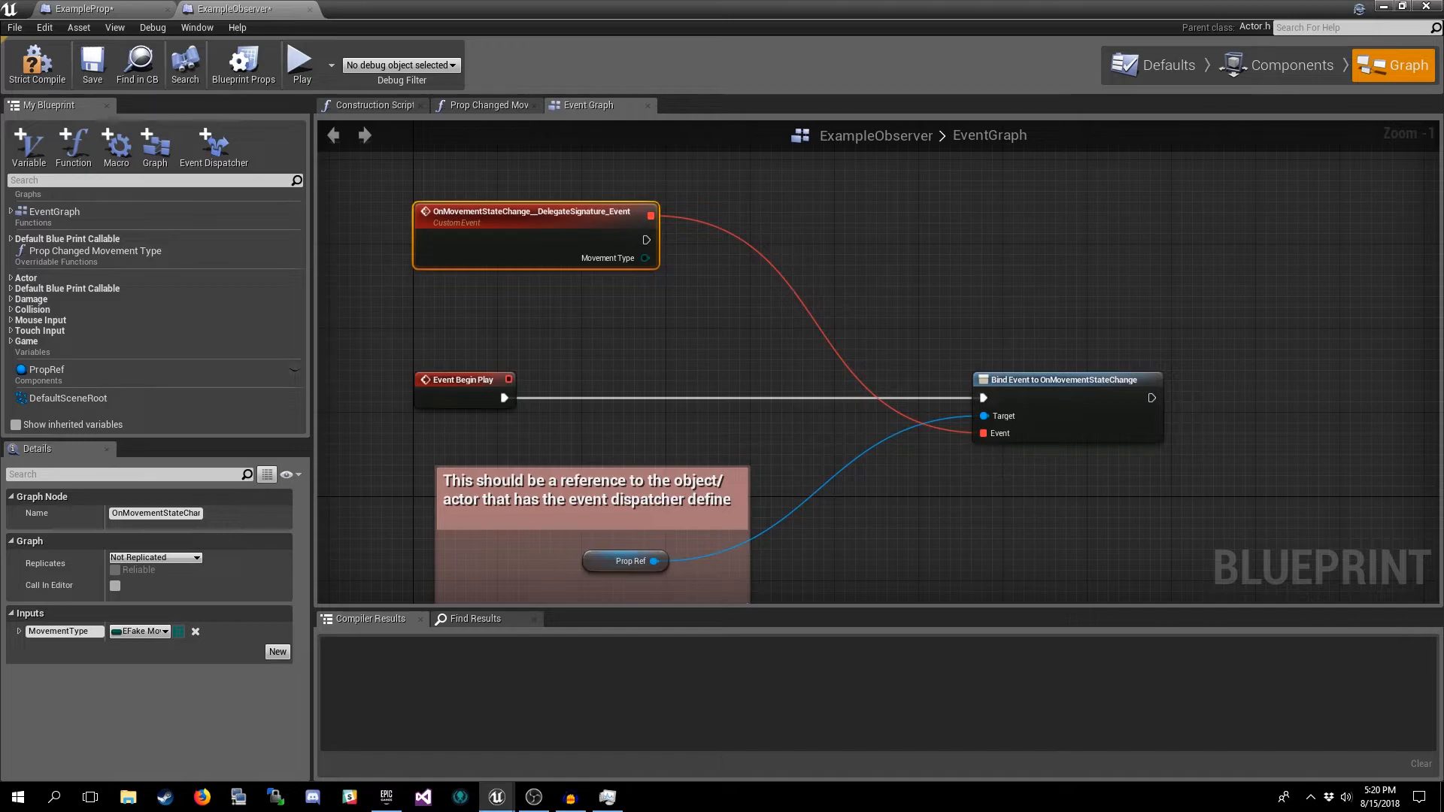
mouse_move(114, 27)
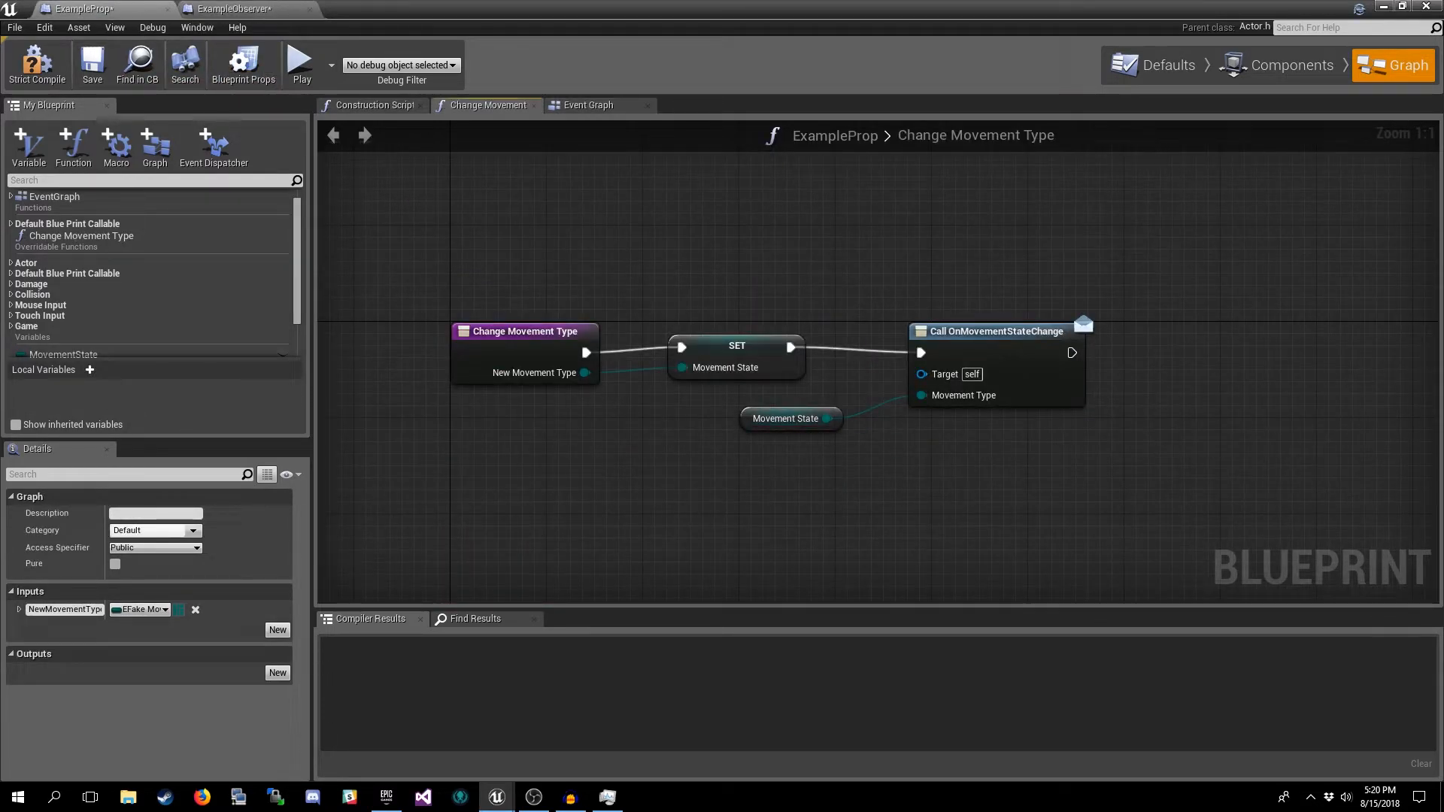
left_click(231, 9)
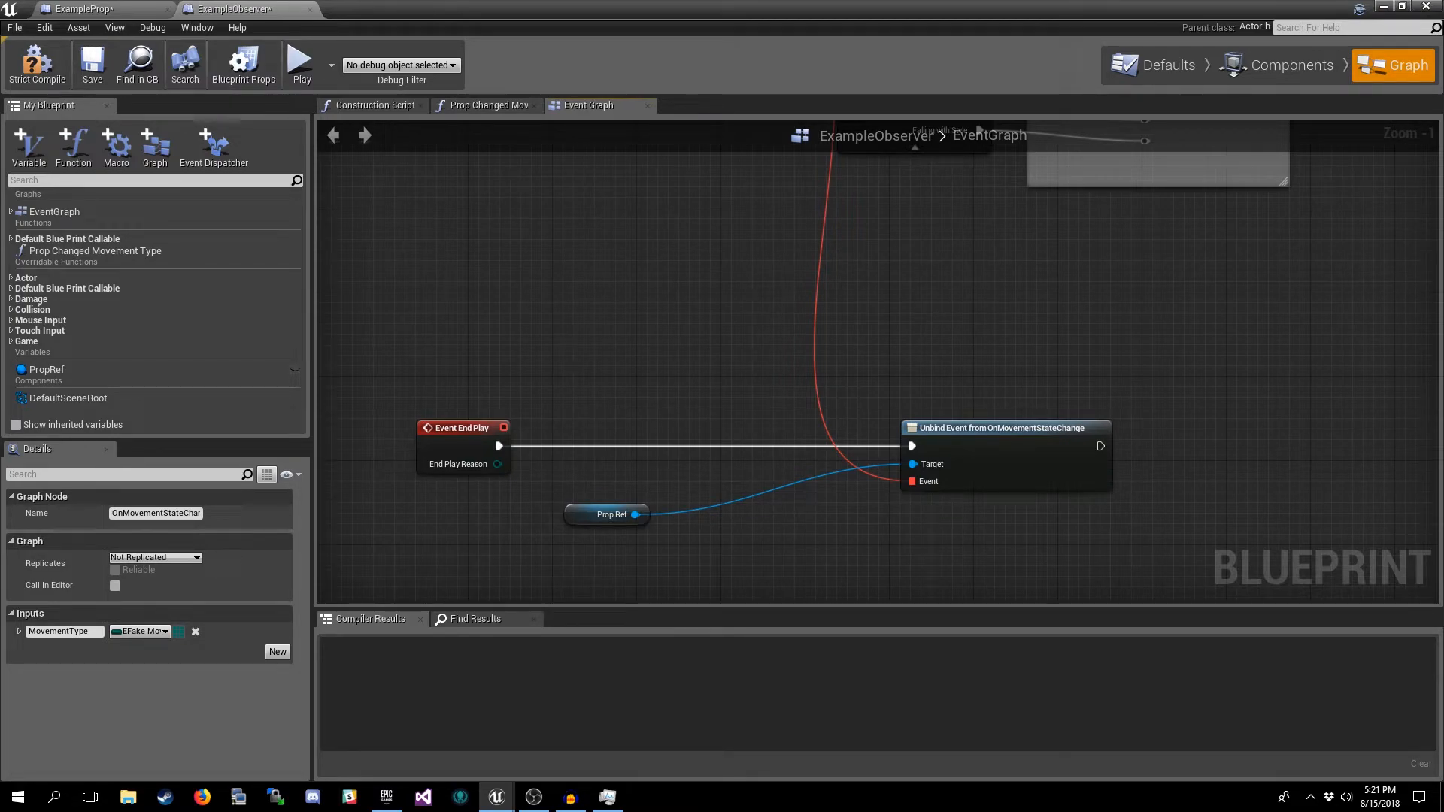
mouse_move(612, 515)
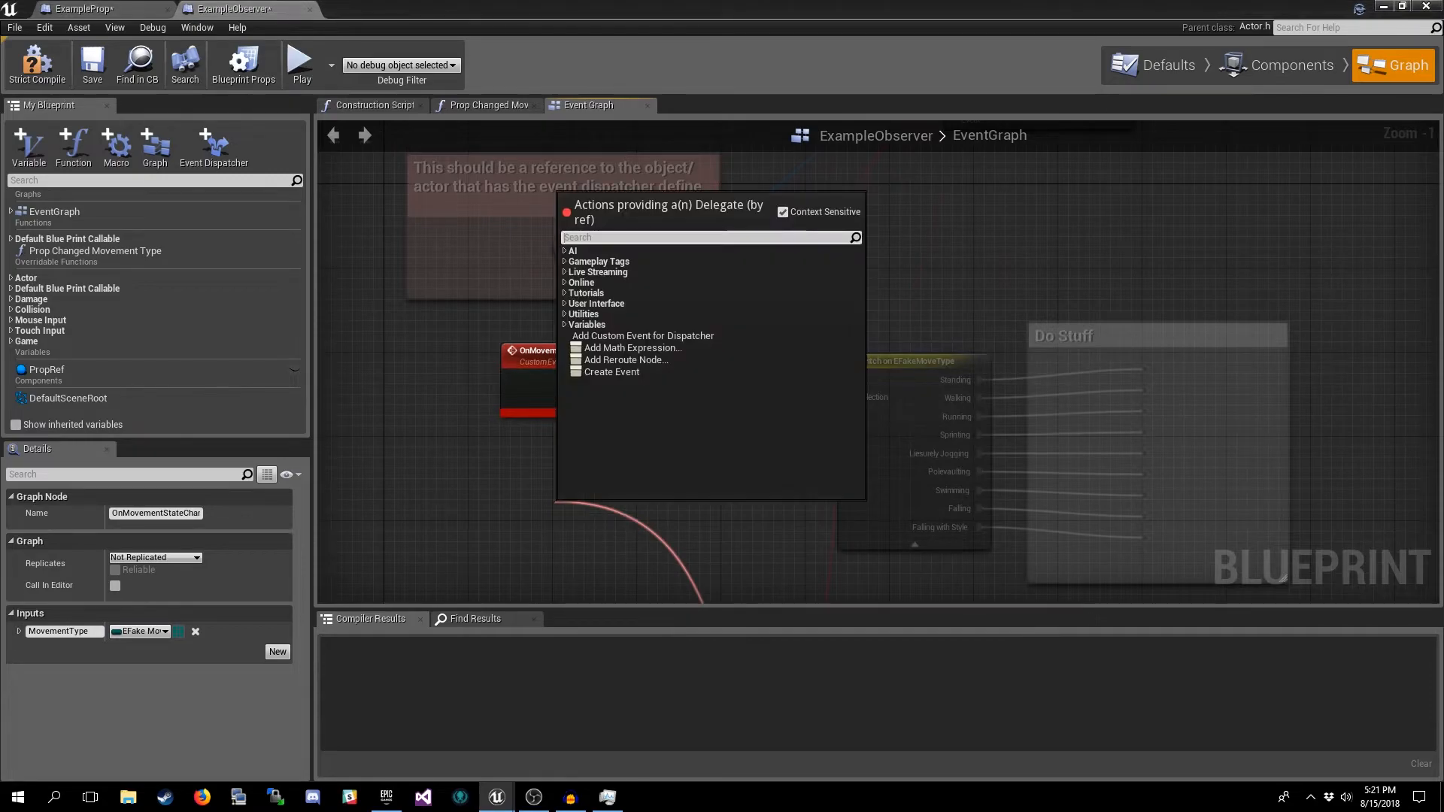
- Create the event delegate for the End Play unbind and list Prop Ref's unbind actions
left_click(611, 371)
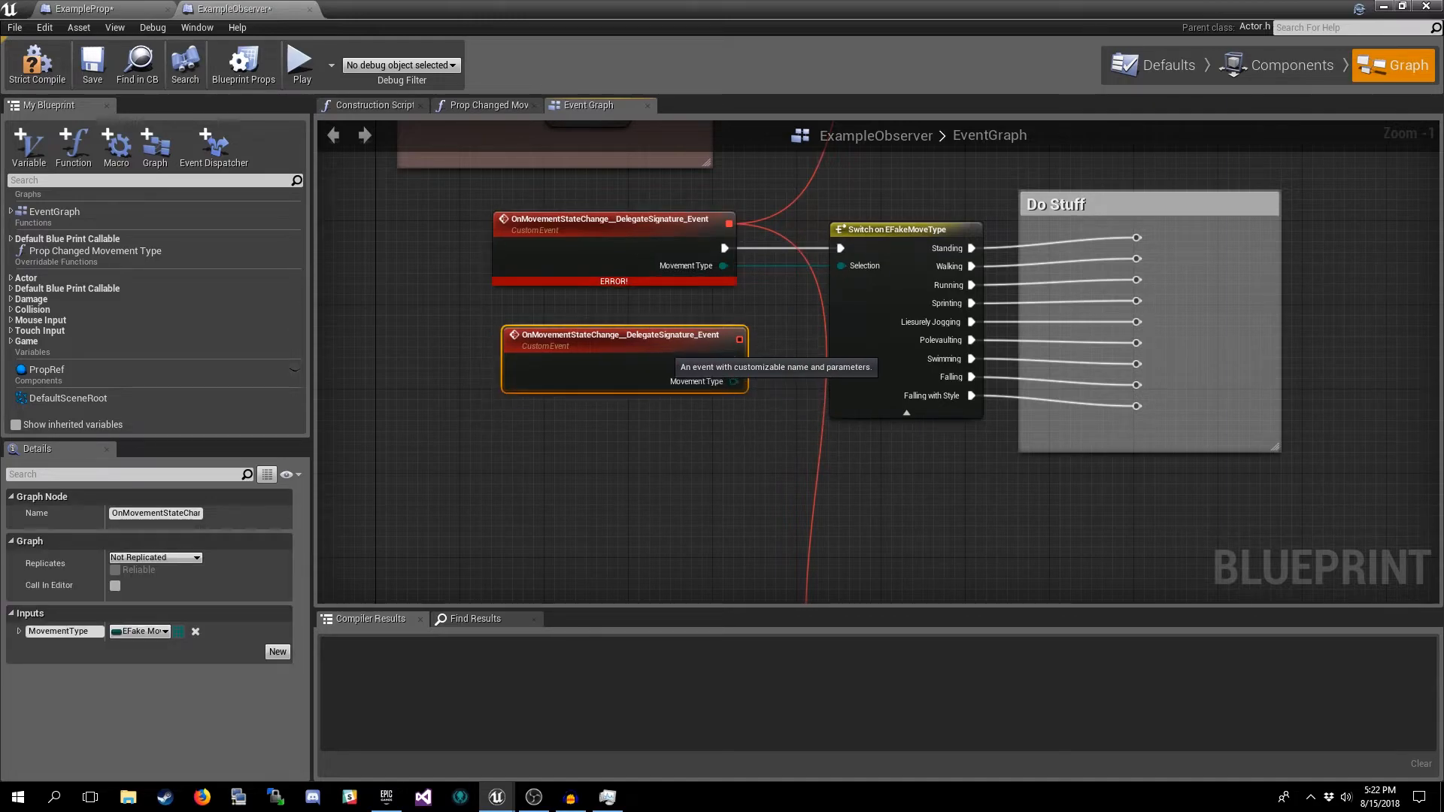
left_click(612, 334)
type("unbin")
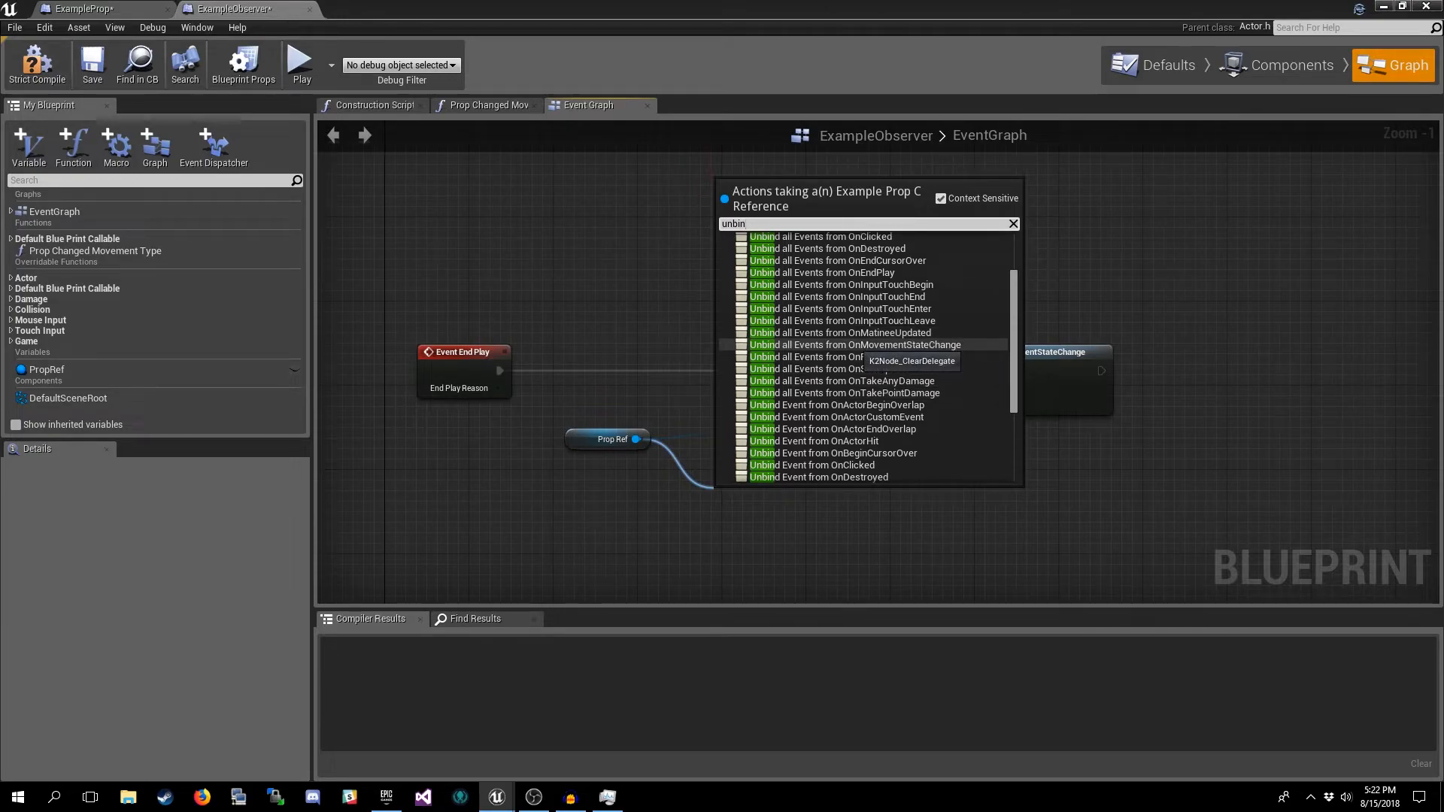
- Place an Unbind all Events from OnMovementStateChange node on Prop Ref below the unbind
left_click(848, 345)
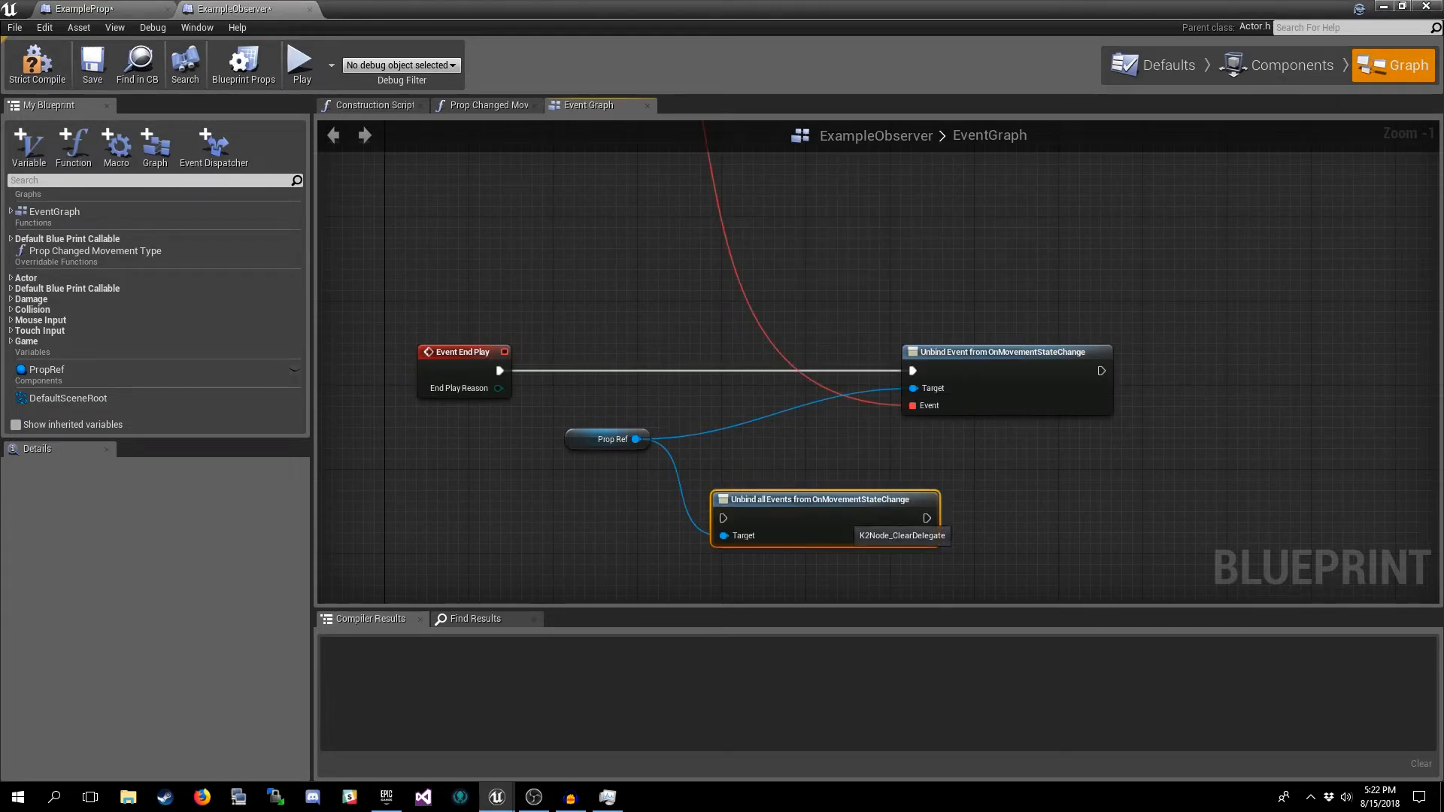
left_click_drag(820, 500, 1012, 447)
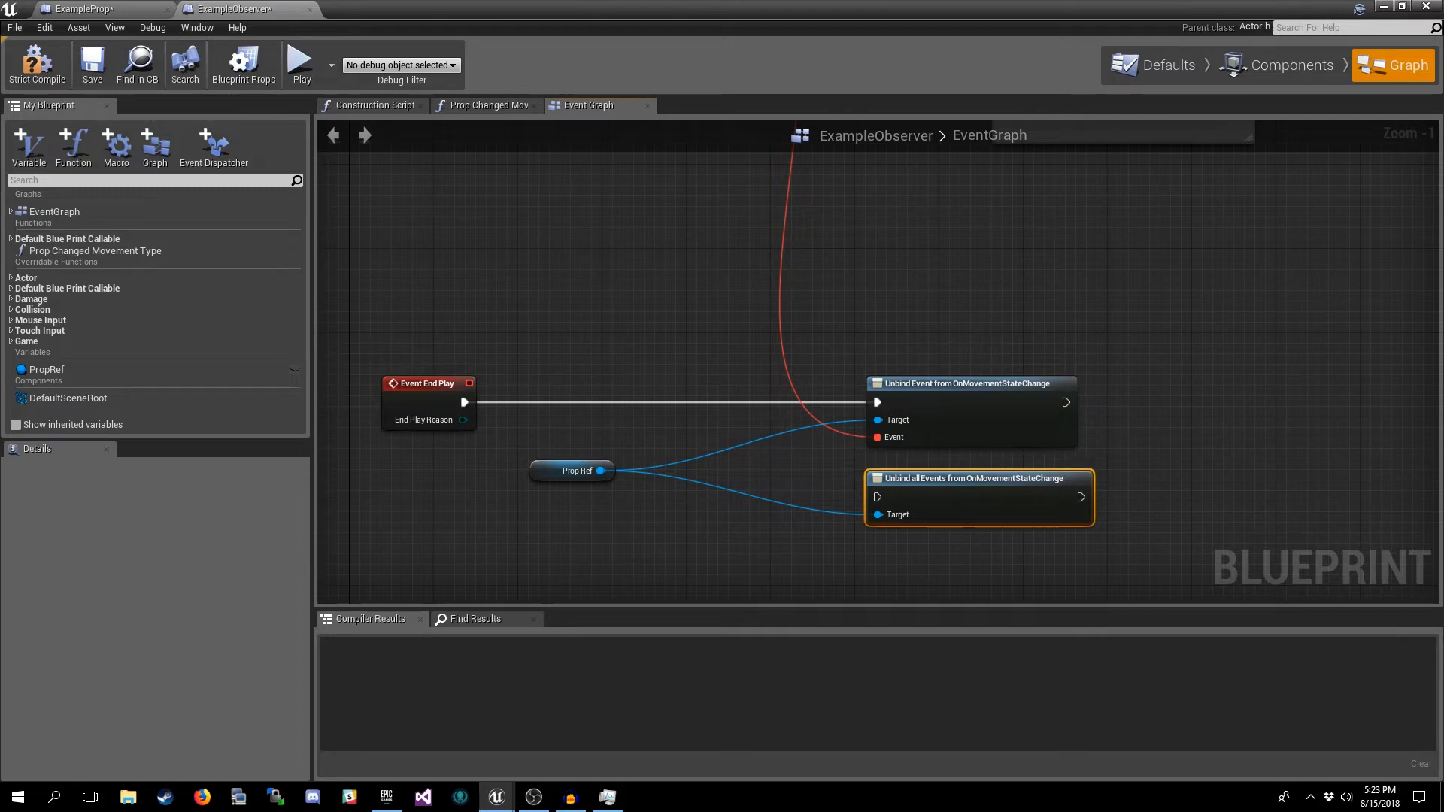
mouse_move(979, 498)
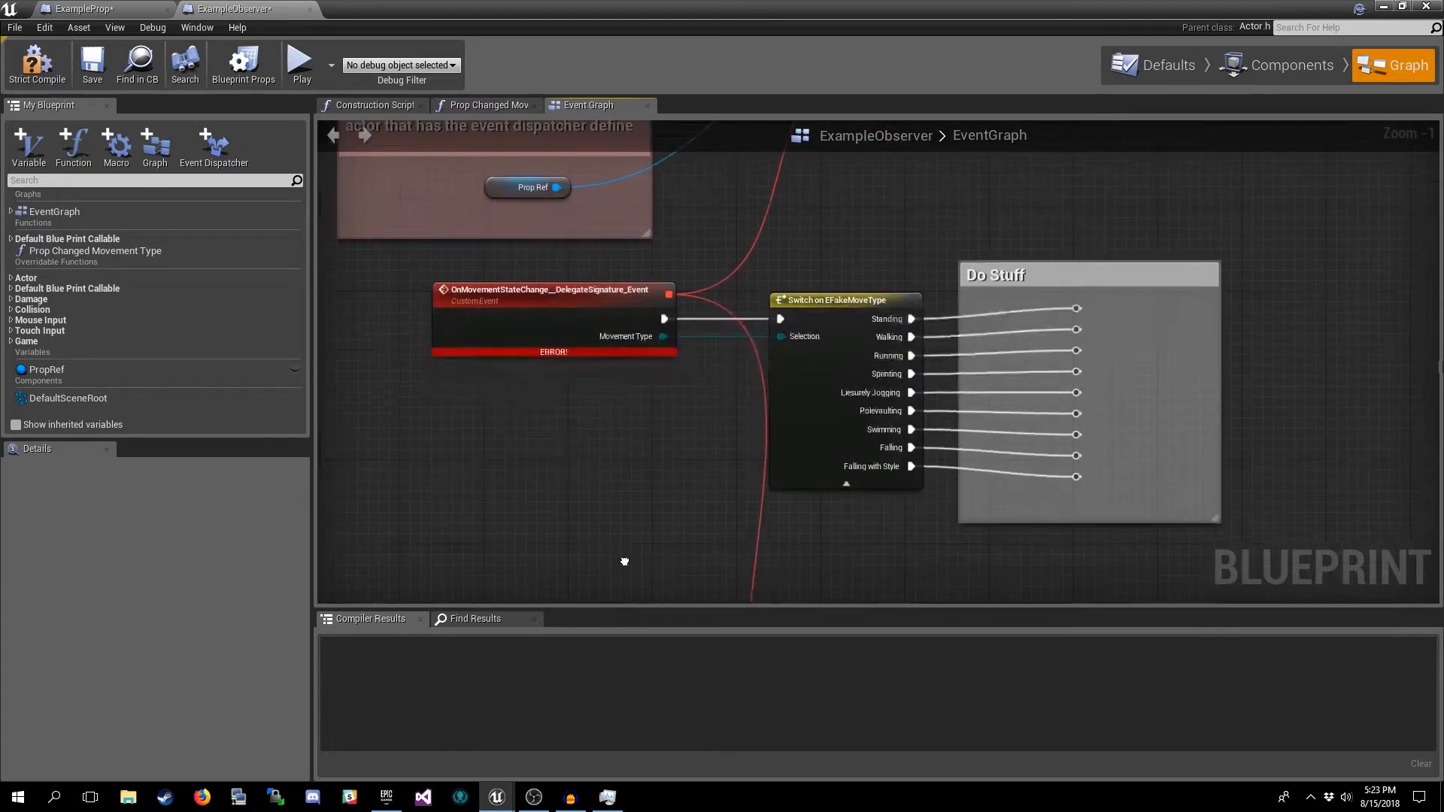
- Feed the Bind Event node from a new Create Event node with Self as its object
scroll("down", 3)
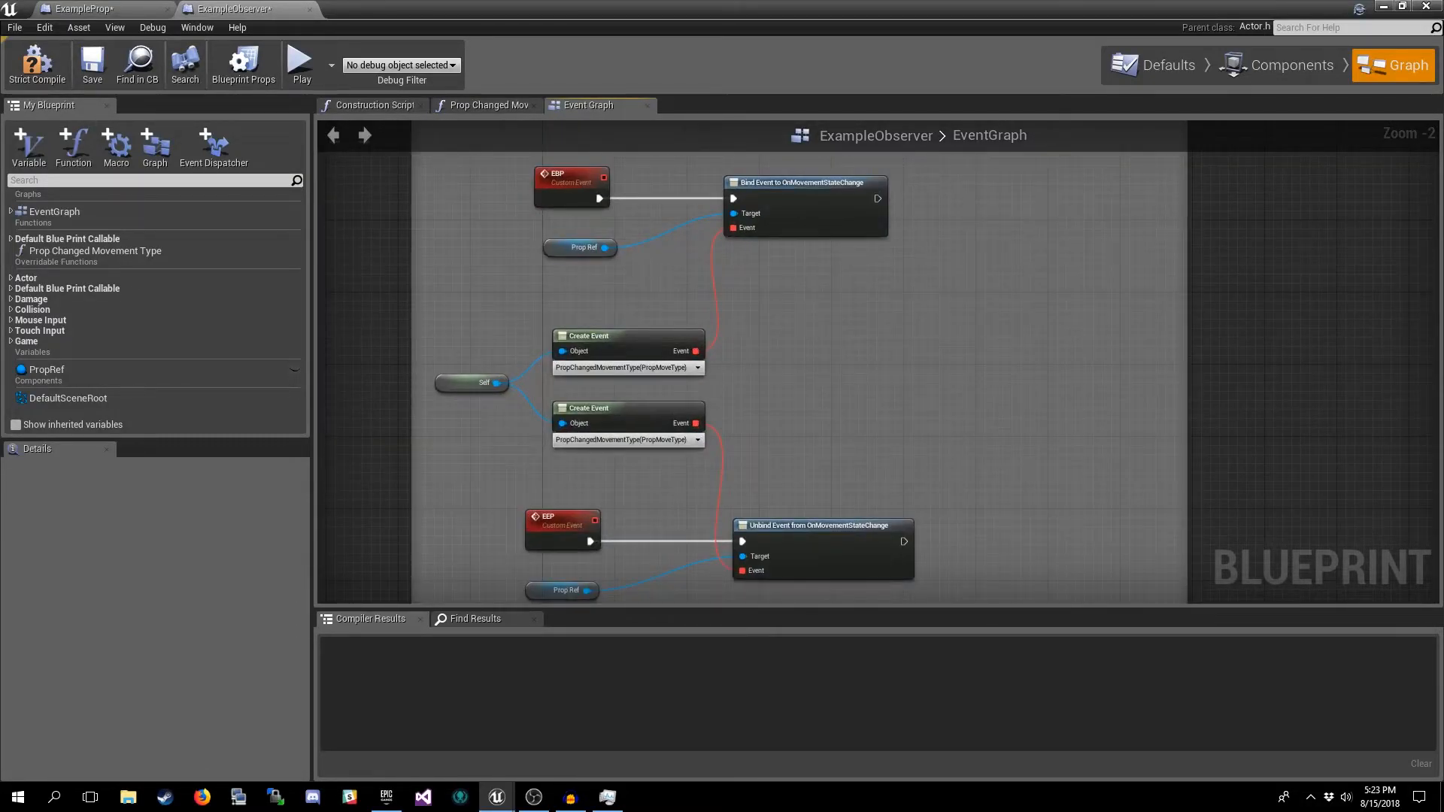
left_click(572, 182)
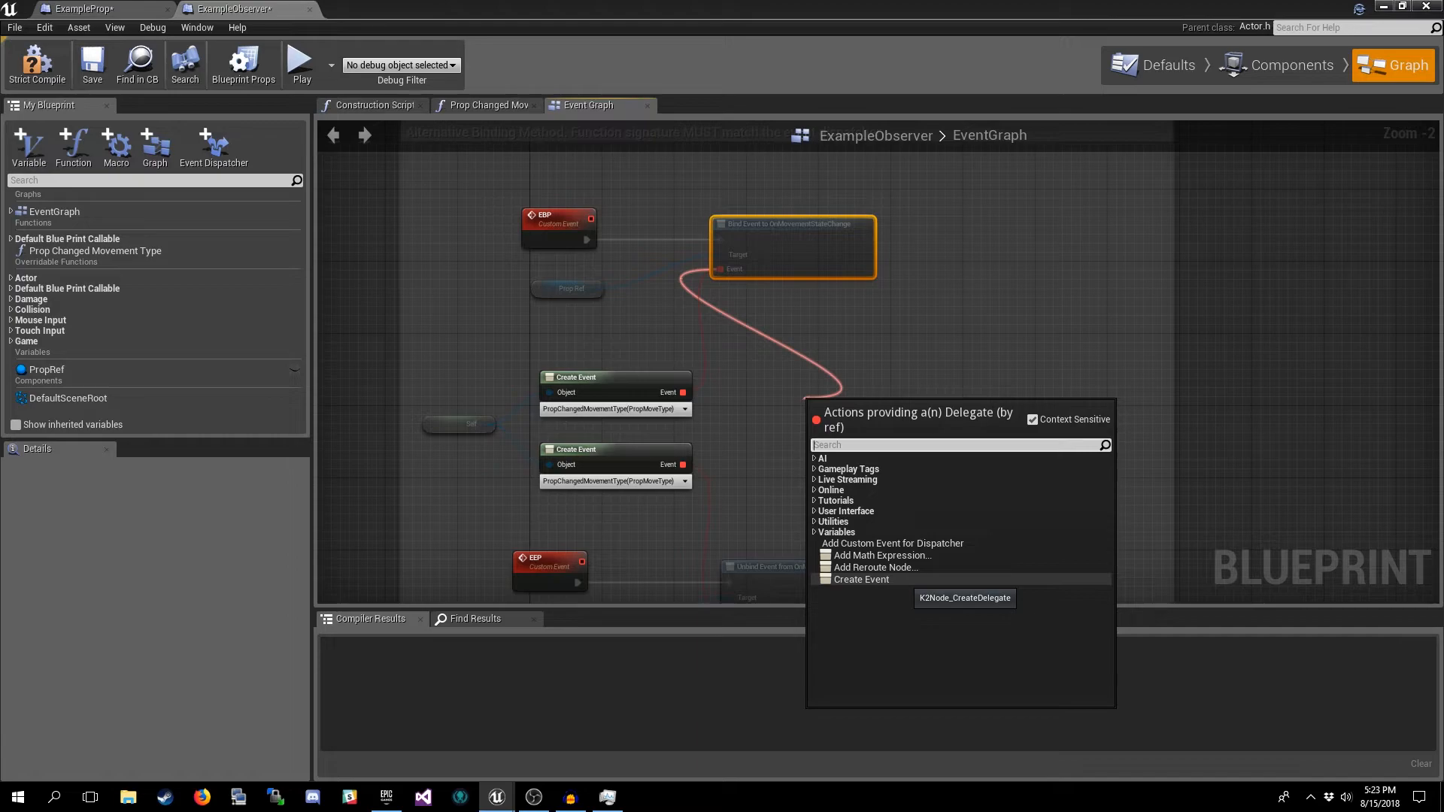
left_click(861, 580)
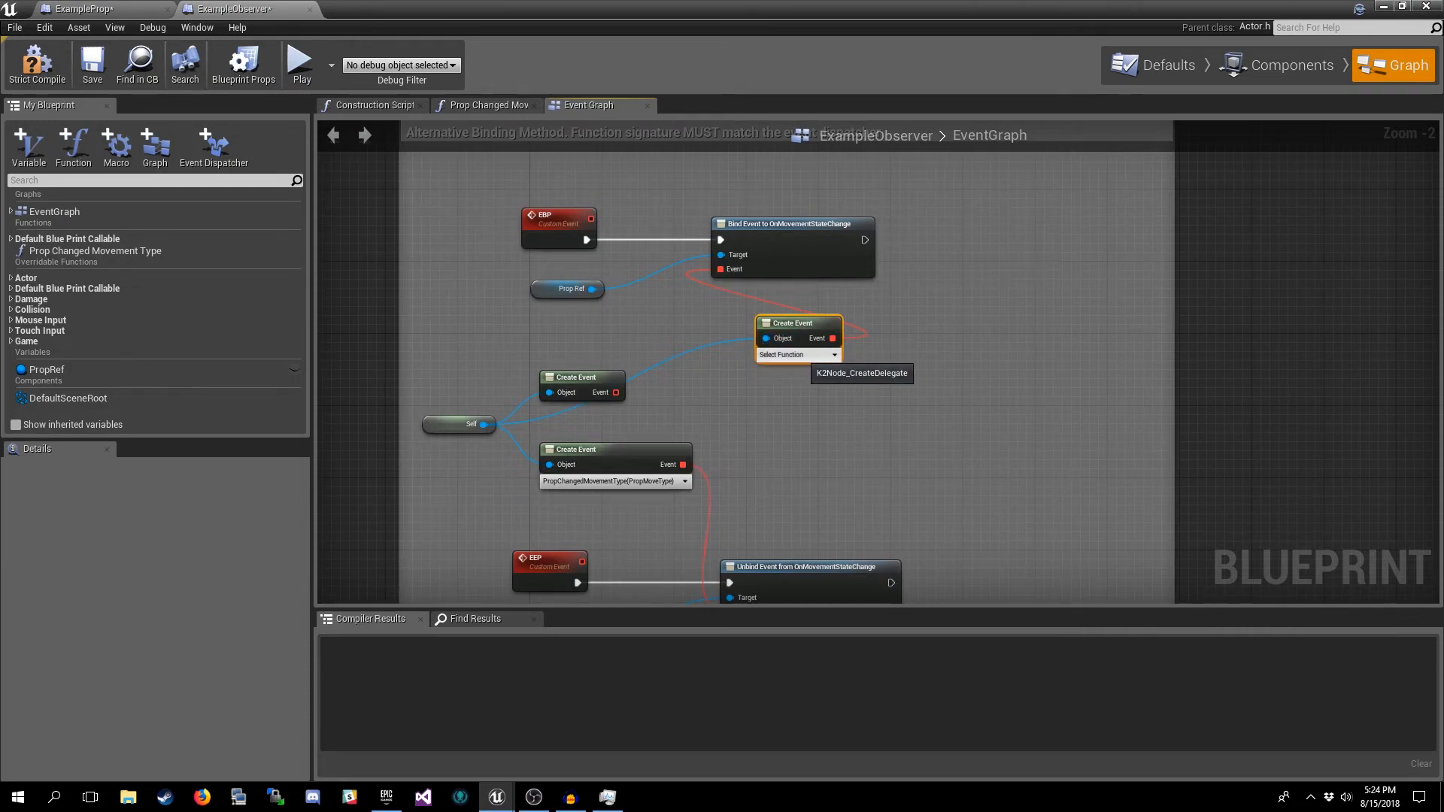
mouse_move(797, 355)
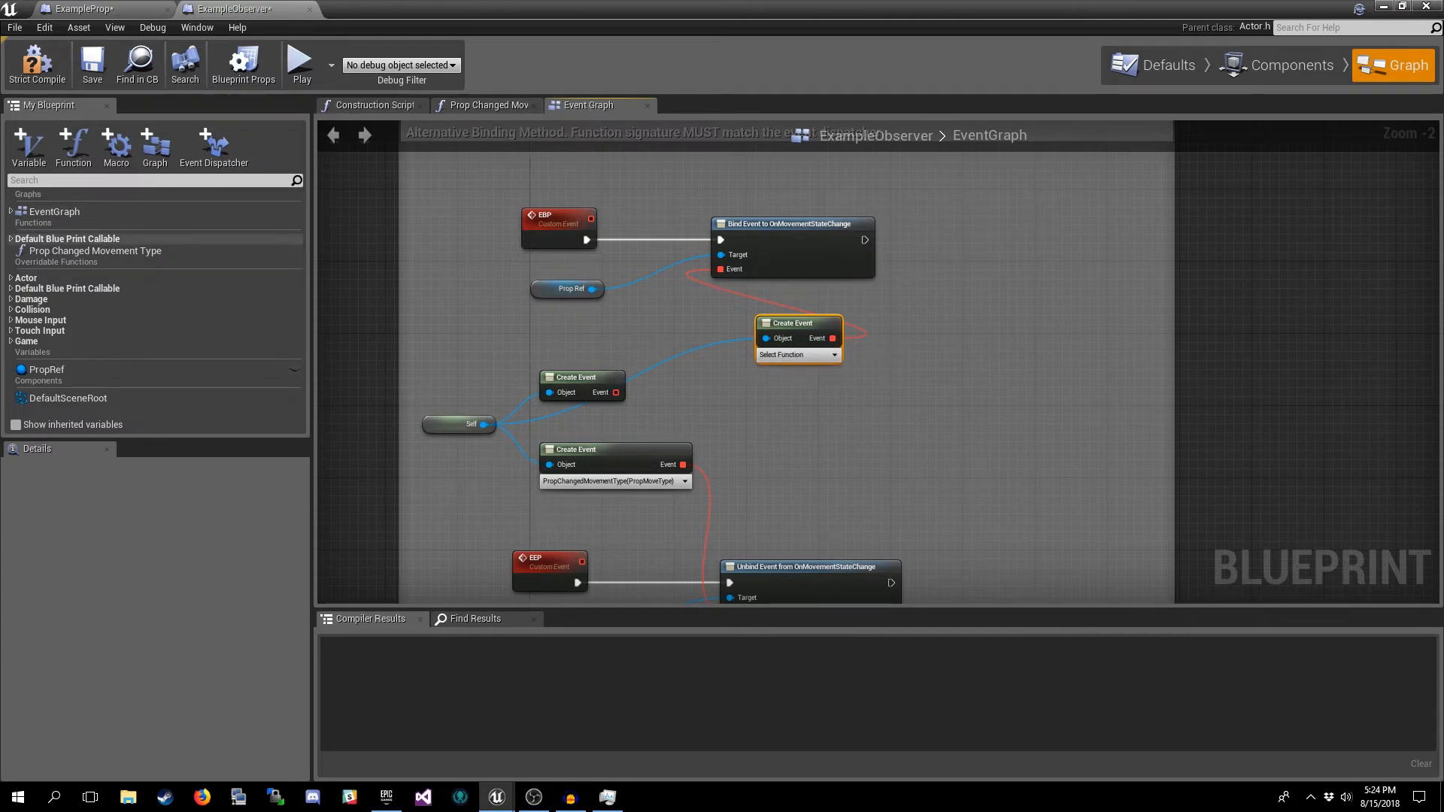
- Review the Prop Changed Movement Type function graph, then return to the event graph
left_click(93, 251)
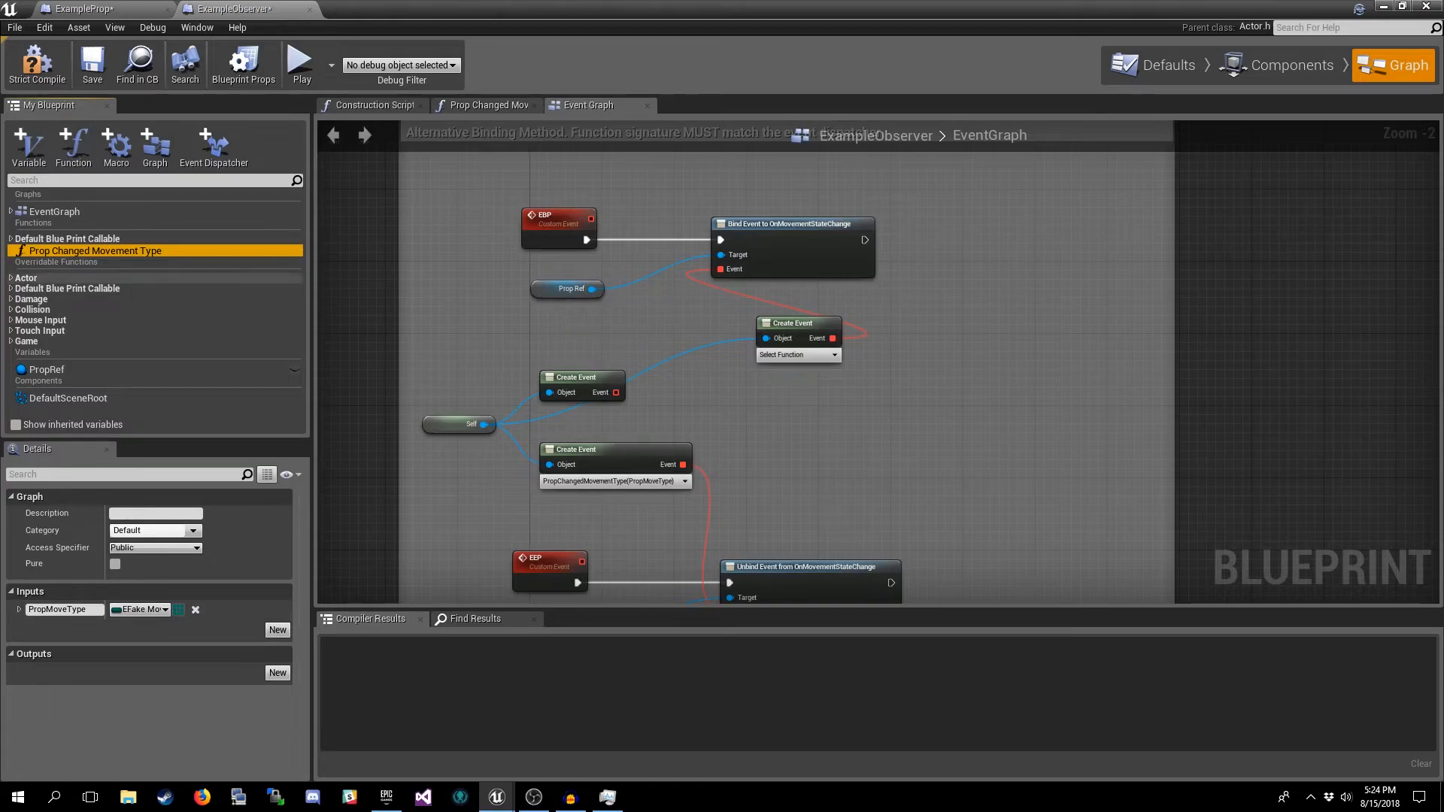
mouse_move(94, 251)
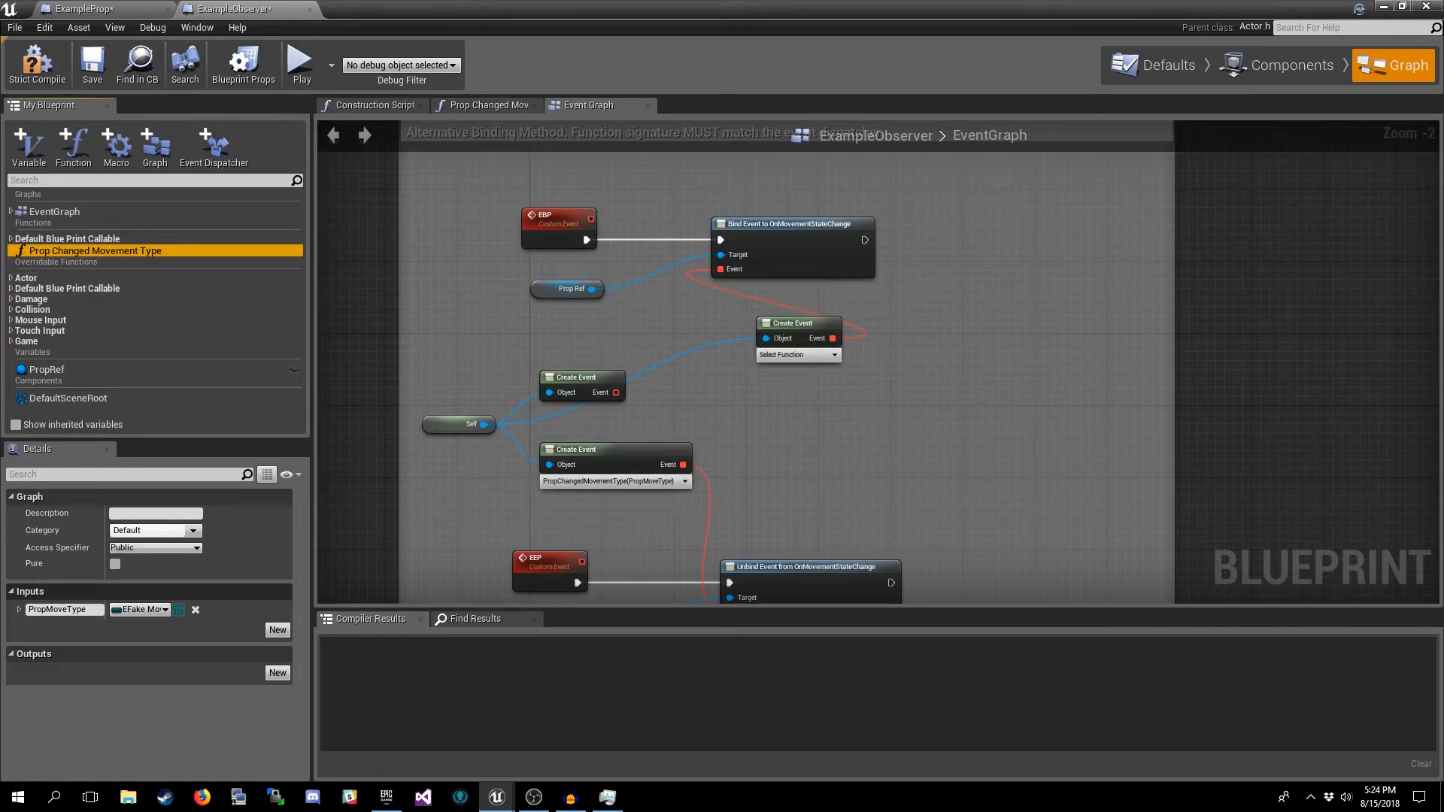
mouse_move(179, 609)
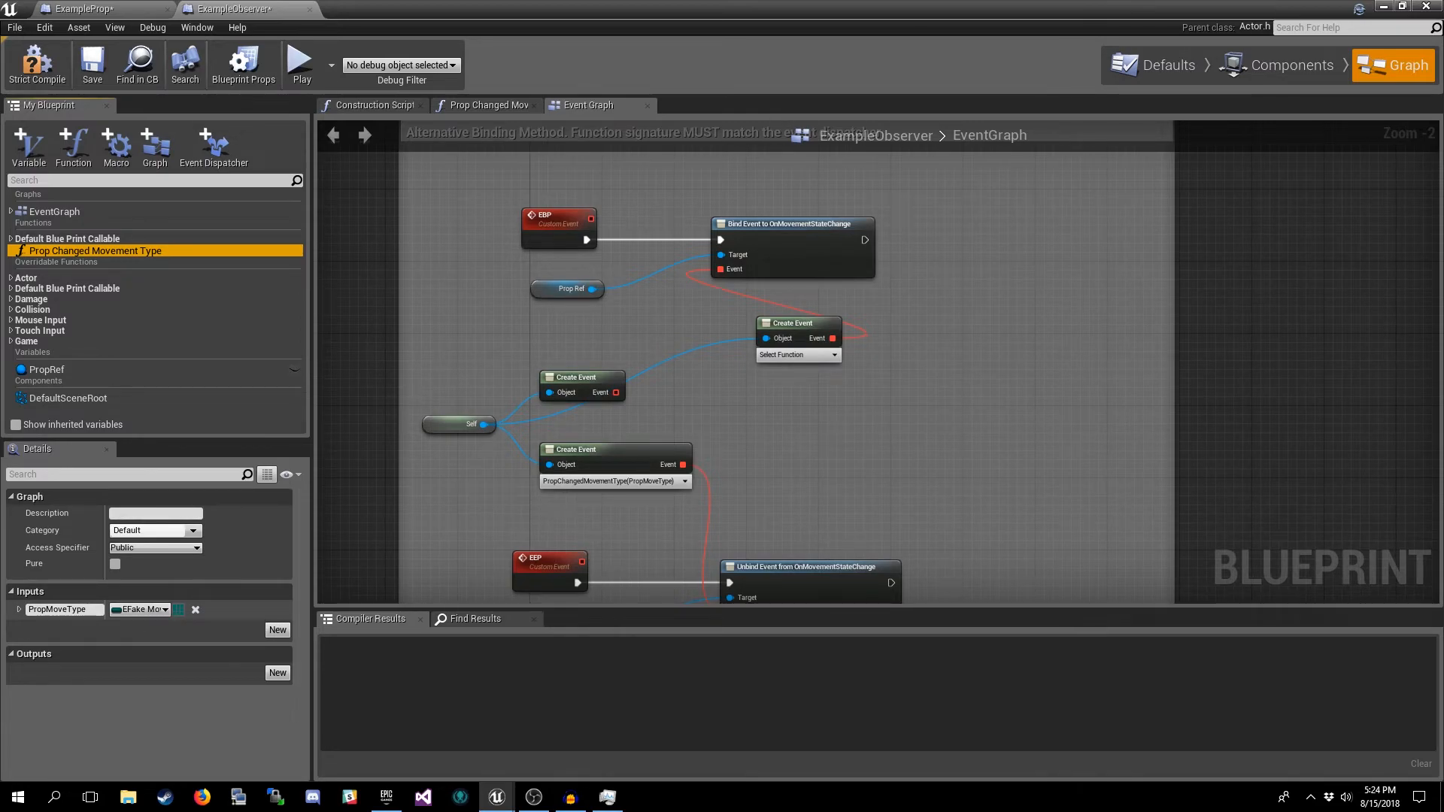
mouse_move(95, 251)
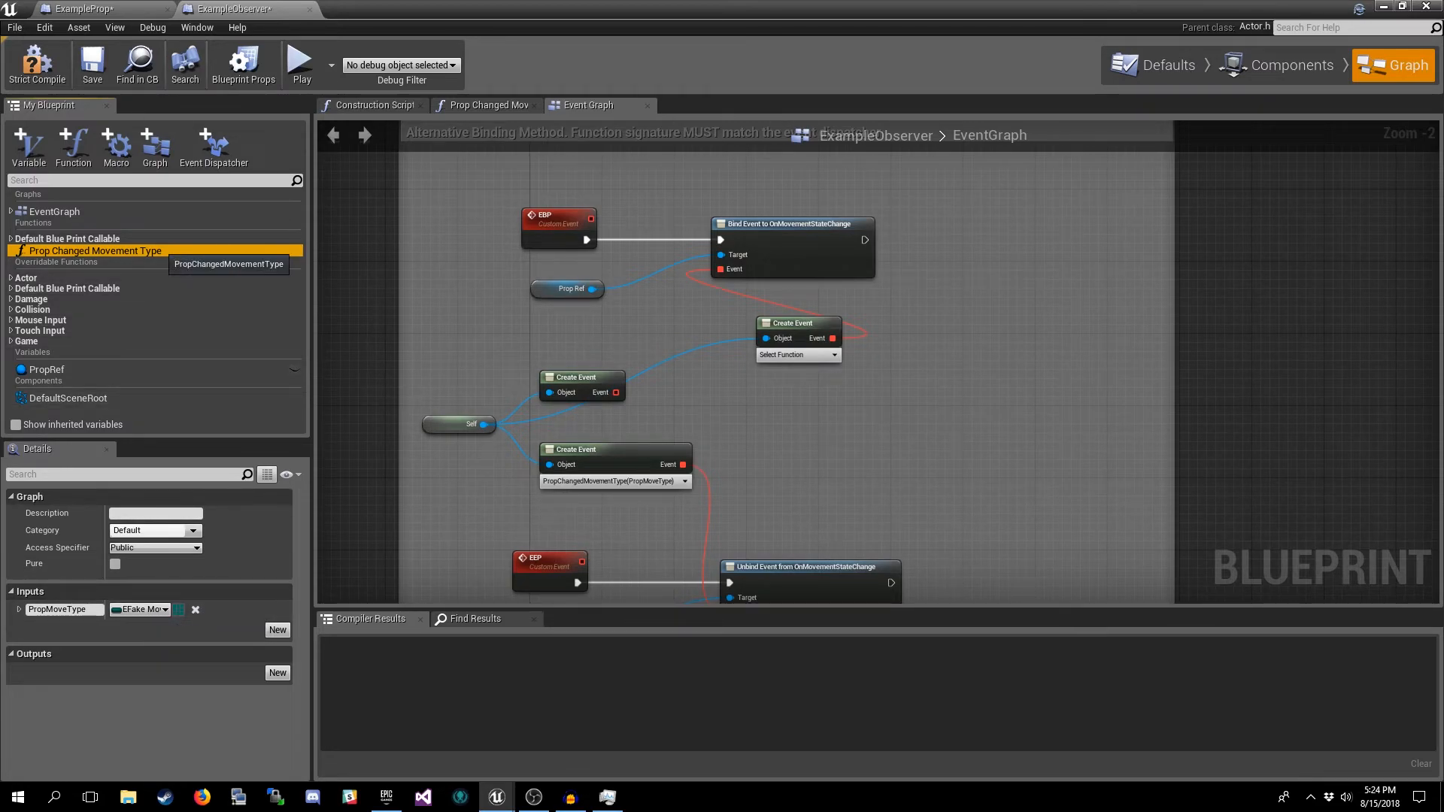
left_click(487, 105)
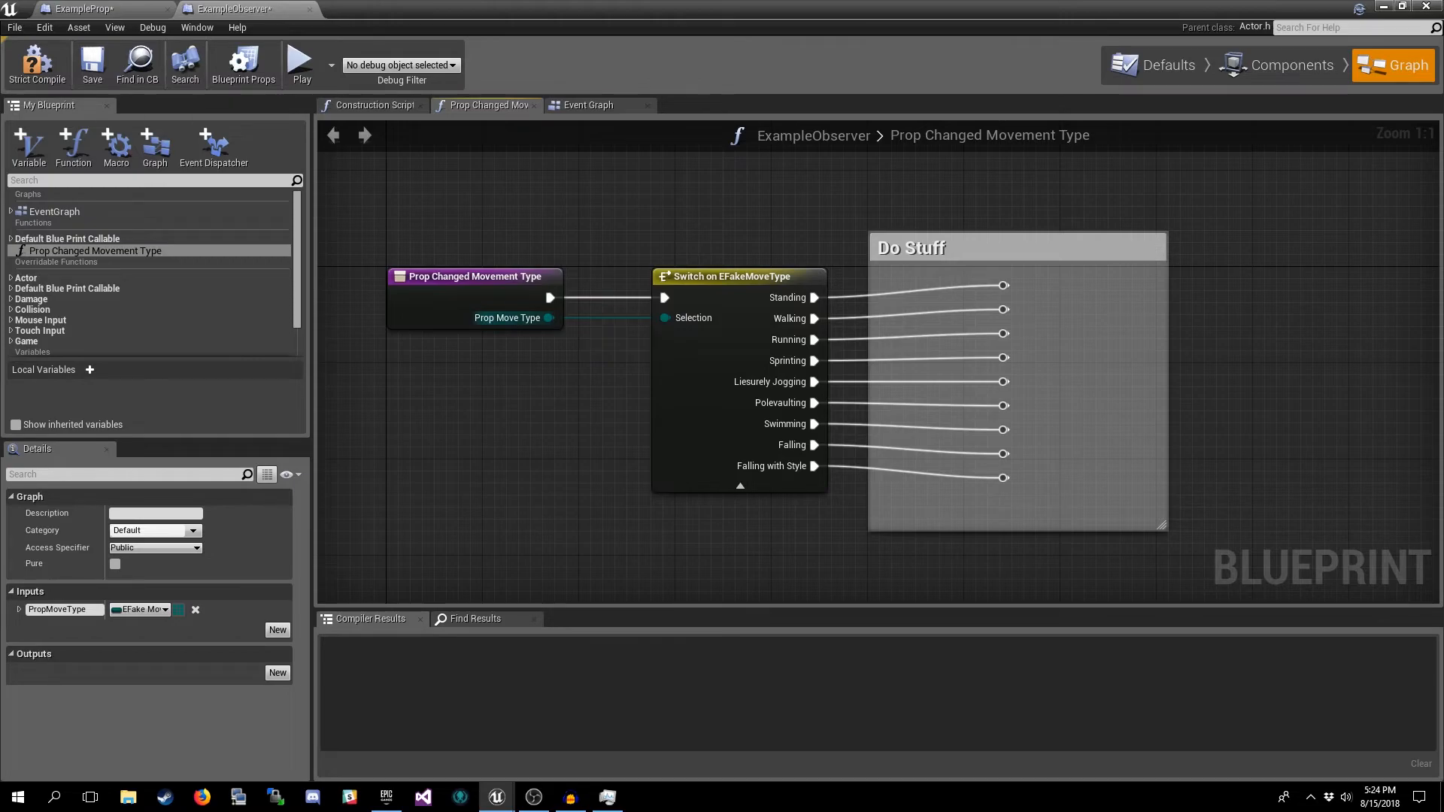
left_click(585, 104)
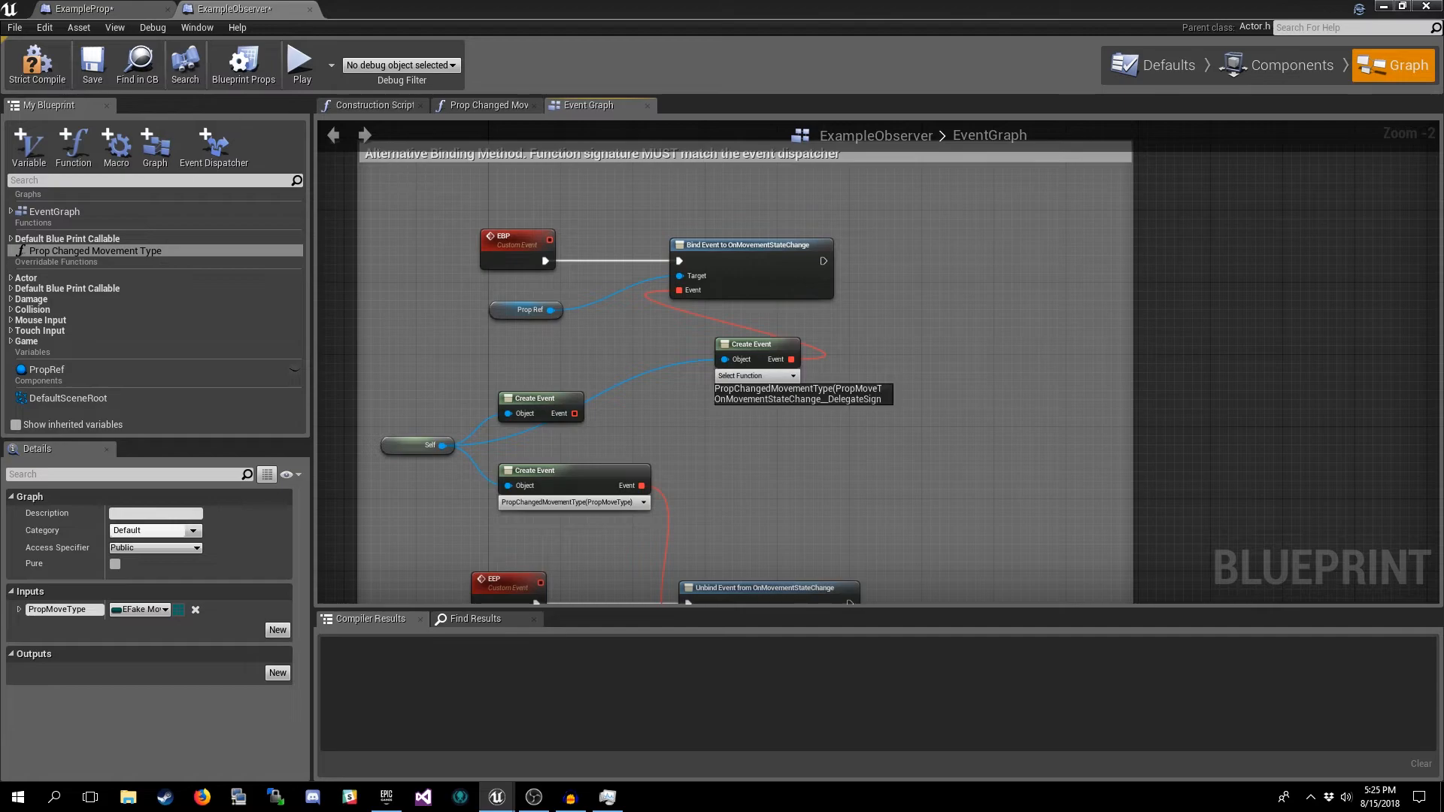
- Bind Prop Changed Movement Type in the Create Event and go to ExampleProp
left_click(797, 388)
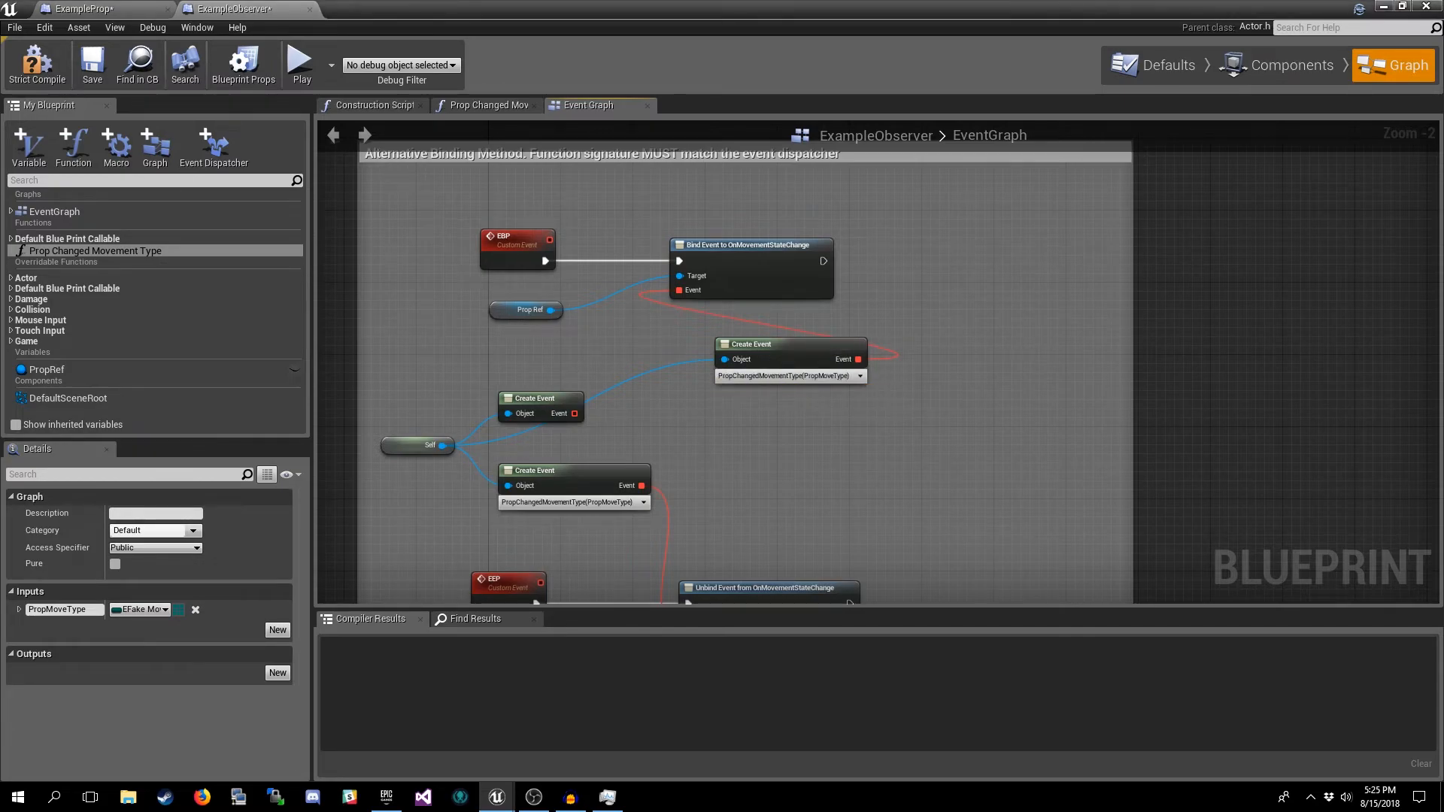
mouse_move(787, 358)
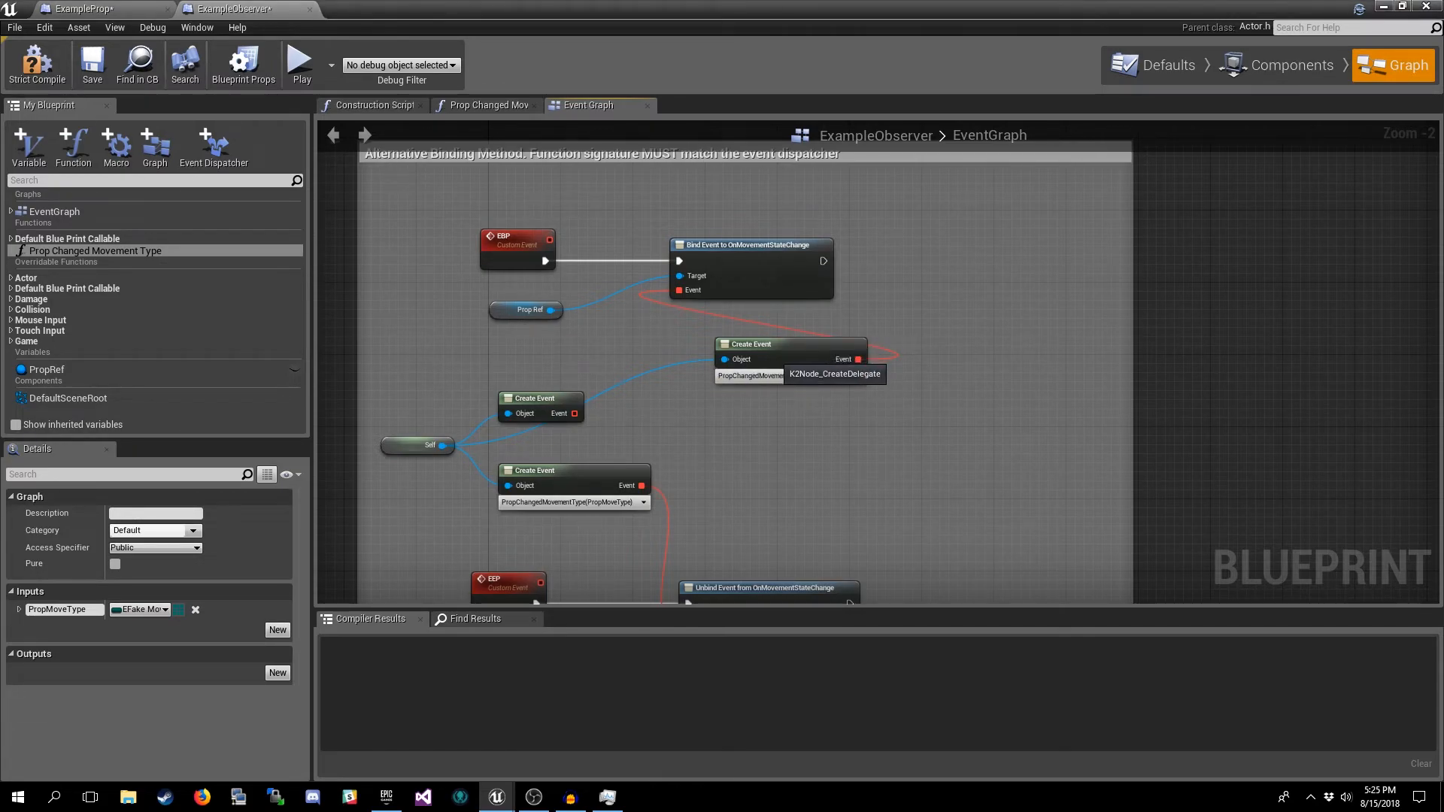
left_click(152, 27)
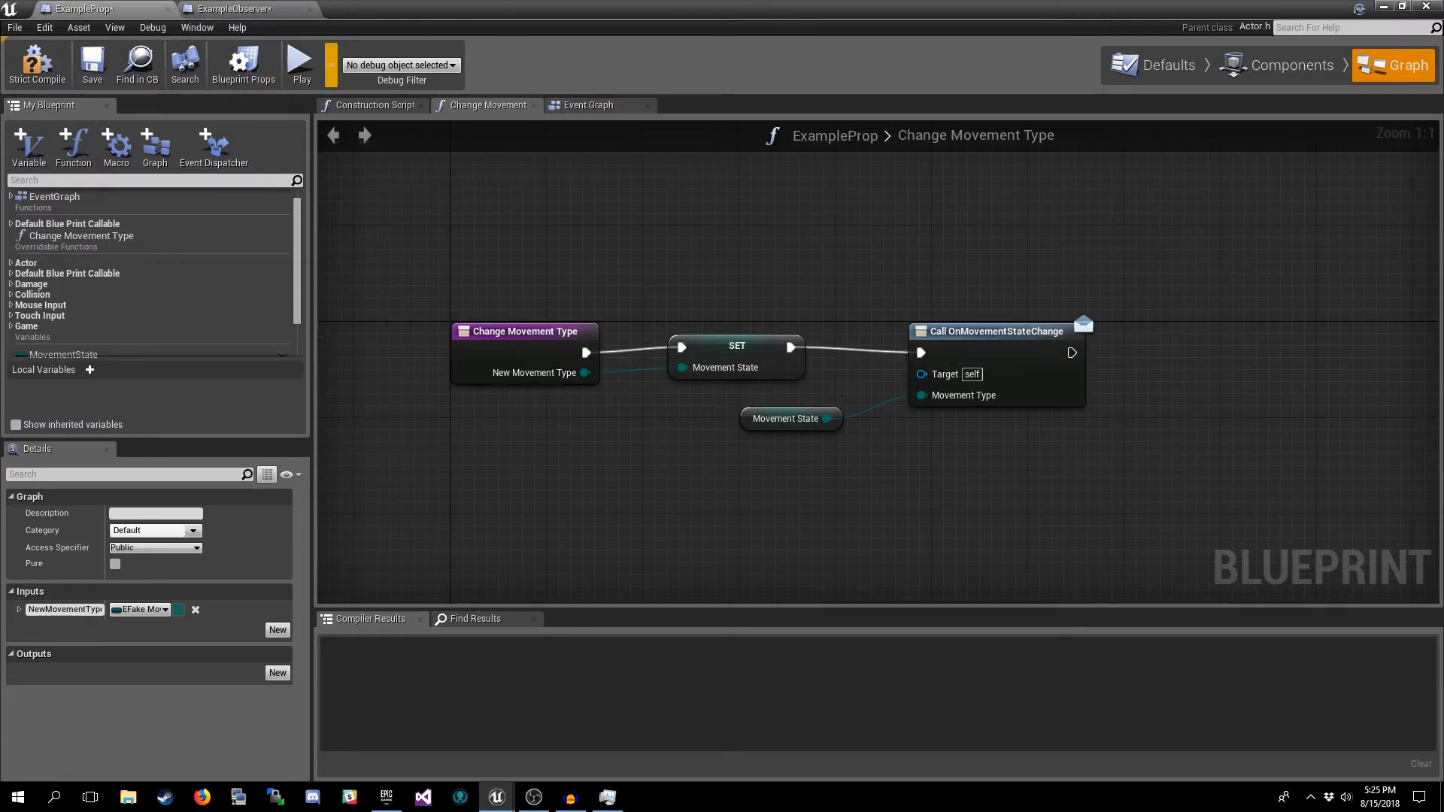
- Remove the unused Create Event, keeping two Create Events on Prop Changed Movement Type
left_click(235, 9)
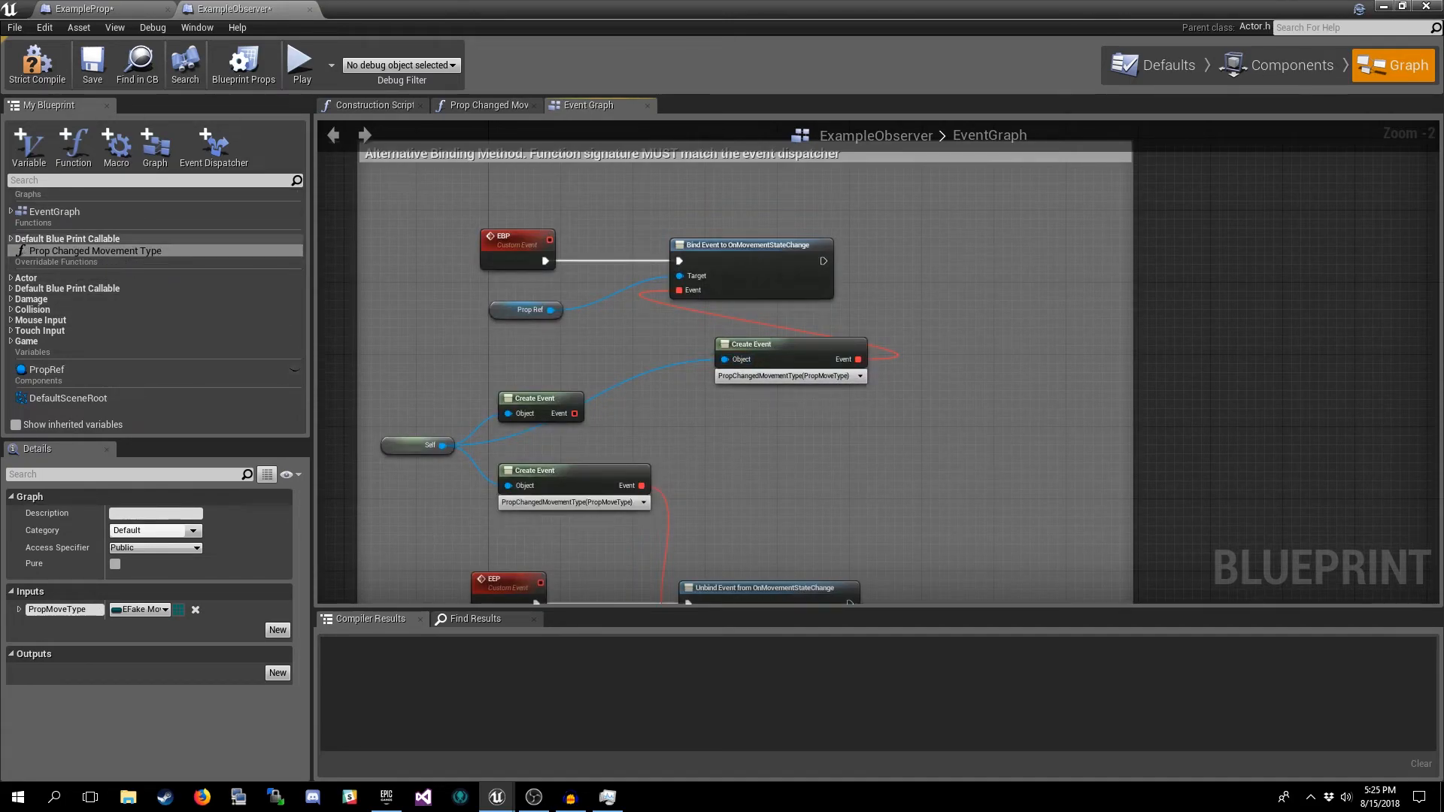
mouse_move(92, 251)
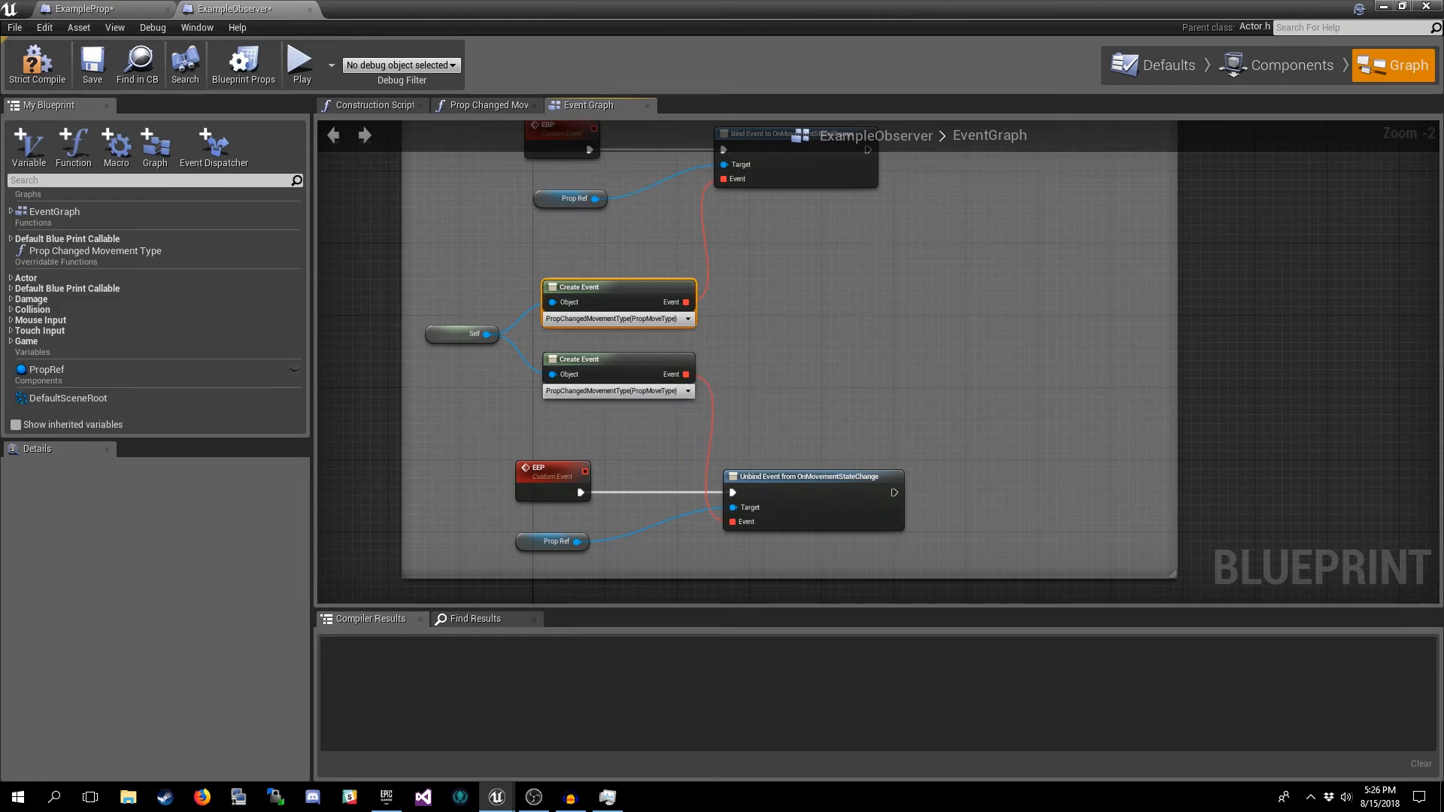
mouse_move(616, 373)
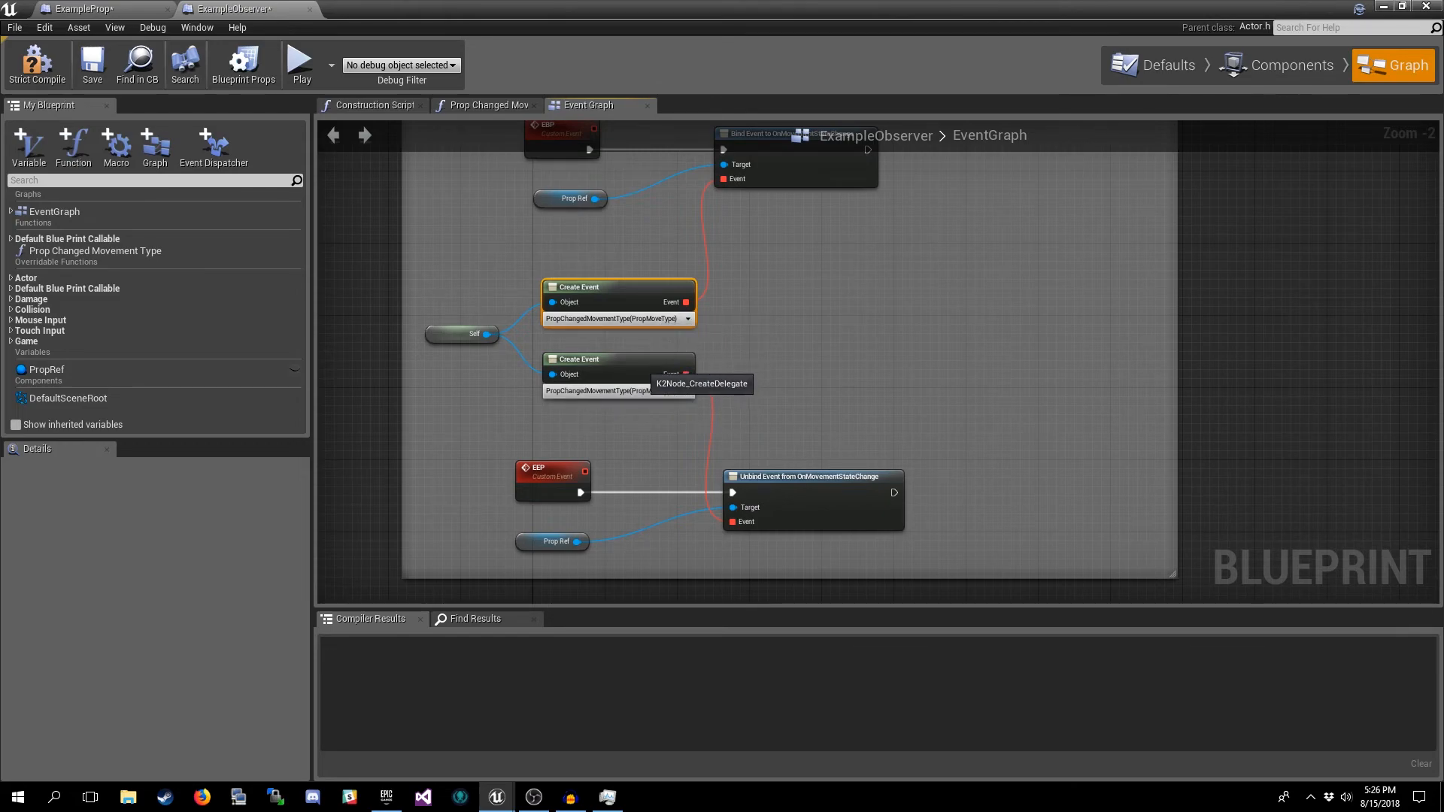
mouse_move(658, 320)
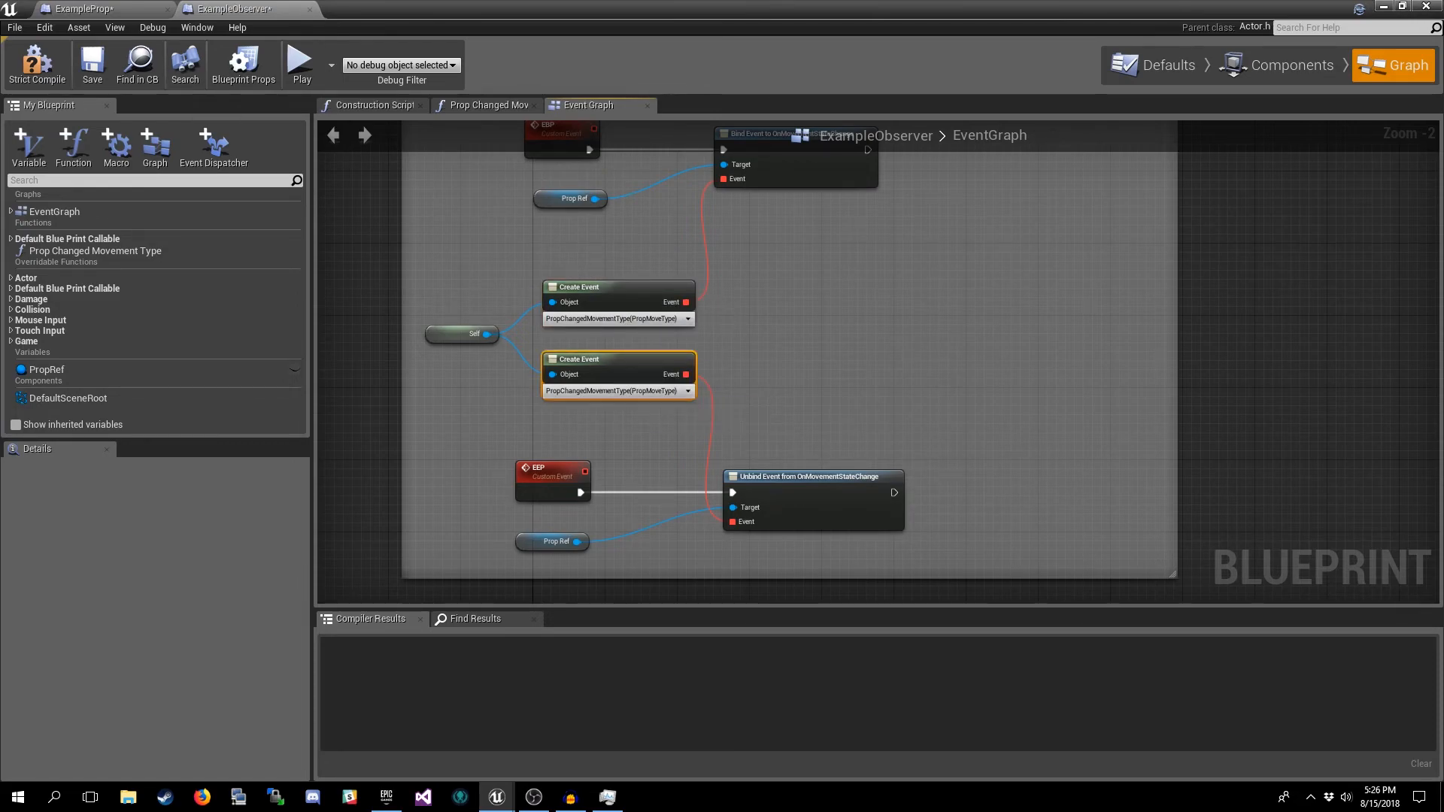
left_click(93, 251)
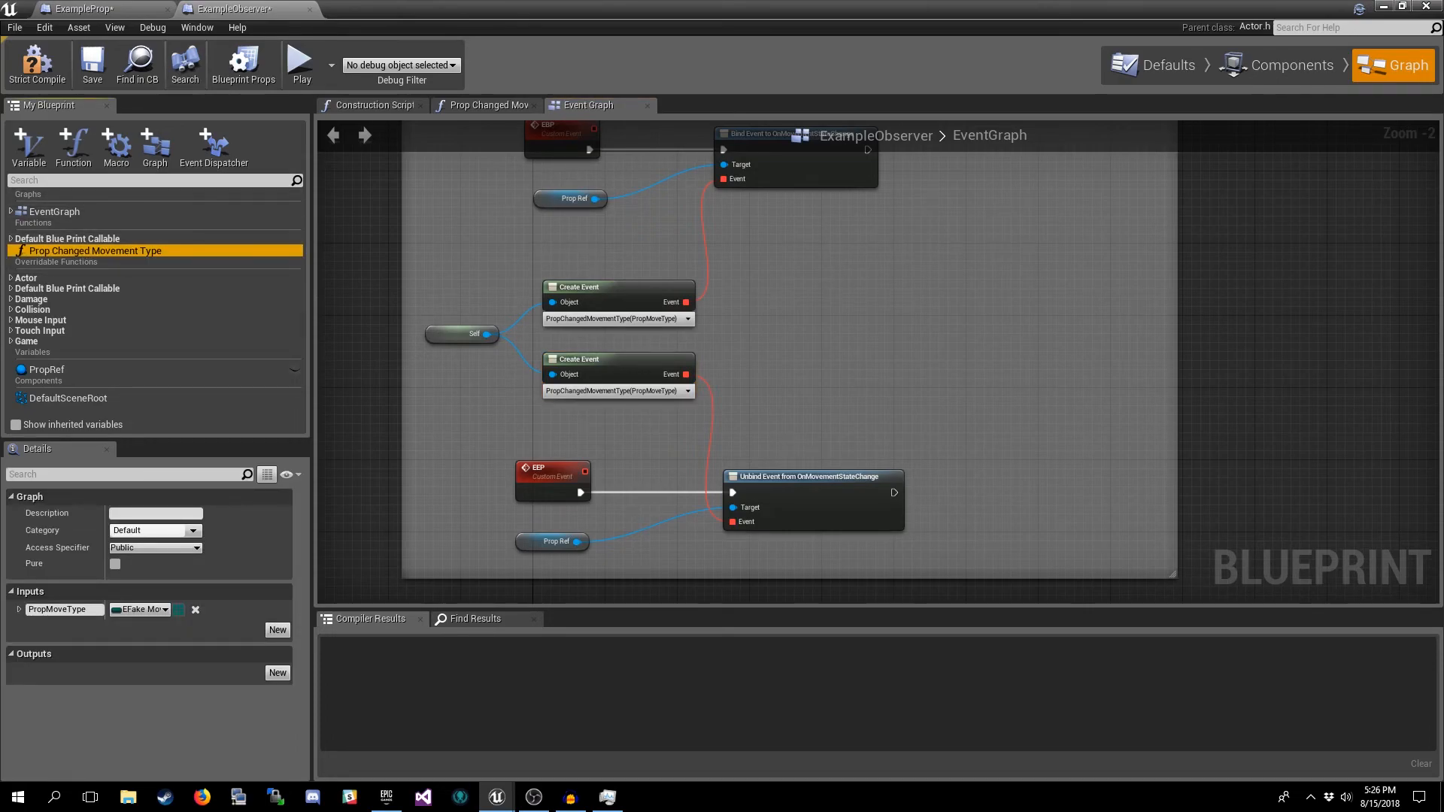